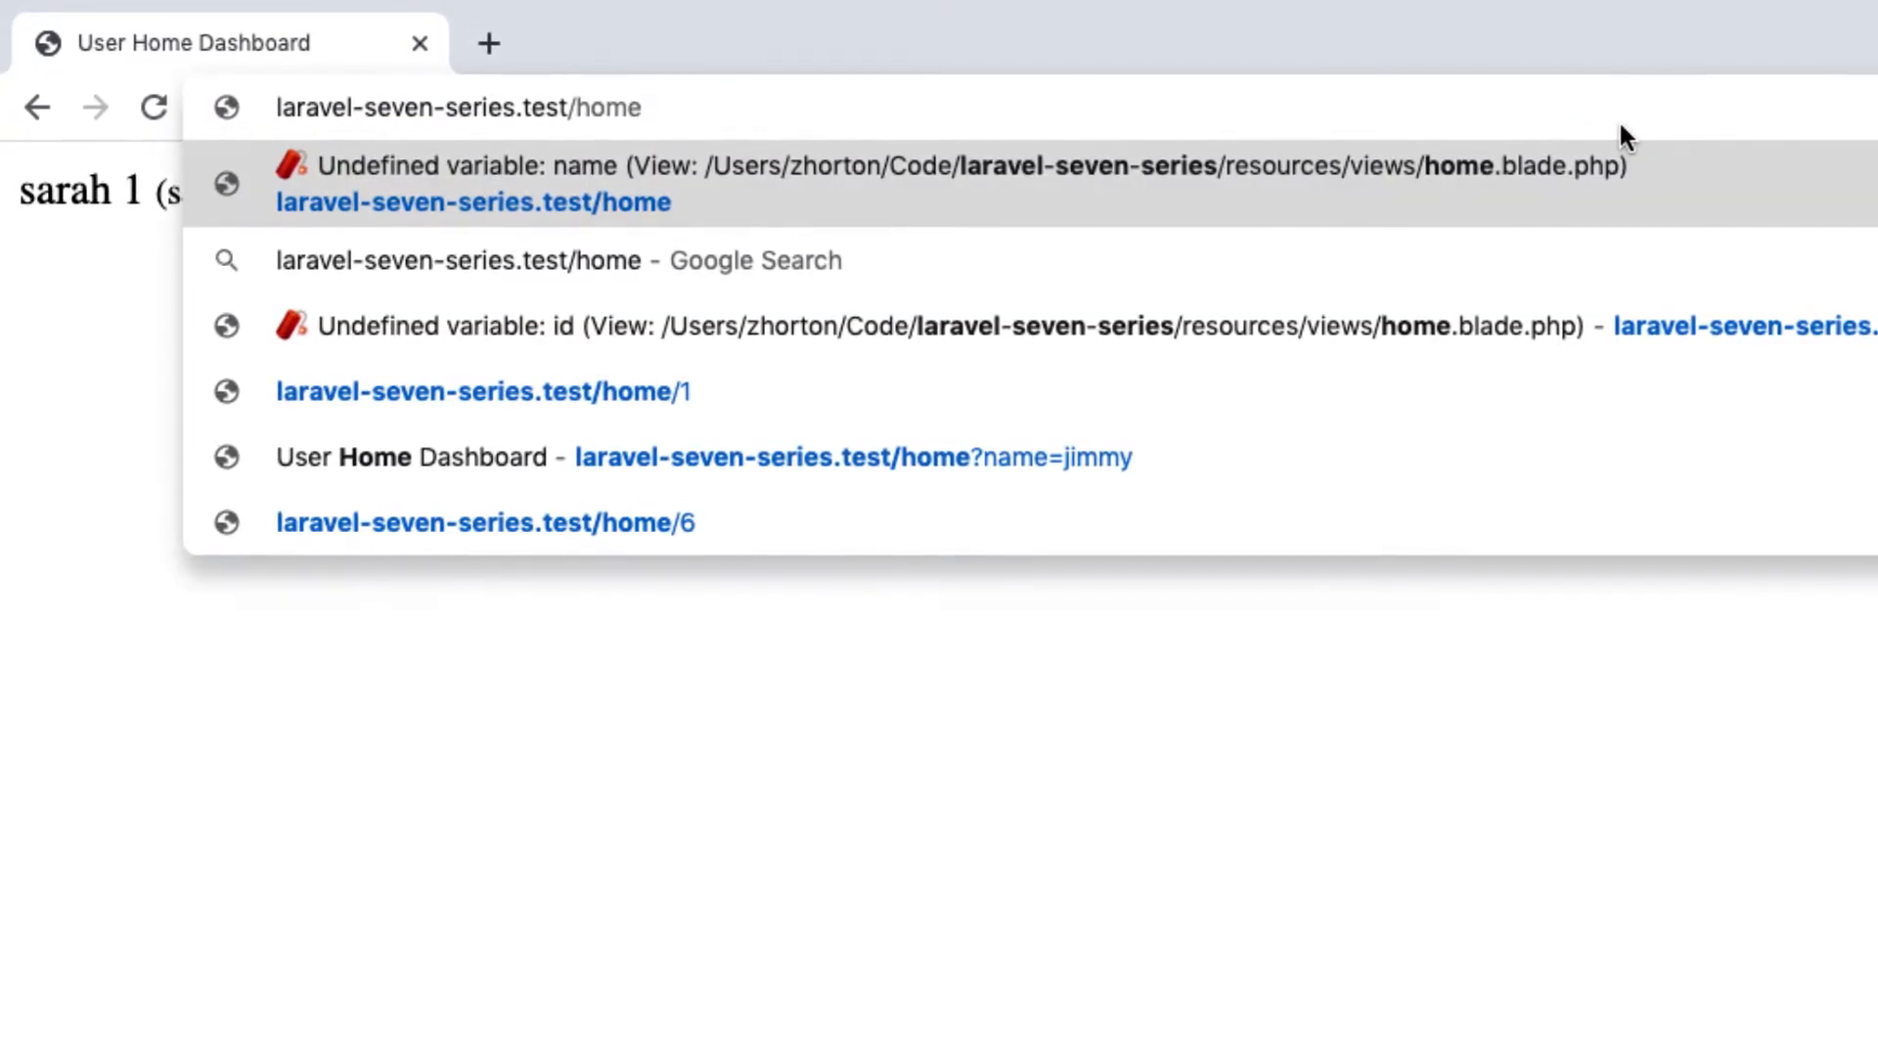
# Step: Load laravel-seven-series.test/home/sarah in Chrome to see the page still render
pyautogui.write('/1')
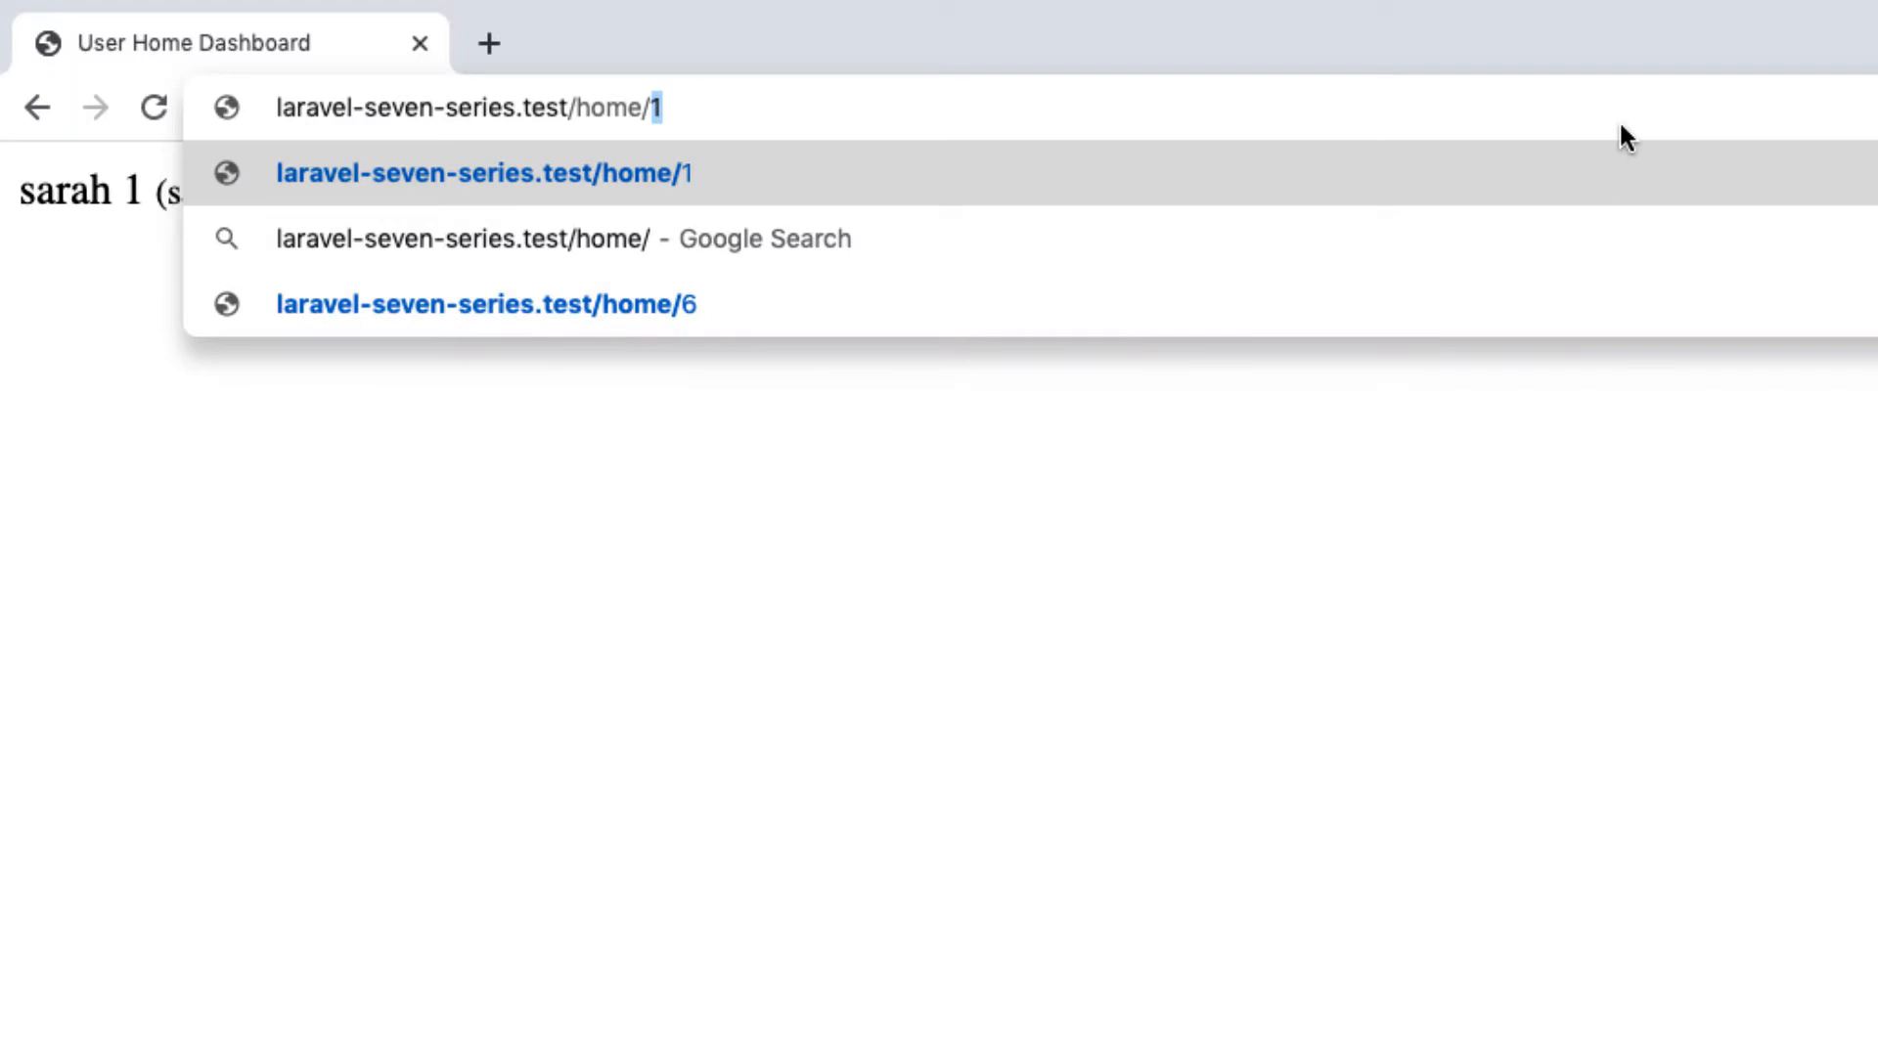
pyautogui.write('zak/')
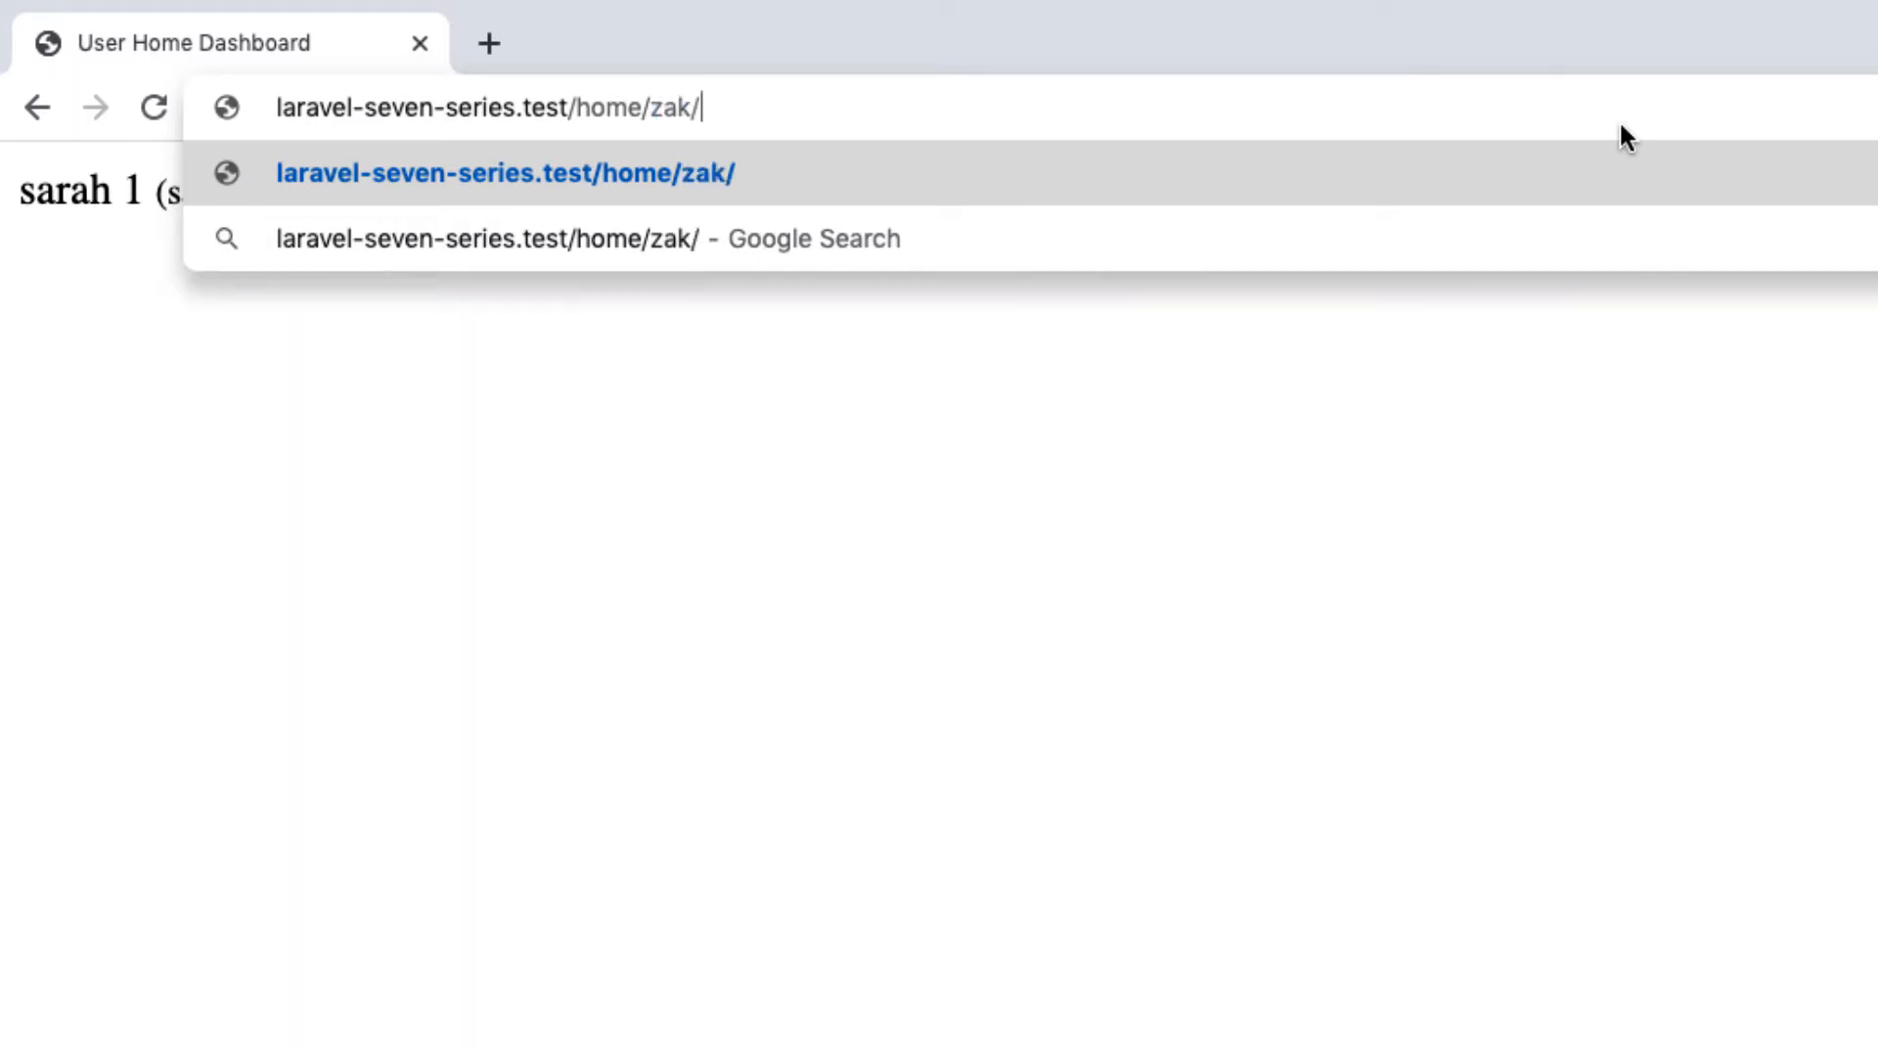
pyautogui.write('sarah')
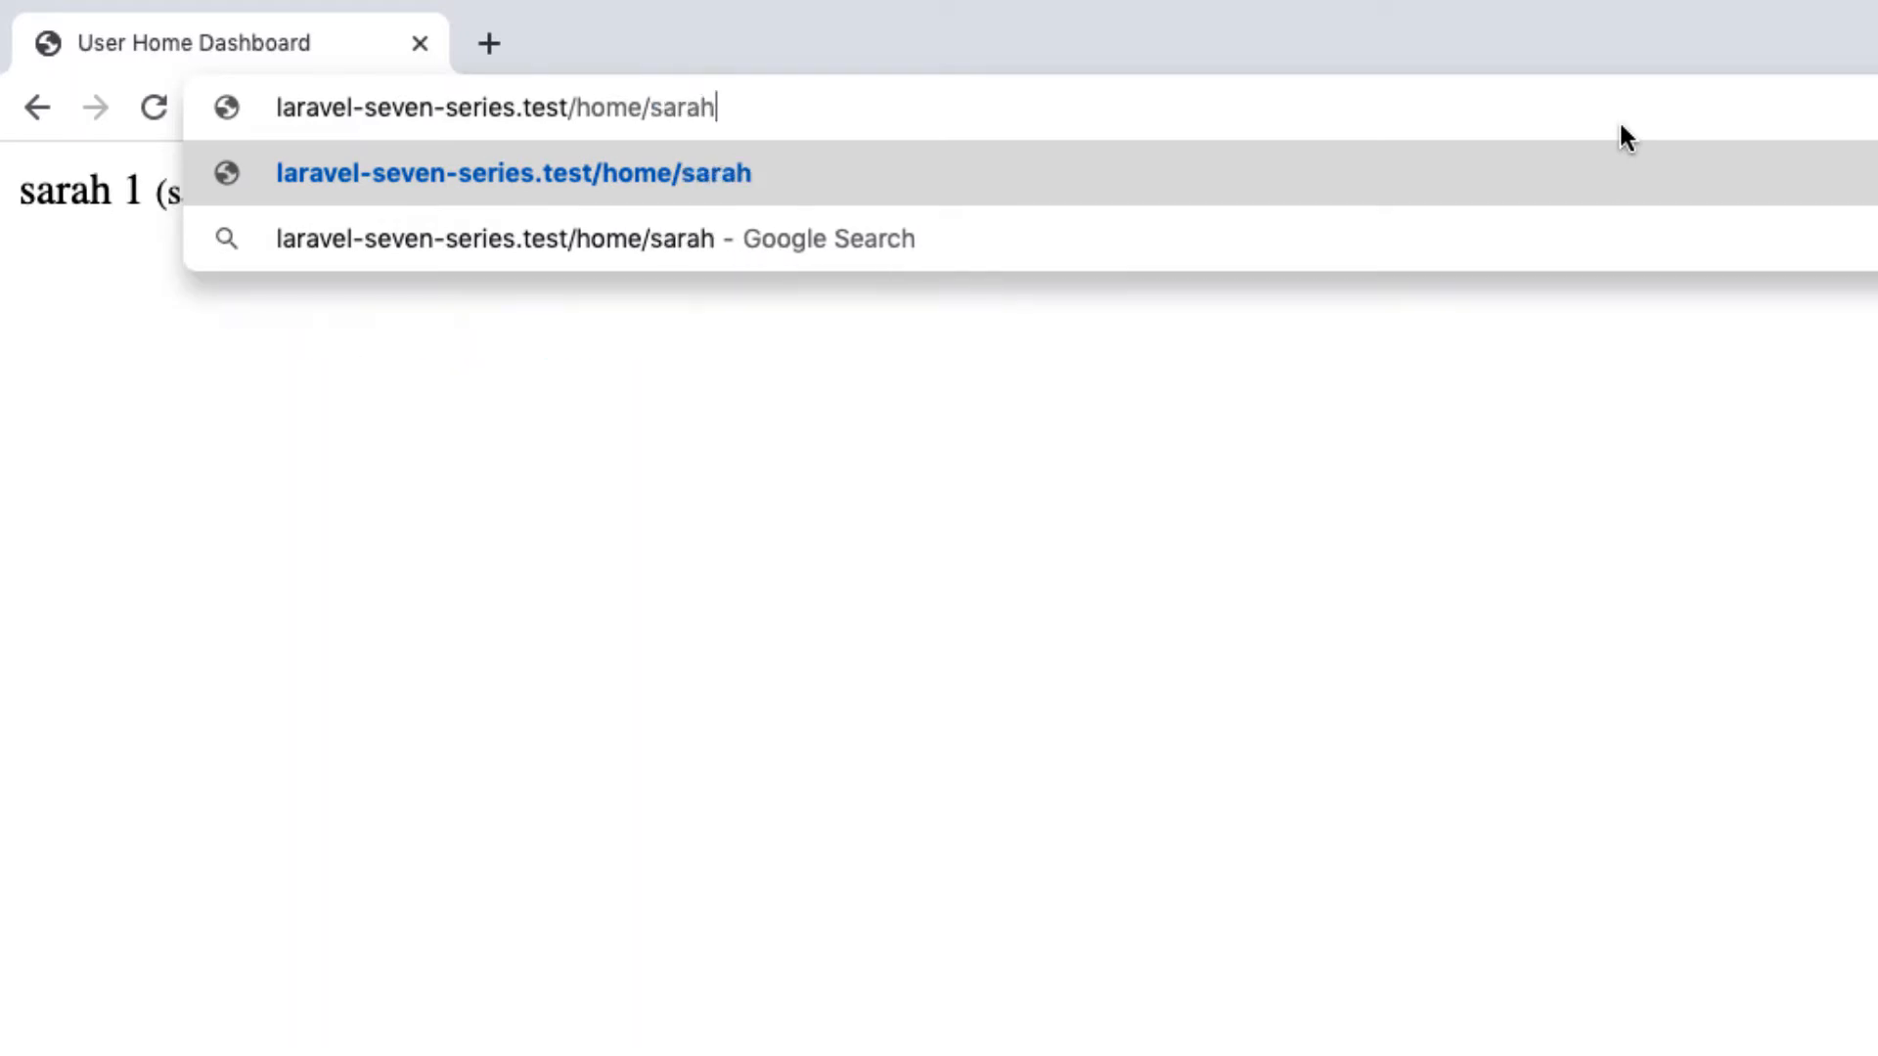
pyautogui.doubleClick(680, 106)
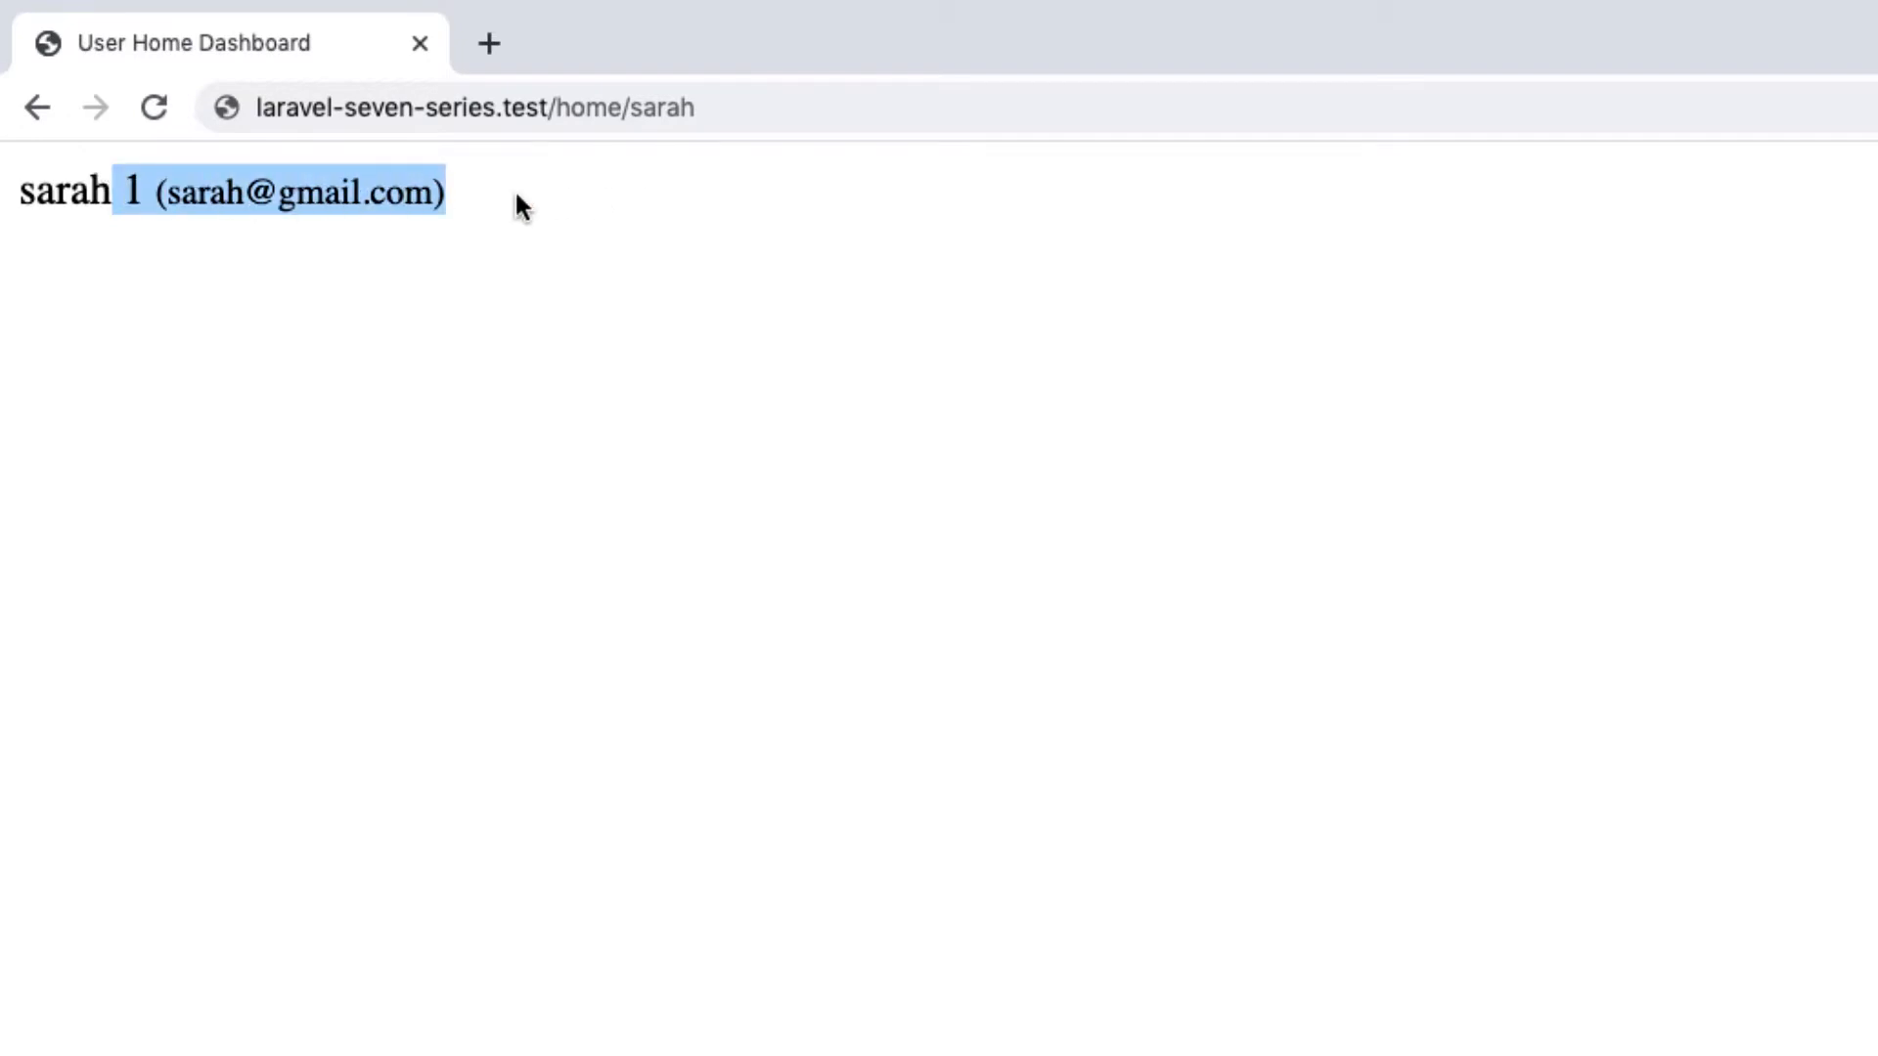
pyautogui.moveTo(520, 203)
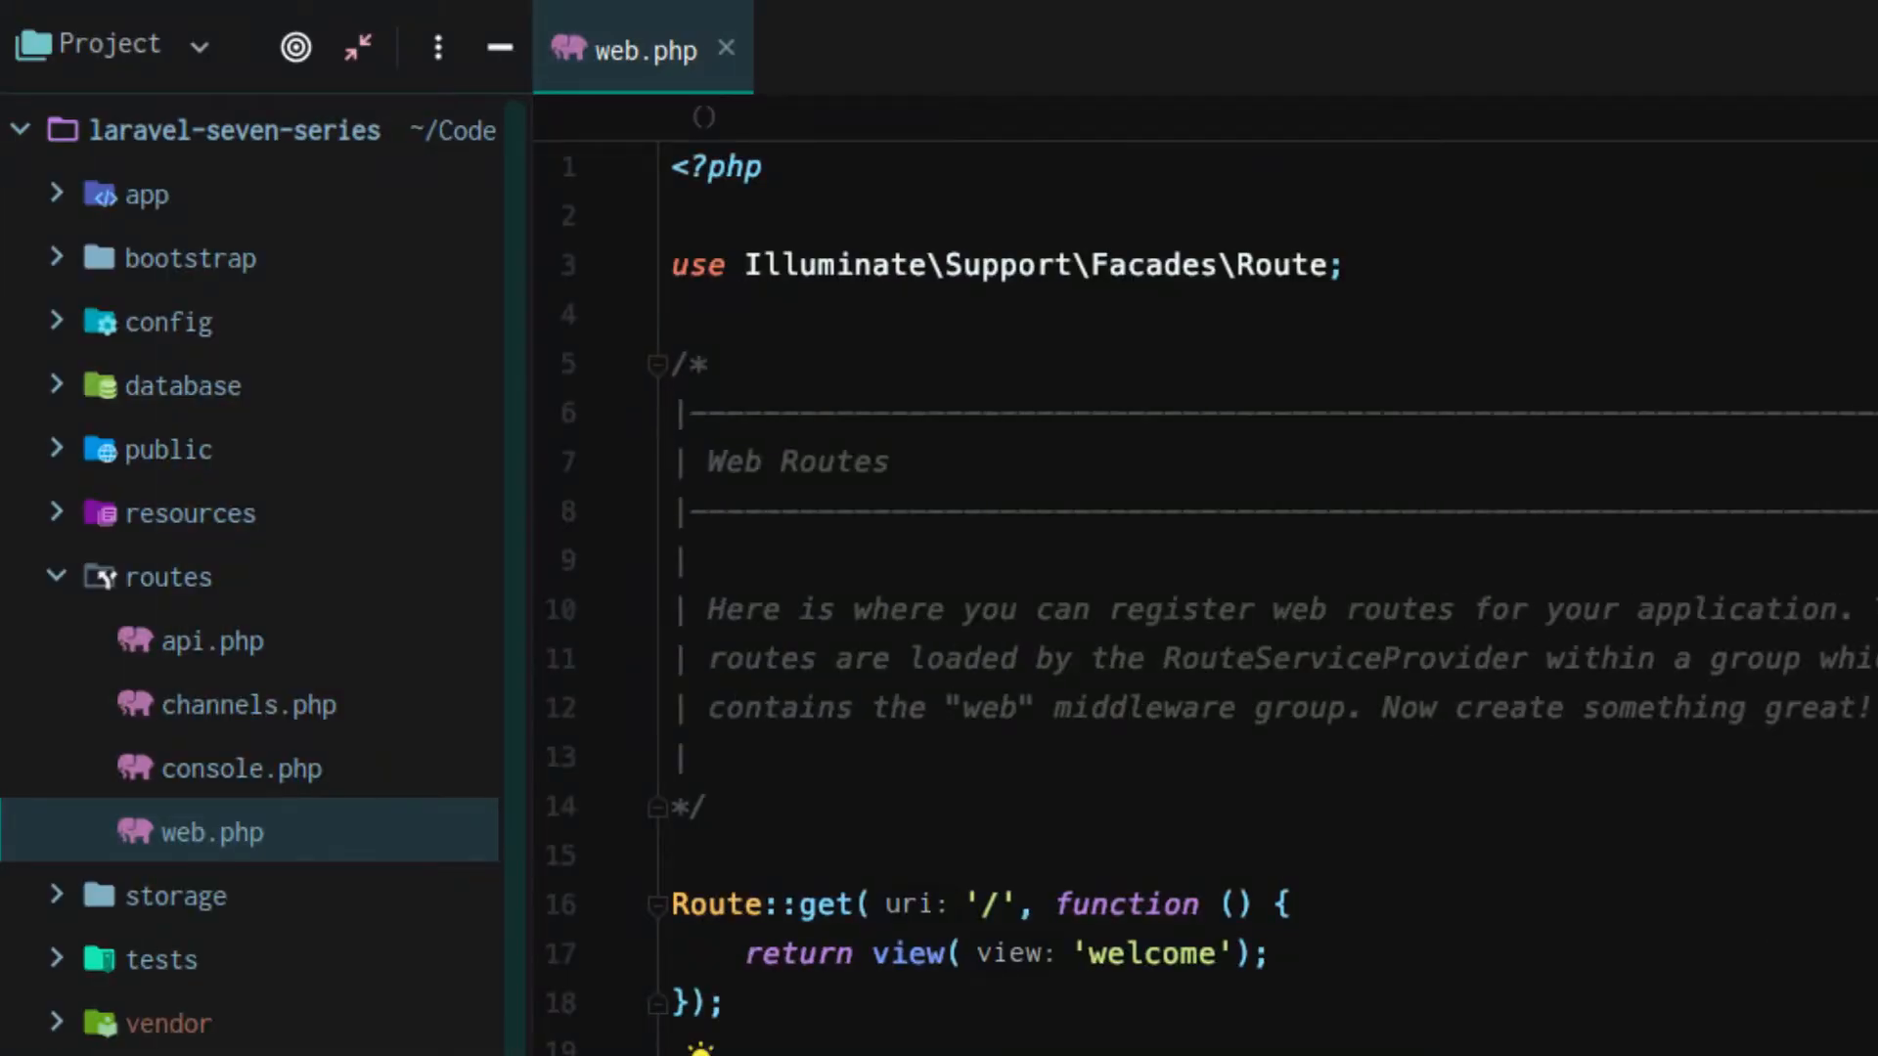
# Step: Check home.blade.php, then change the route path in web.php to '/home/{name}'
pyautogui.click(55, 515)
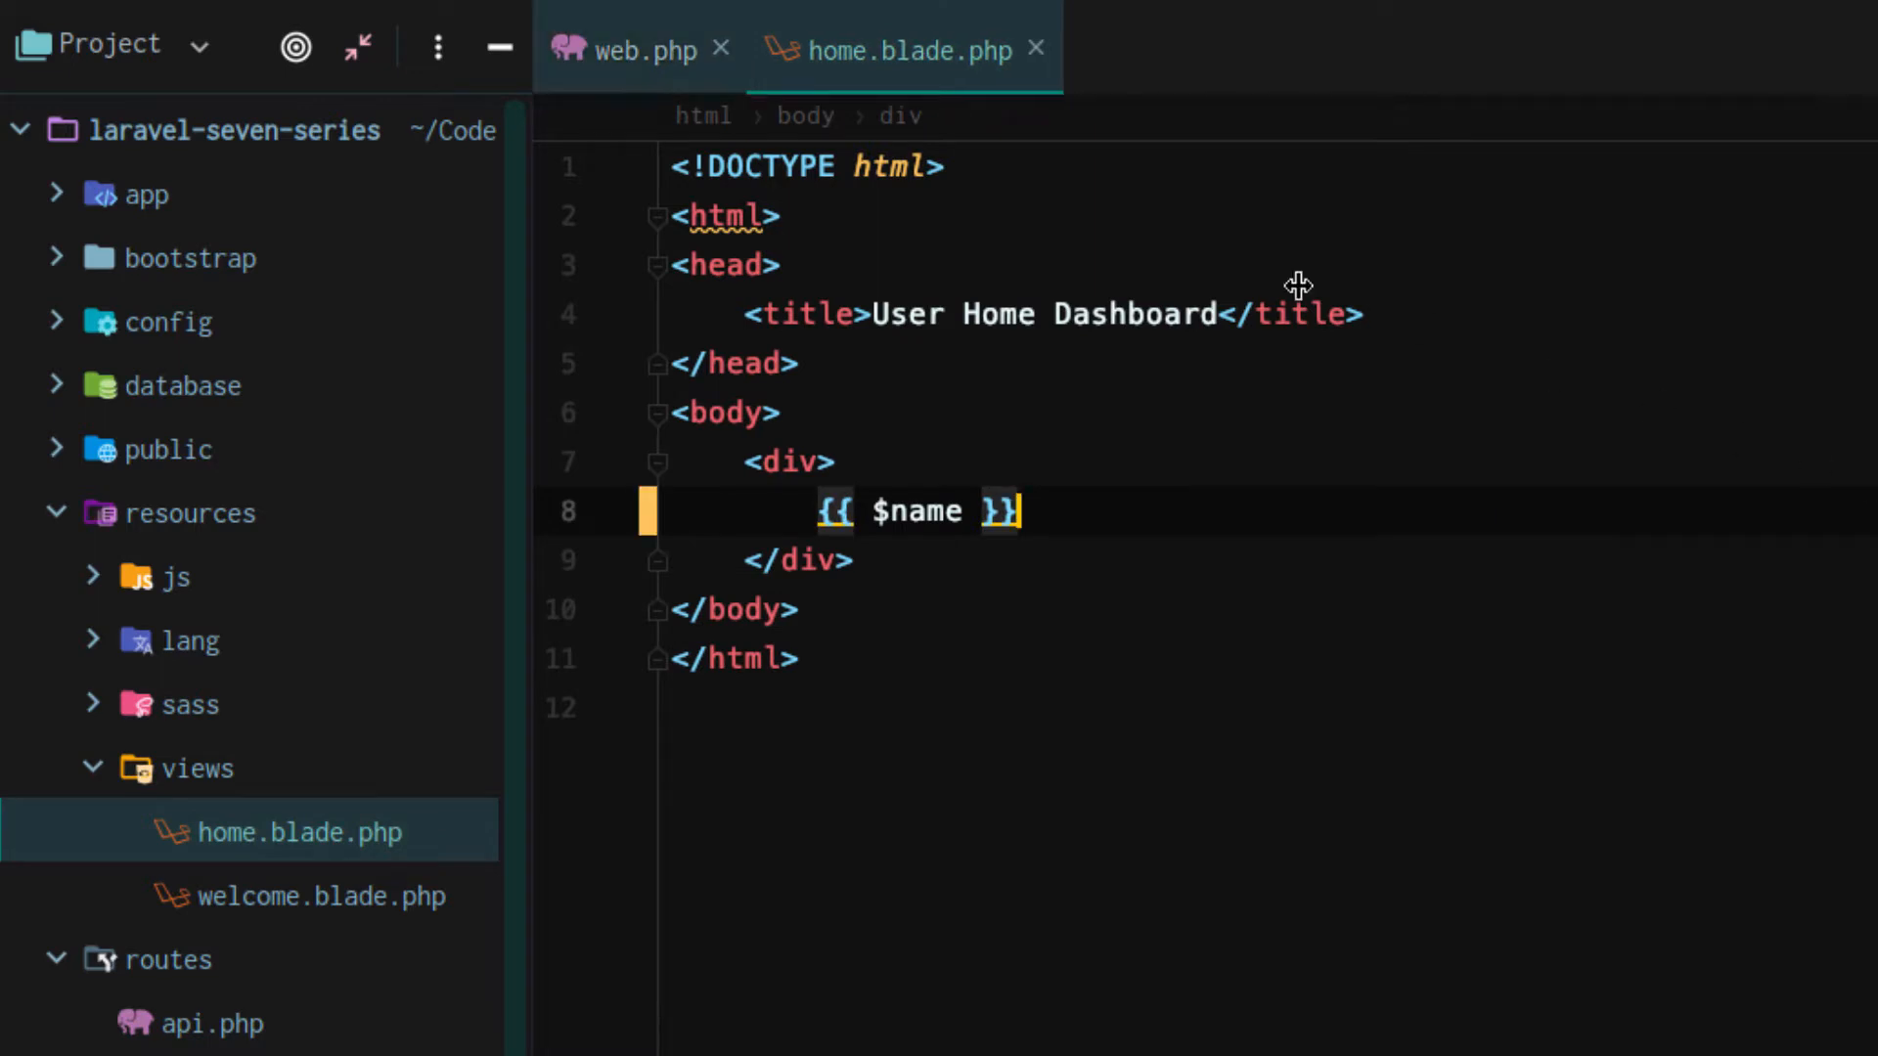
pyautogui.click(642, 51)
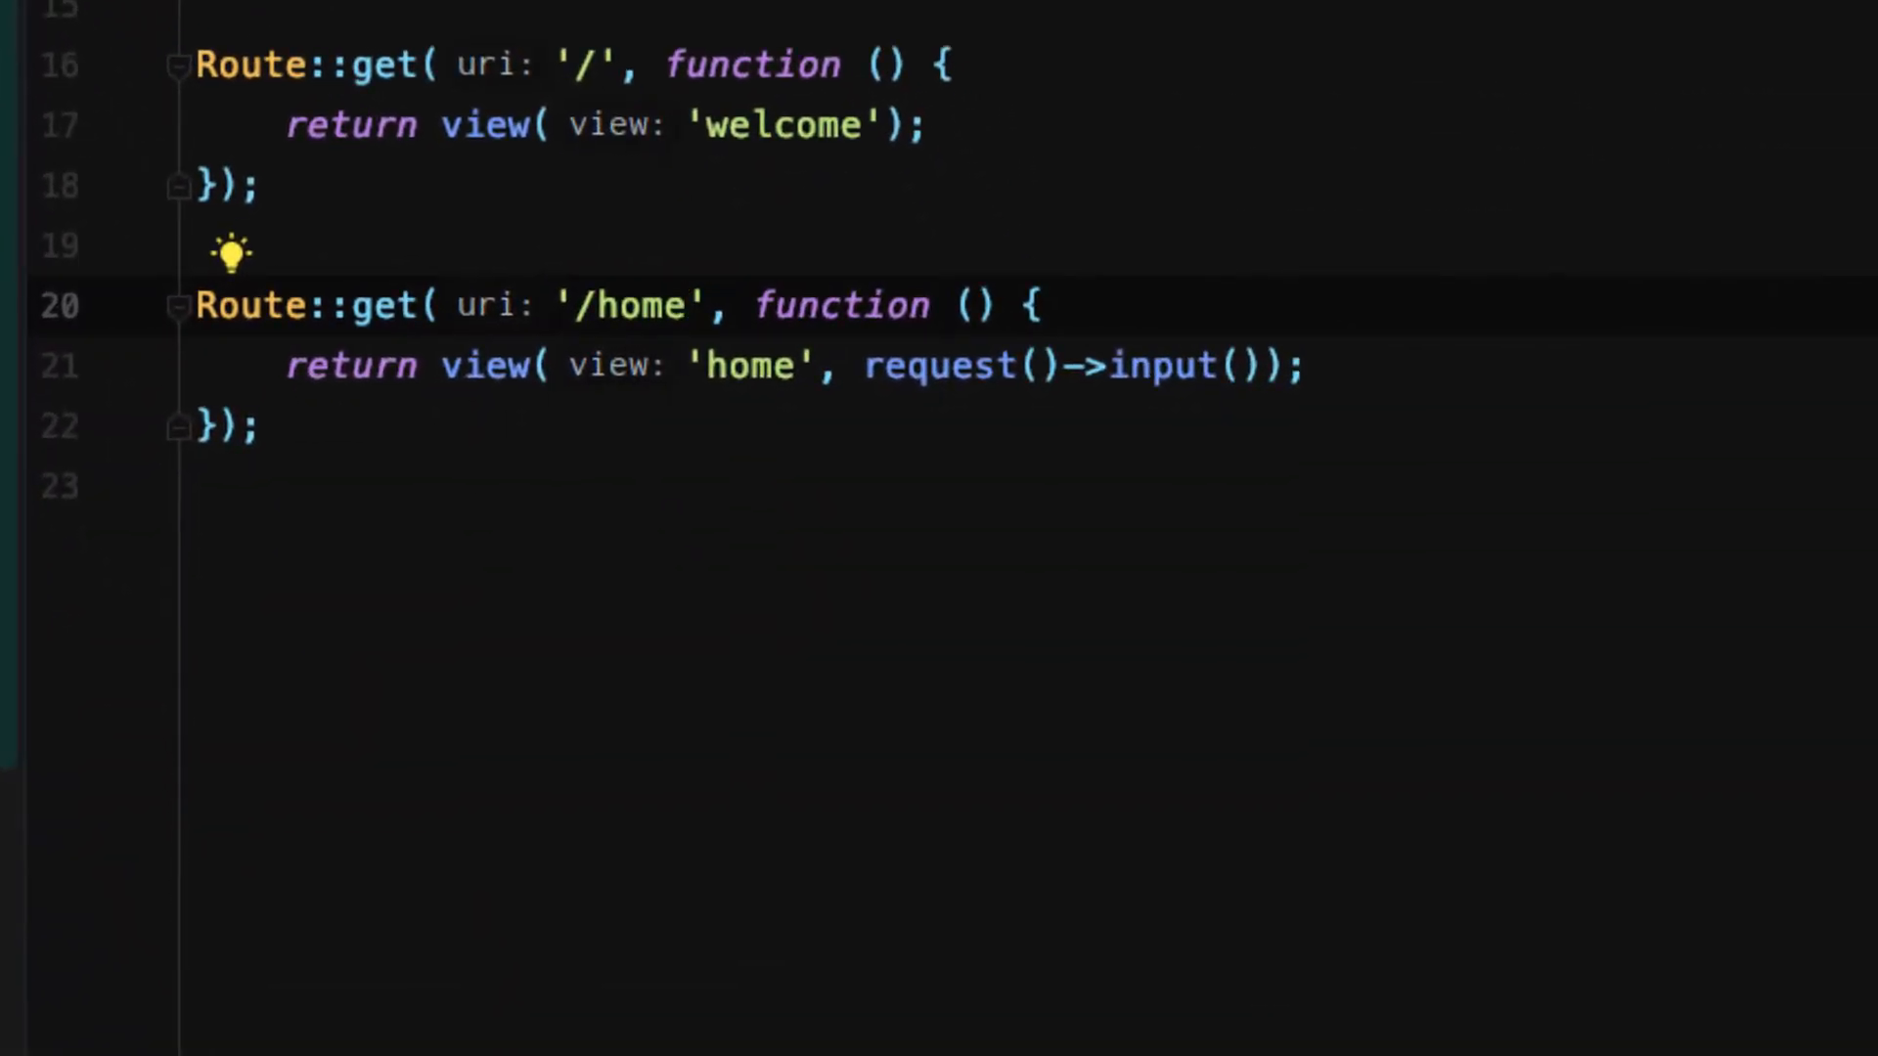
pyautogui.write('/')
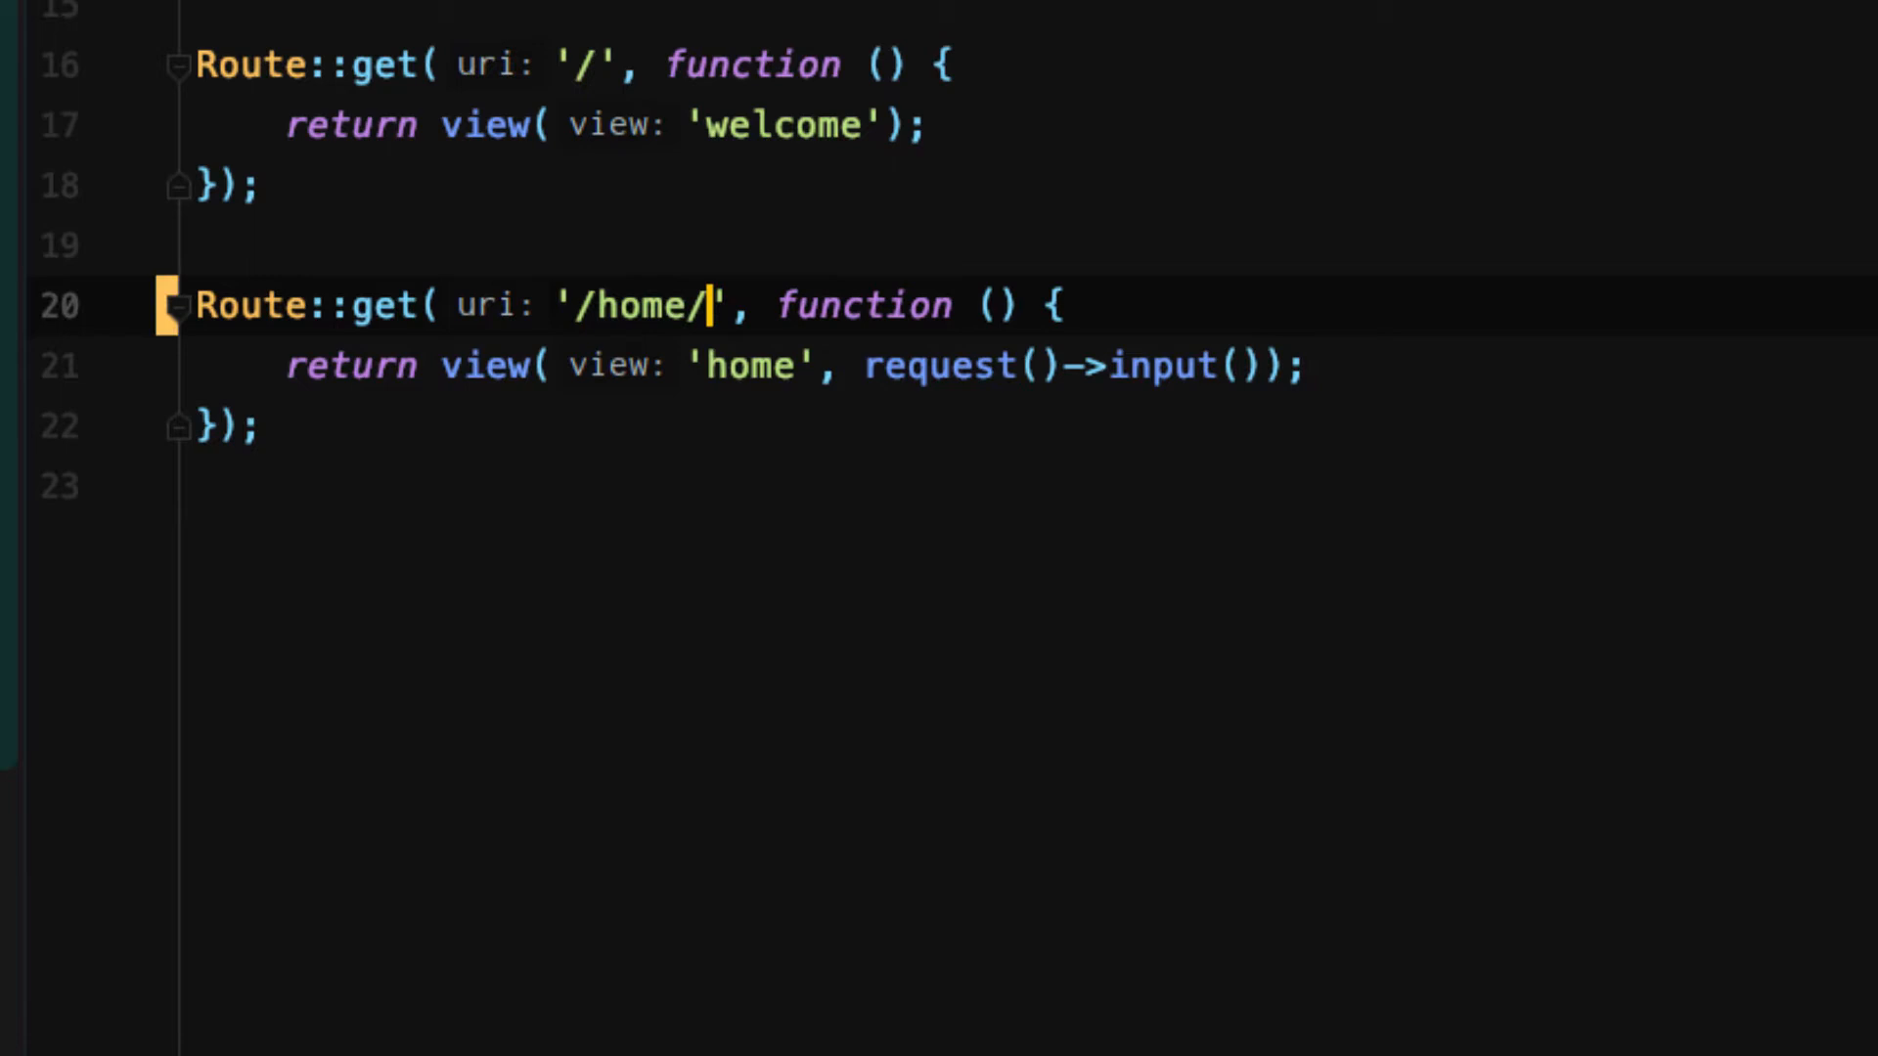
pyautogui.write('{}')
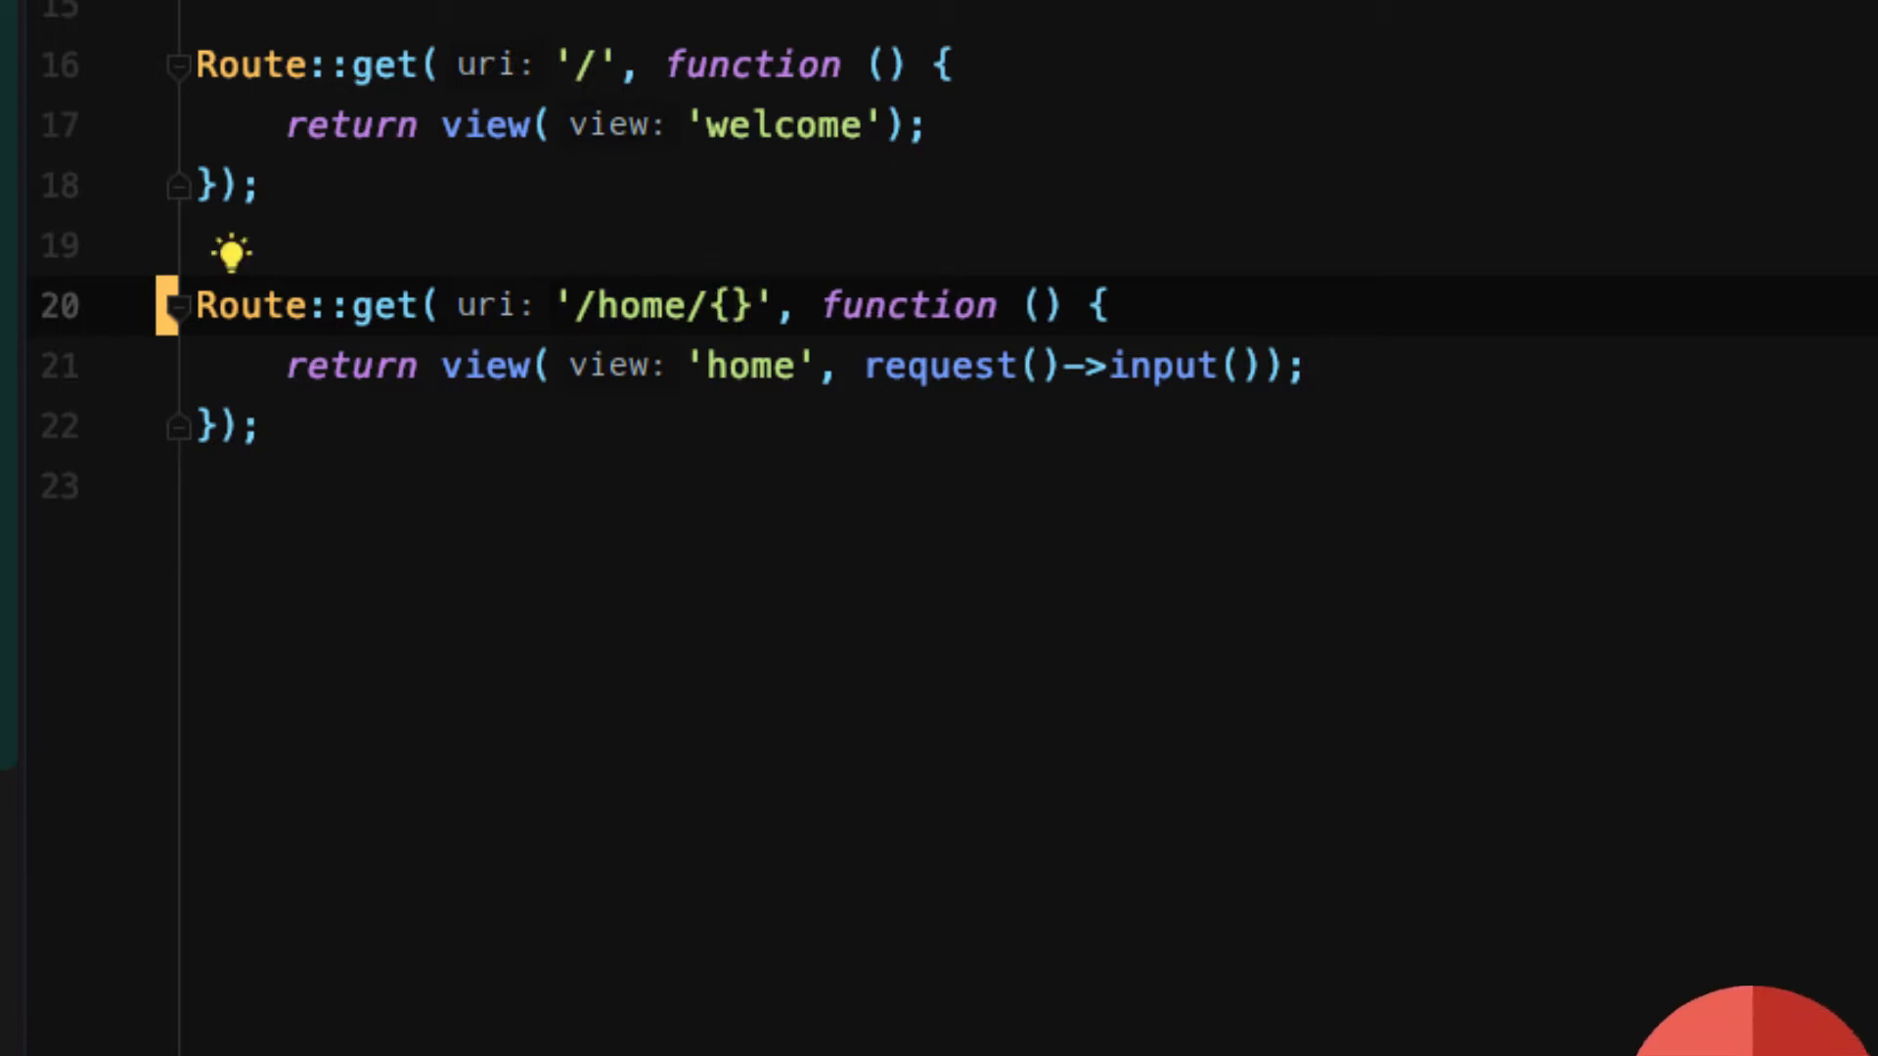
pyautogui.write('name')
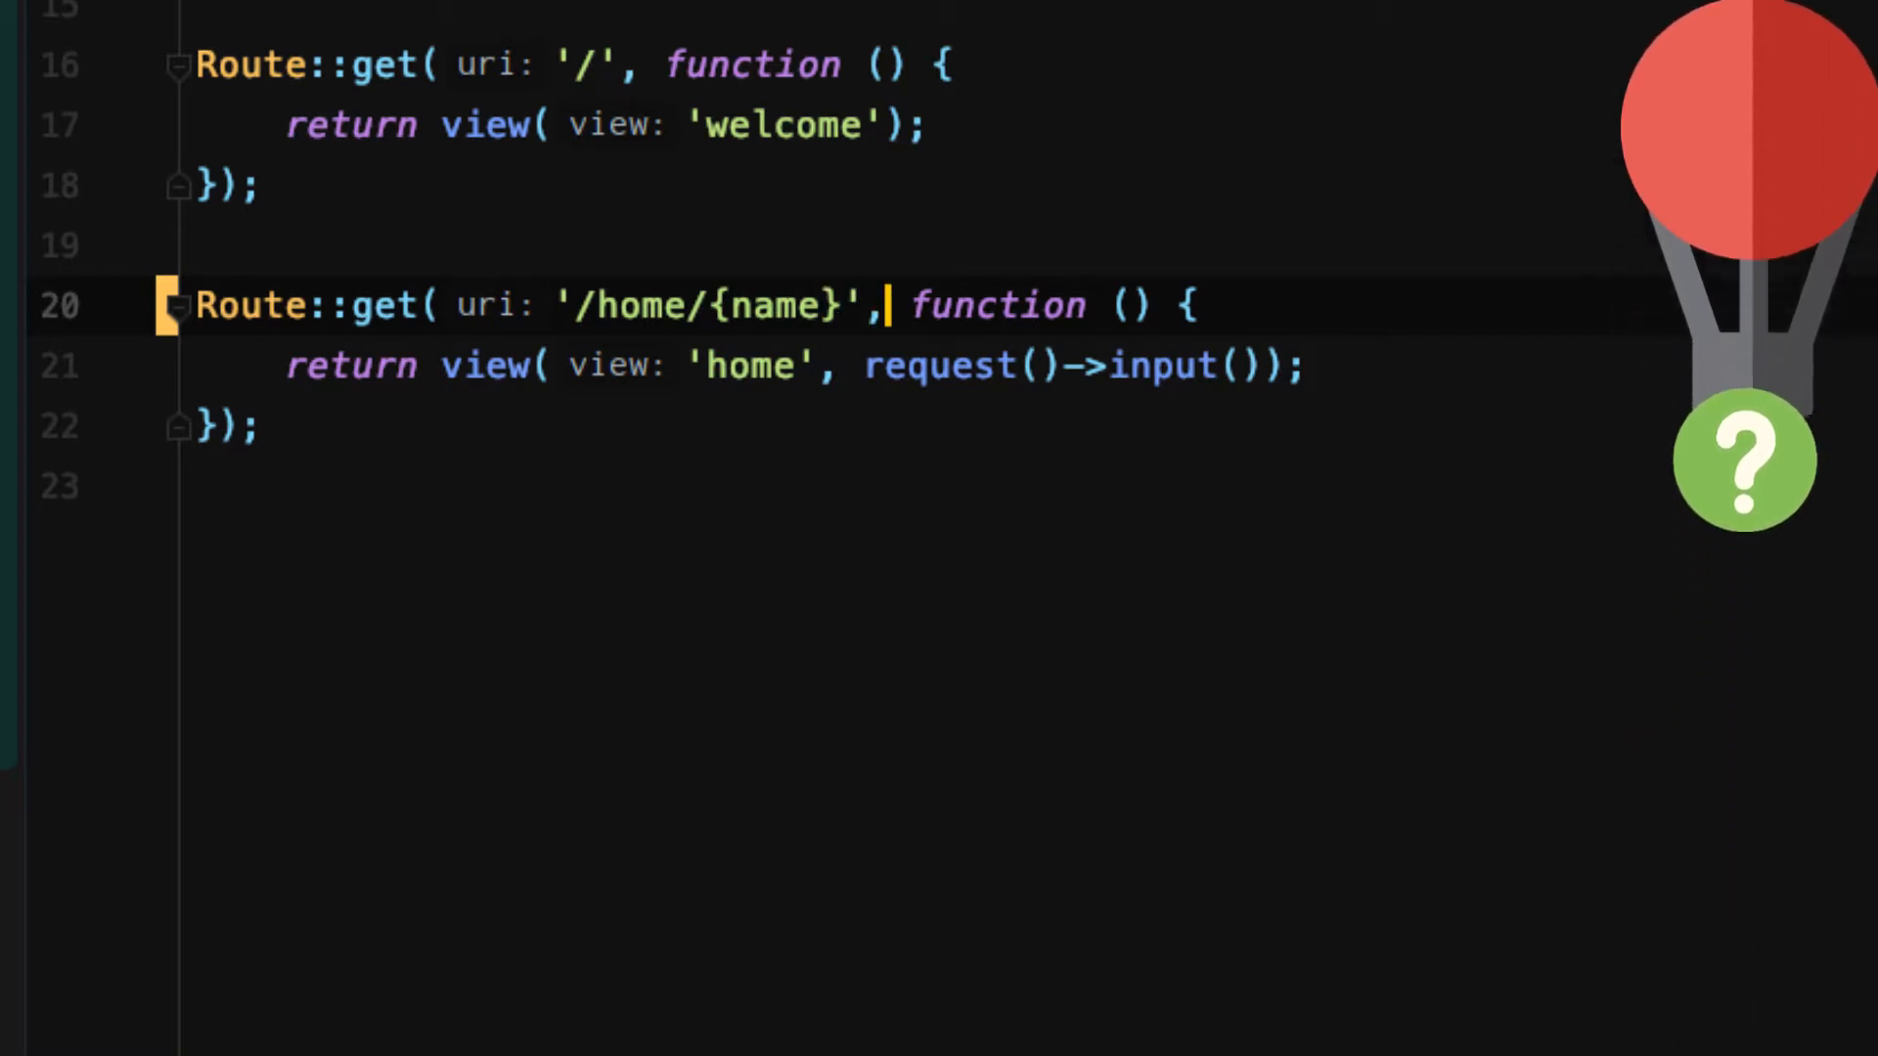
# Step: Add blank lines inside the route closure and above the route for new code
pyautogui.press('Return')
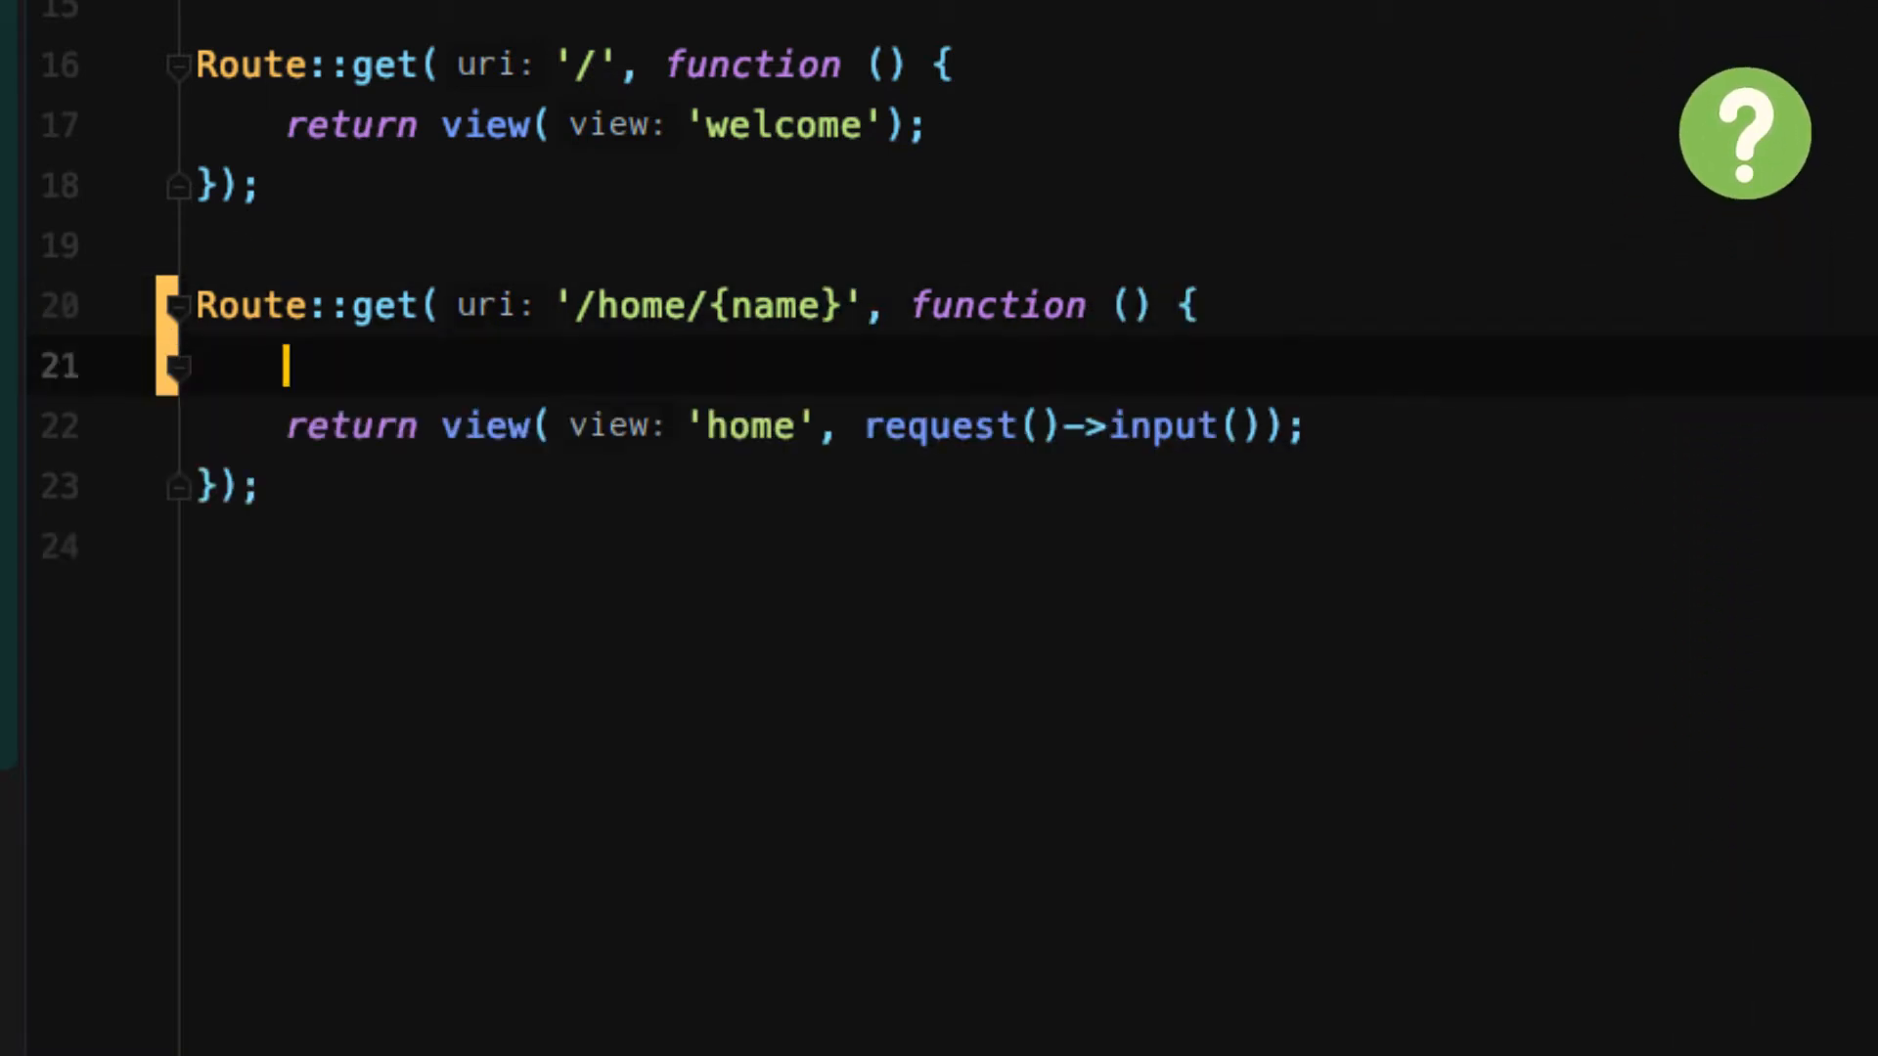
pyautogui.press('Enter')
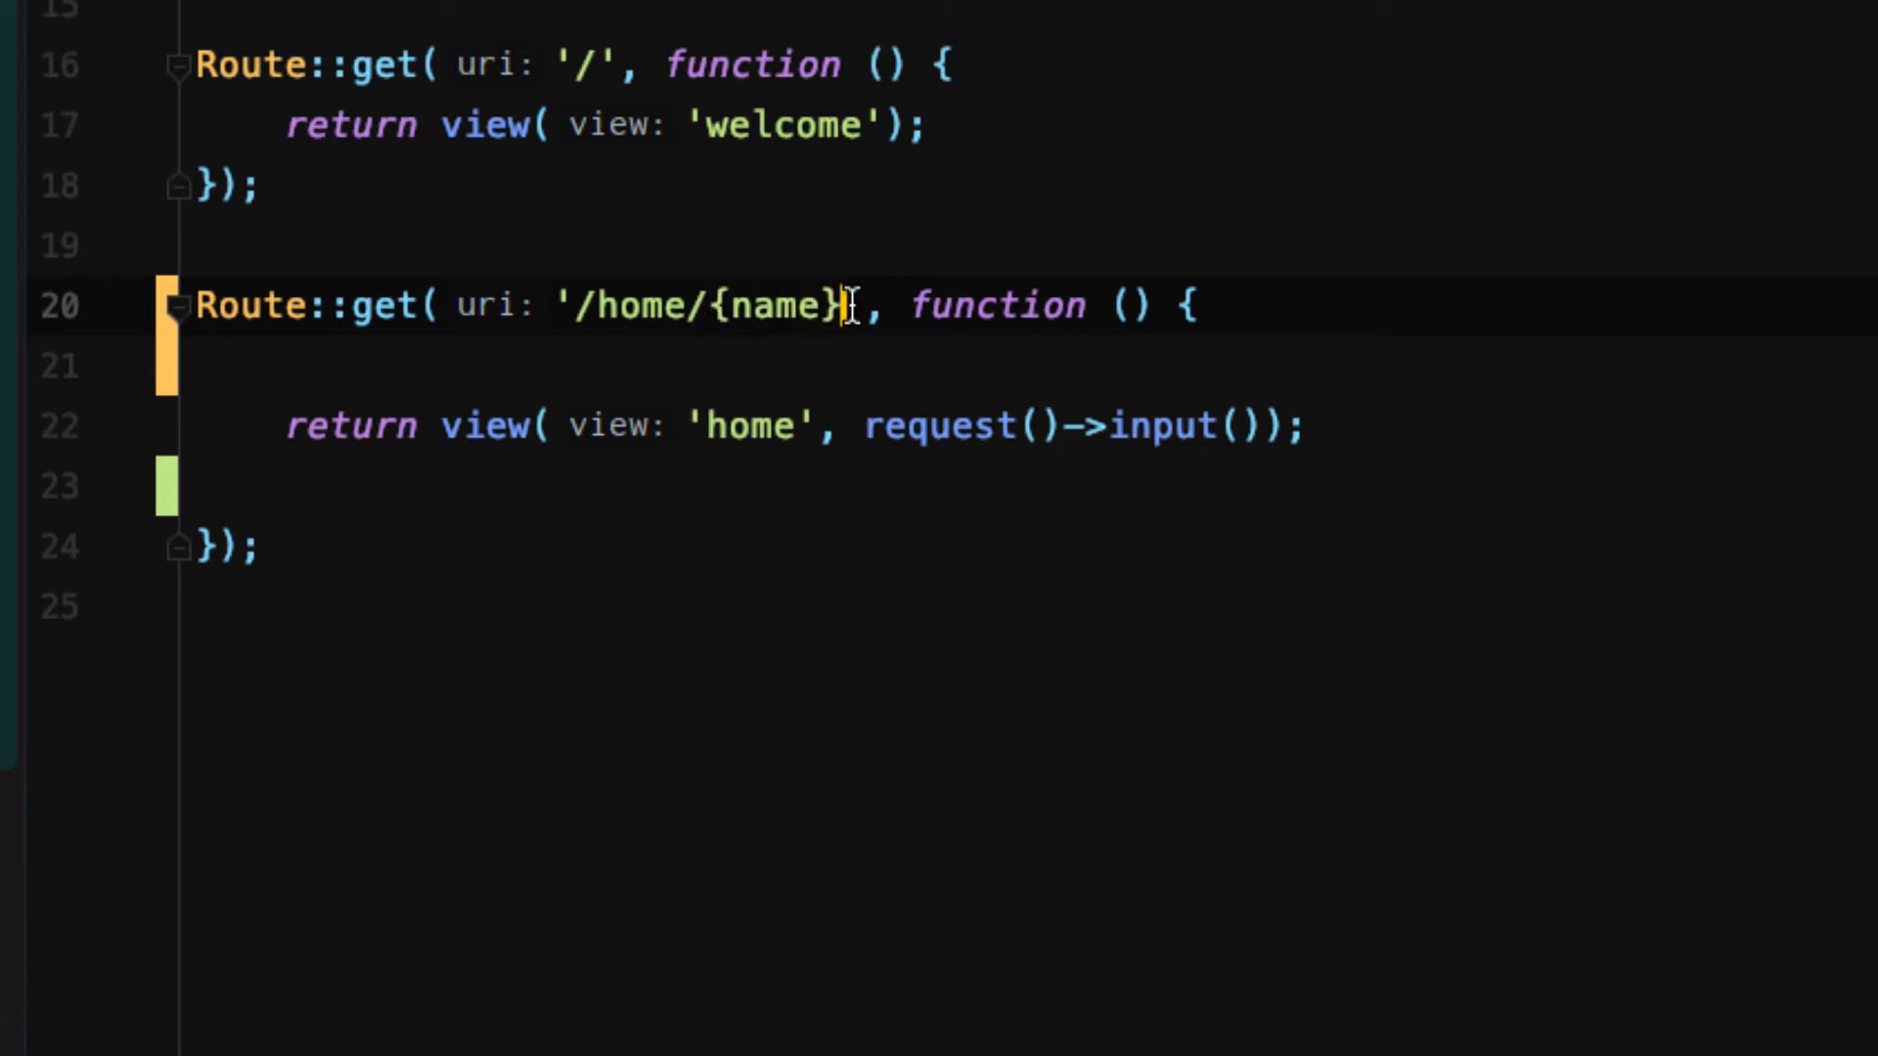
pyautogui.doubleClick(761, 305)
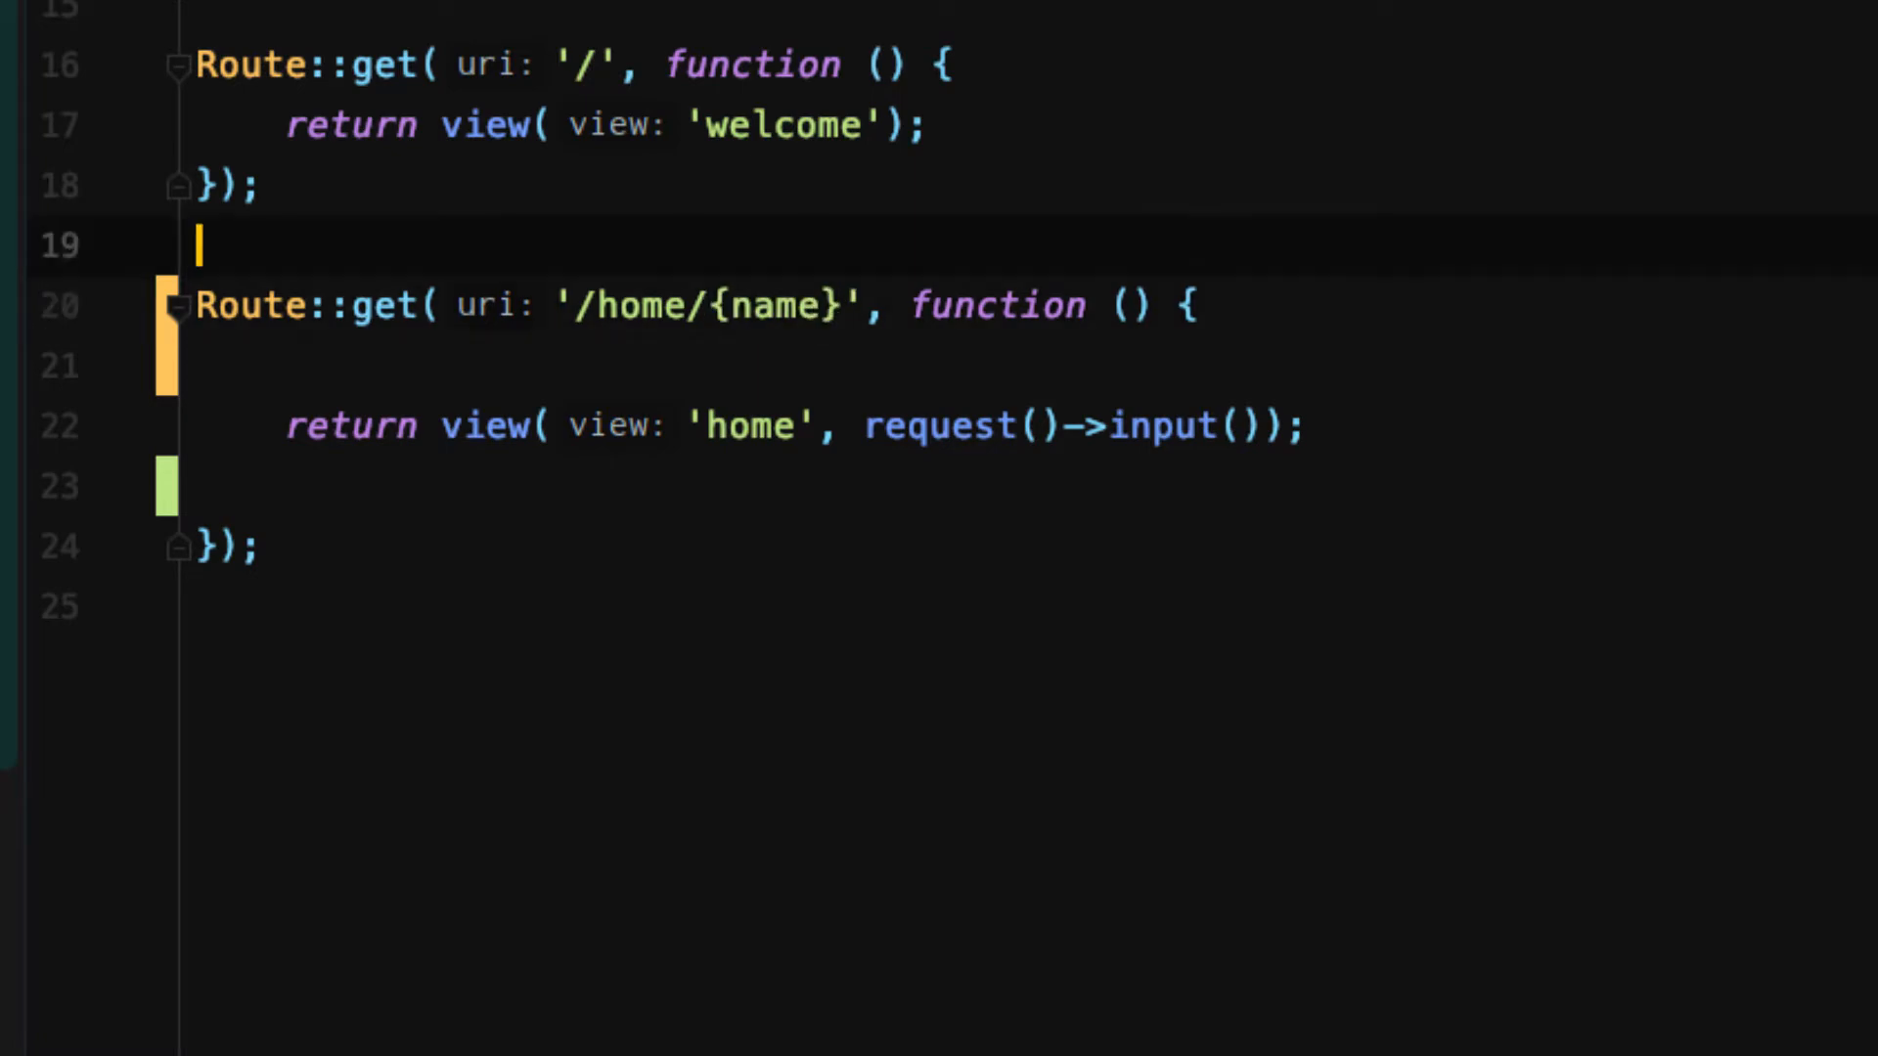
pyautogui.write('/home/')
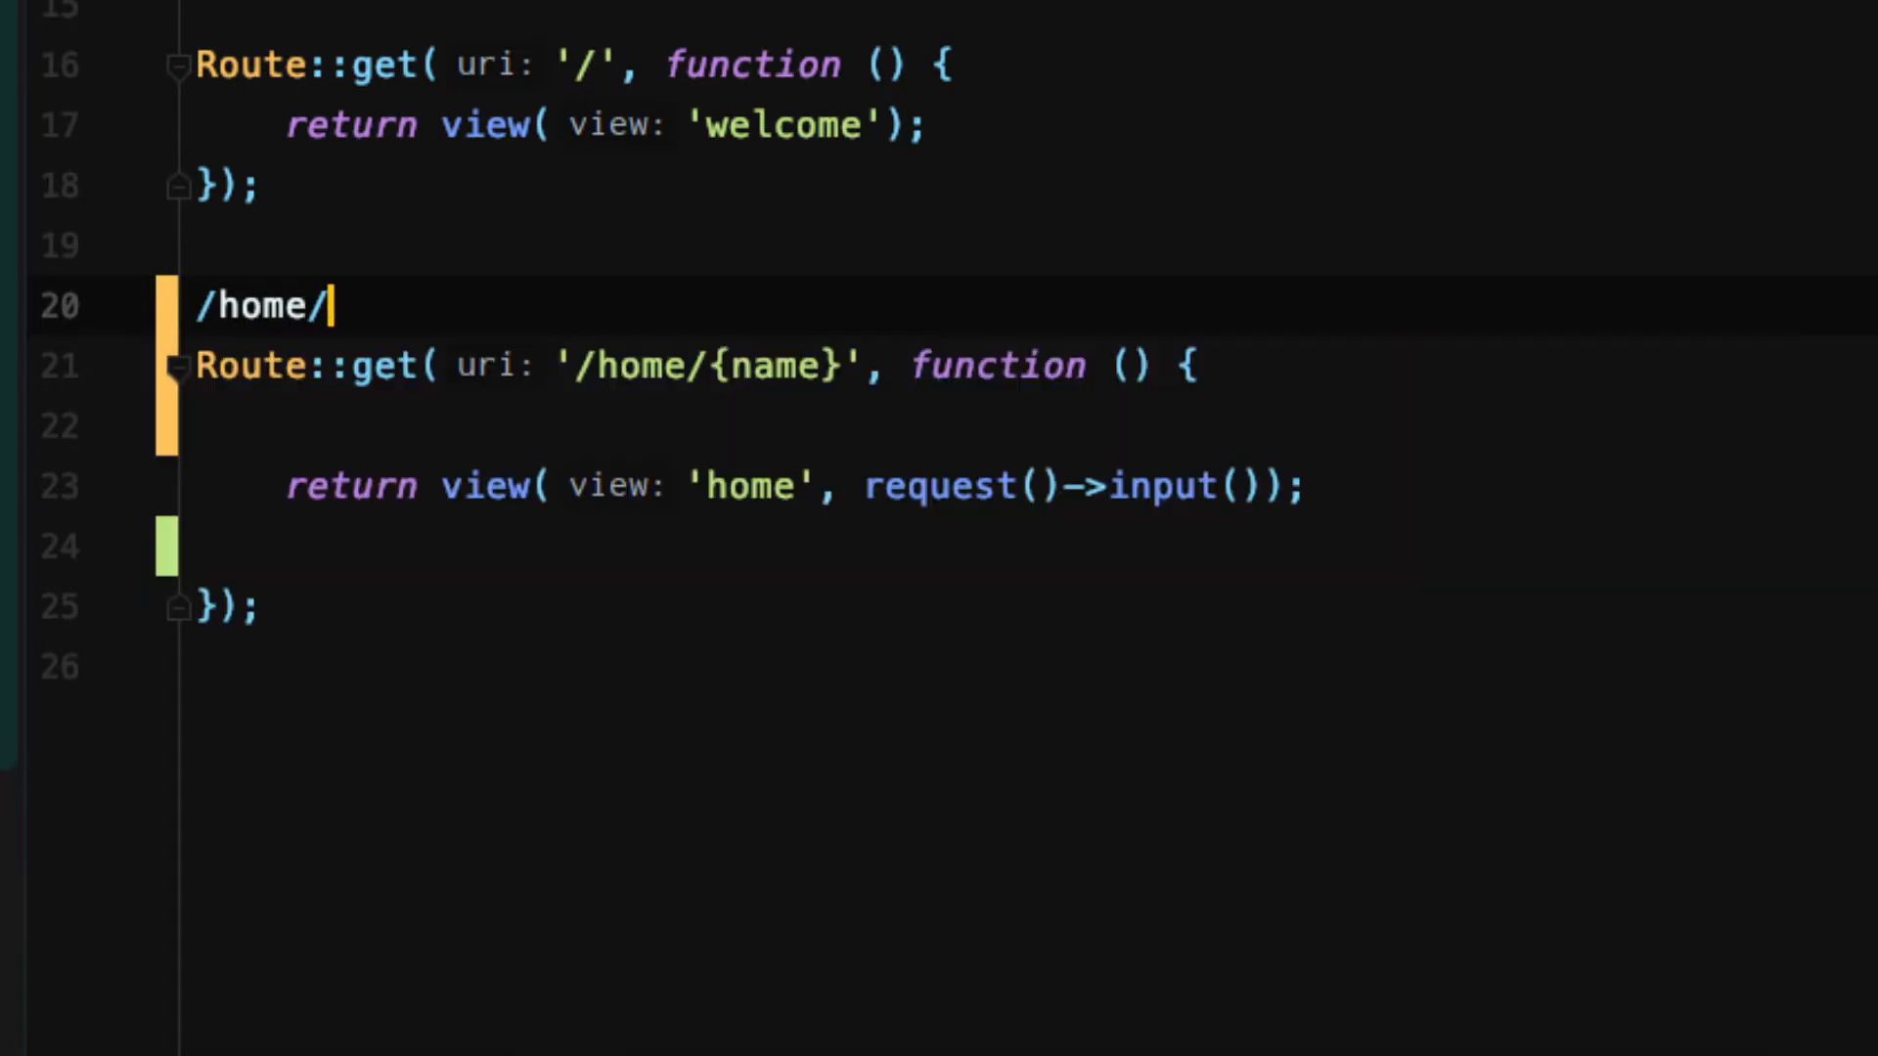
pyautogui.write('jimmy')
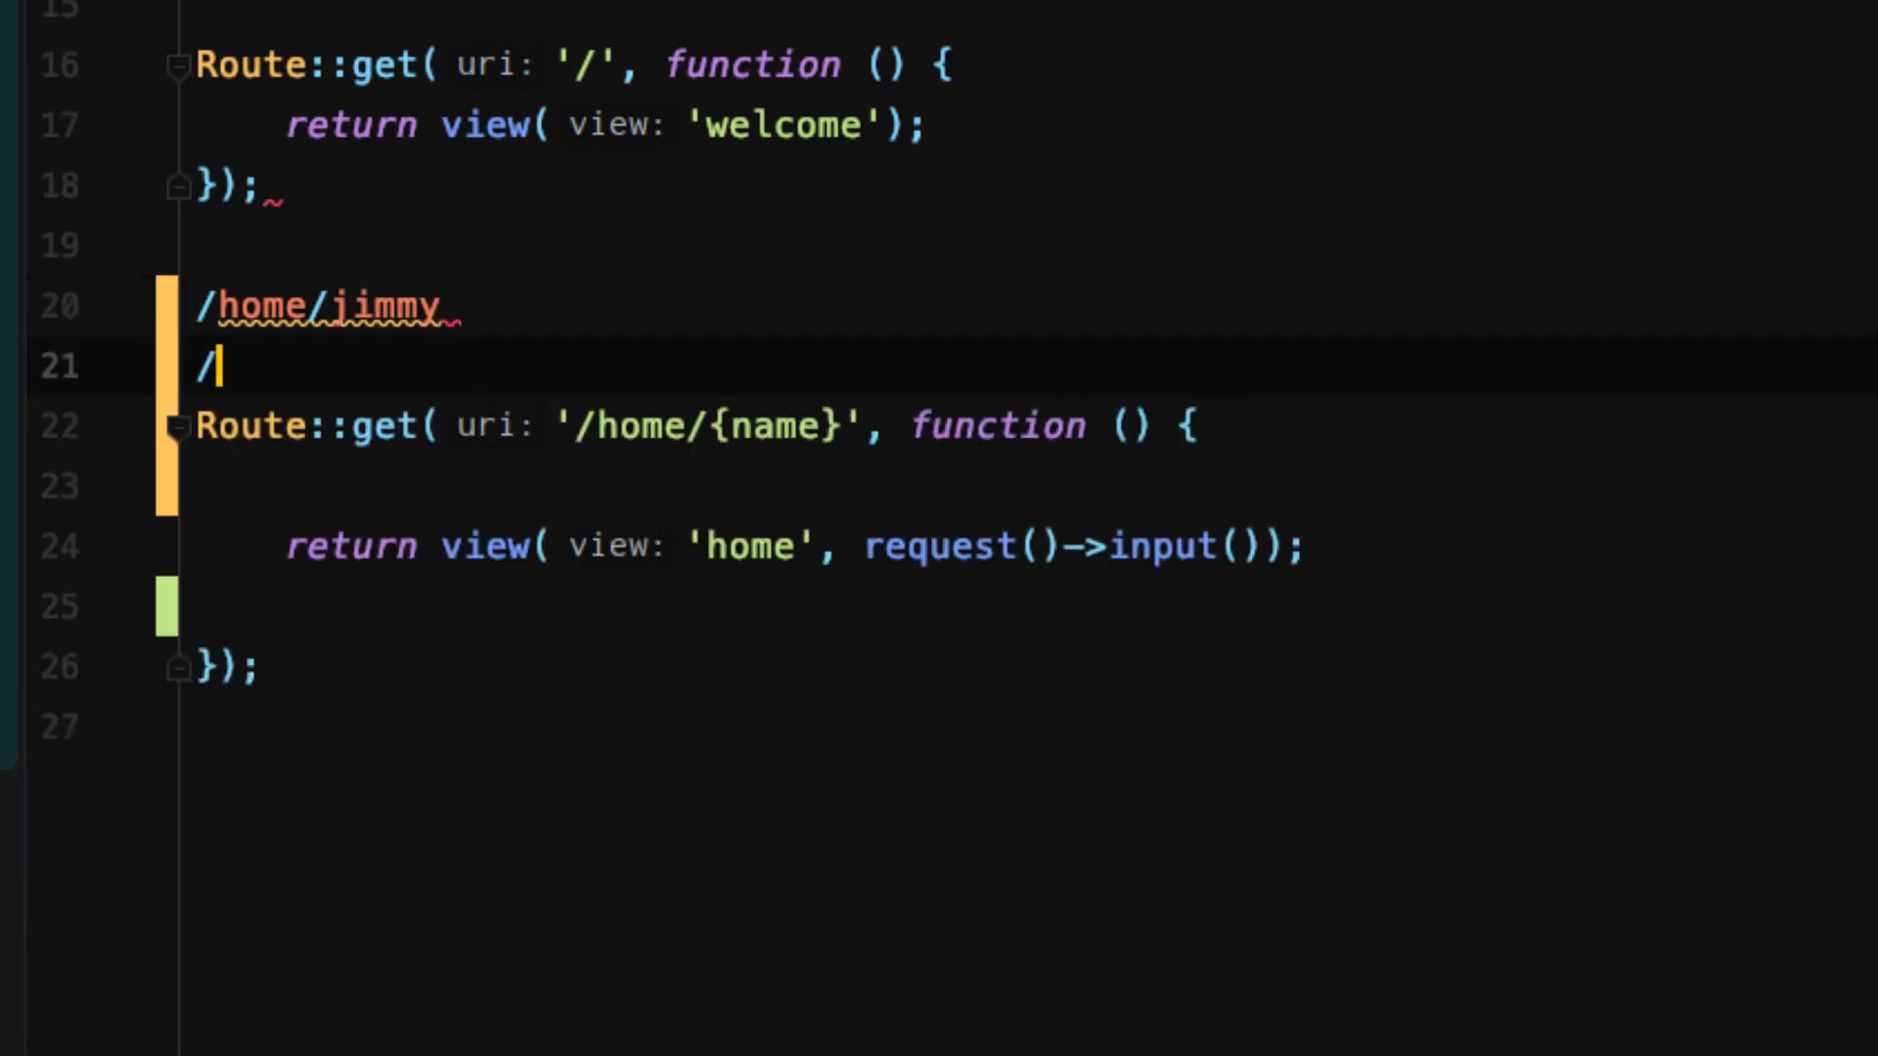
pyautogui.write('home/sarah')
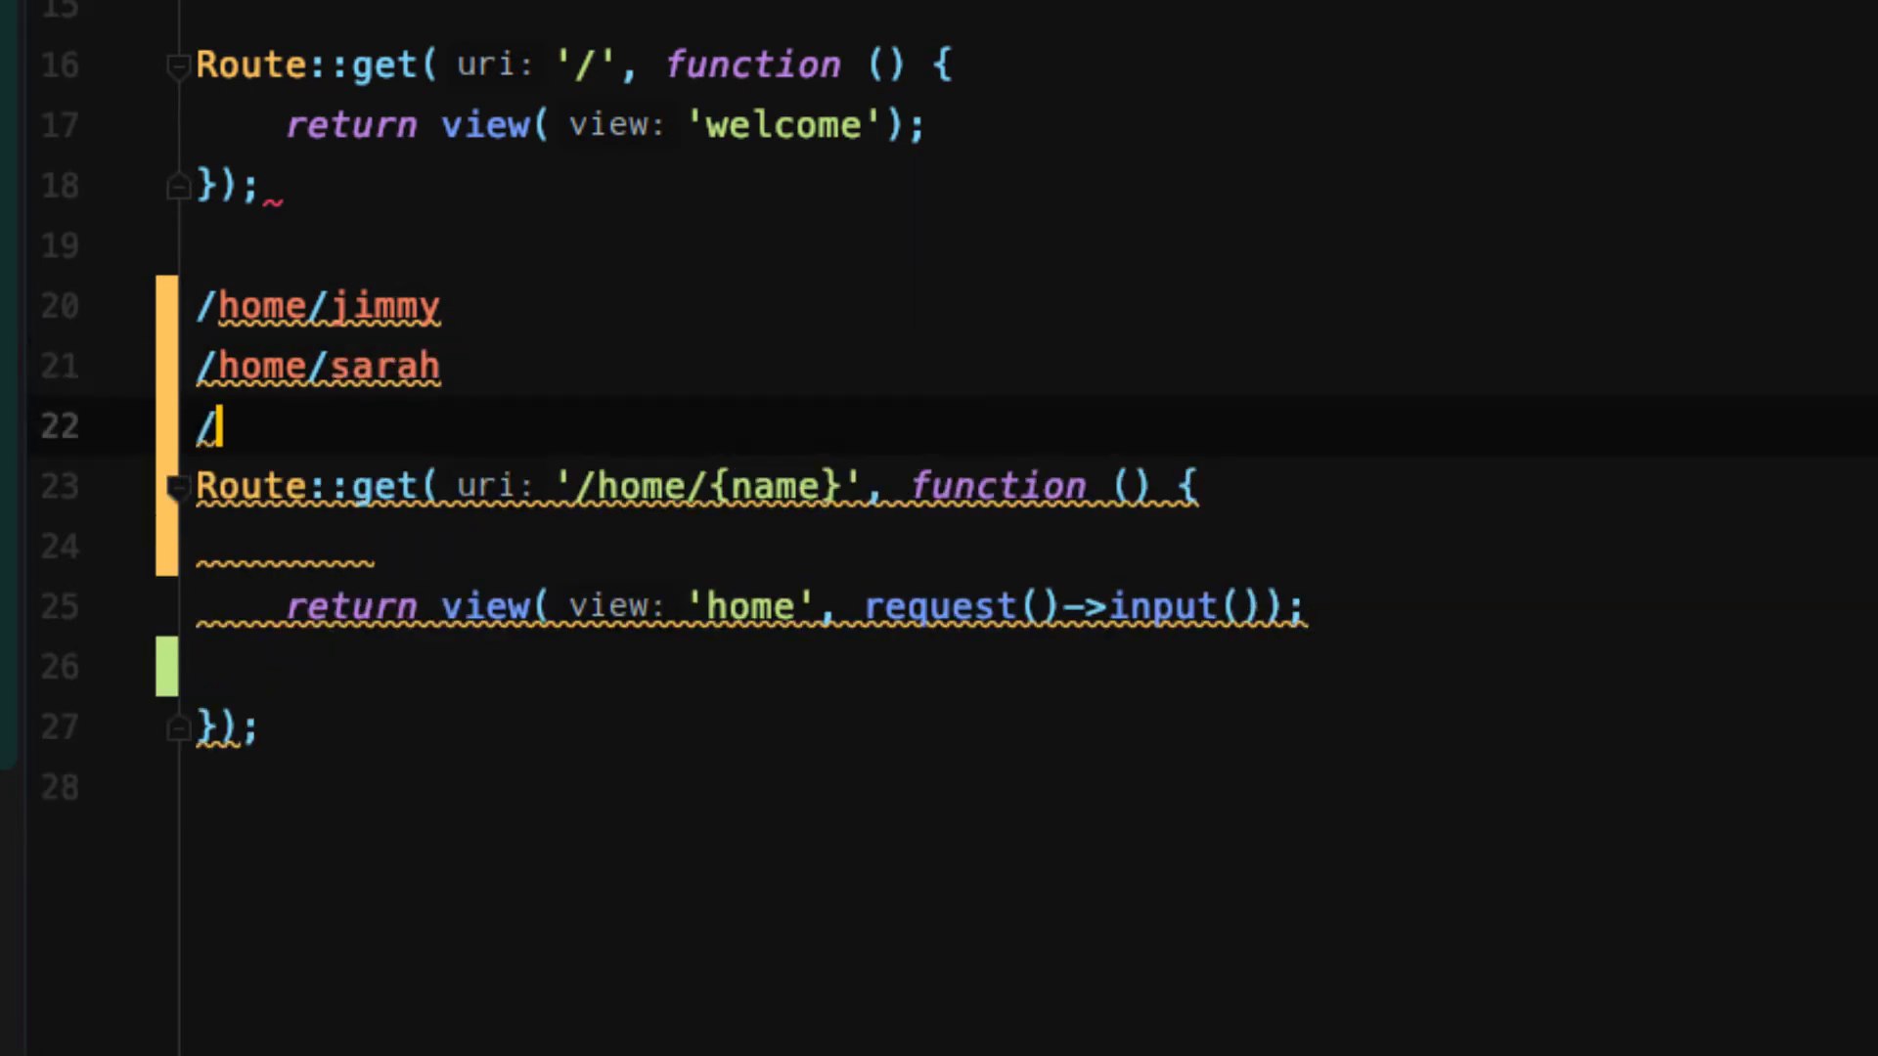
pyautogui.write('home/')
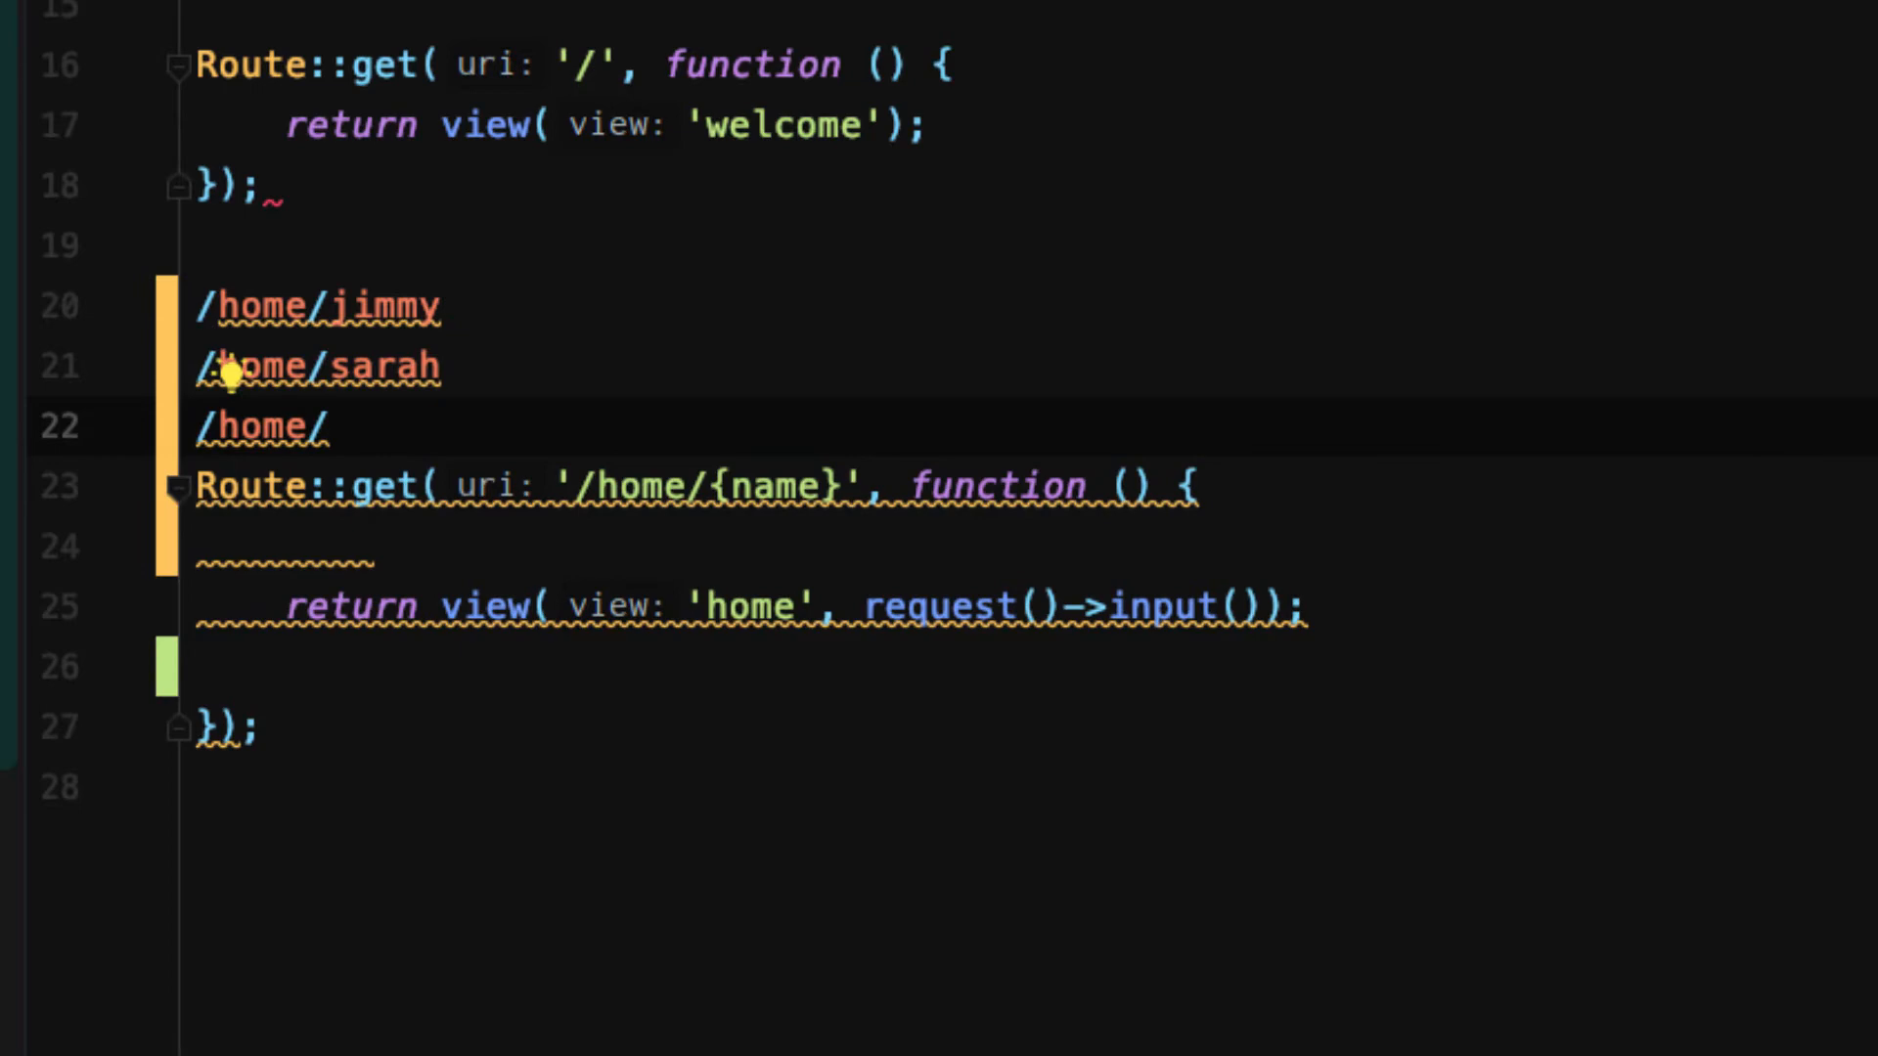
pyautogui.write('sammy')
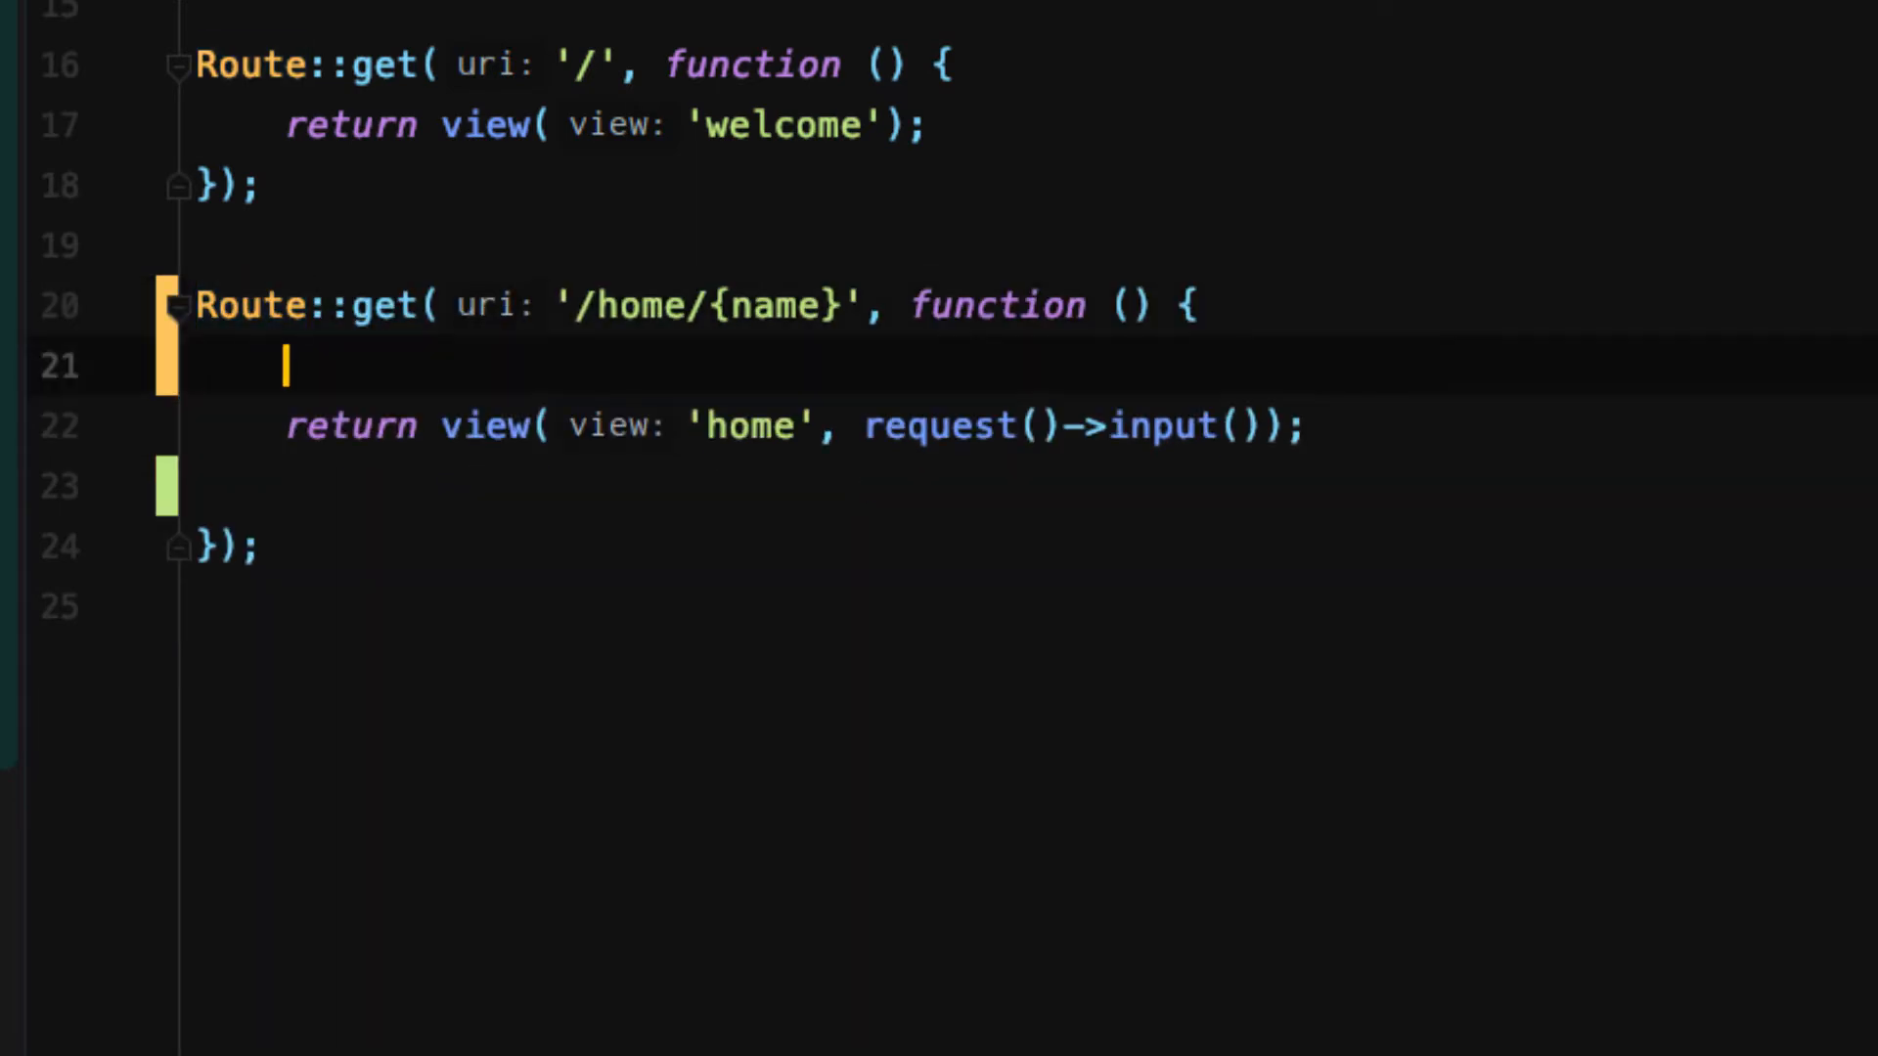
# Step: Add a dd() call inside the route closure to dump the name segment
pyautogui.write('dd()')
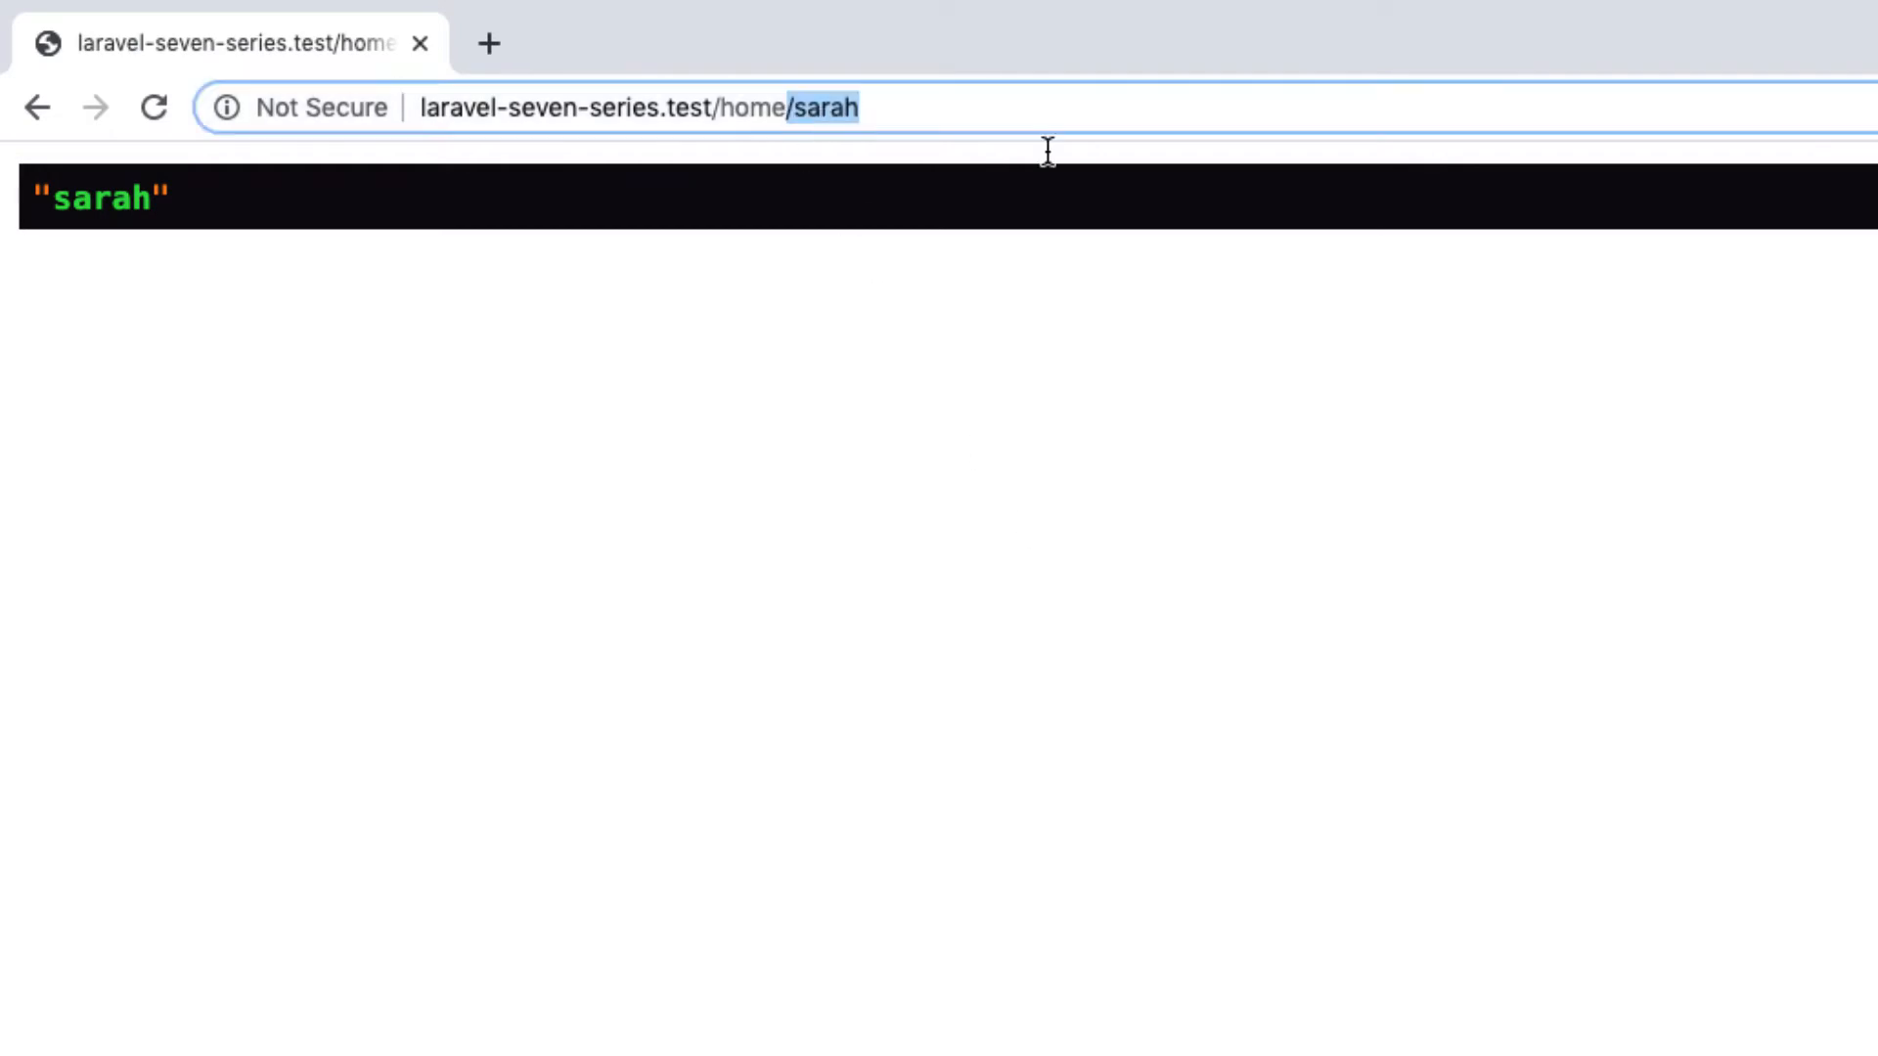
pyautogui.moveTo(1279, 180)
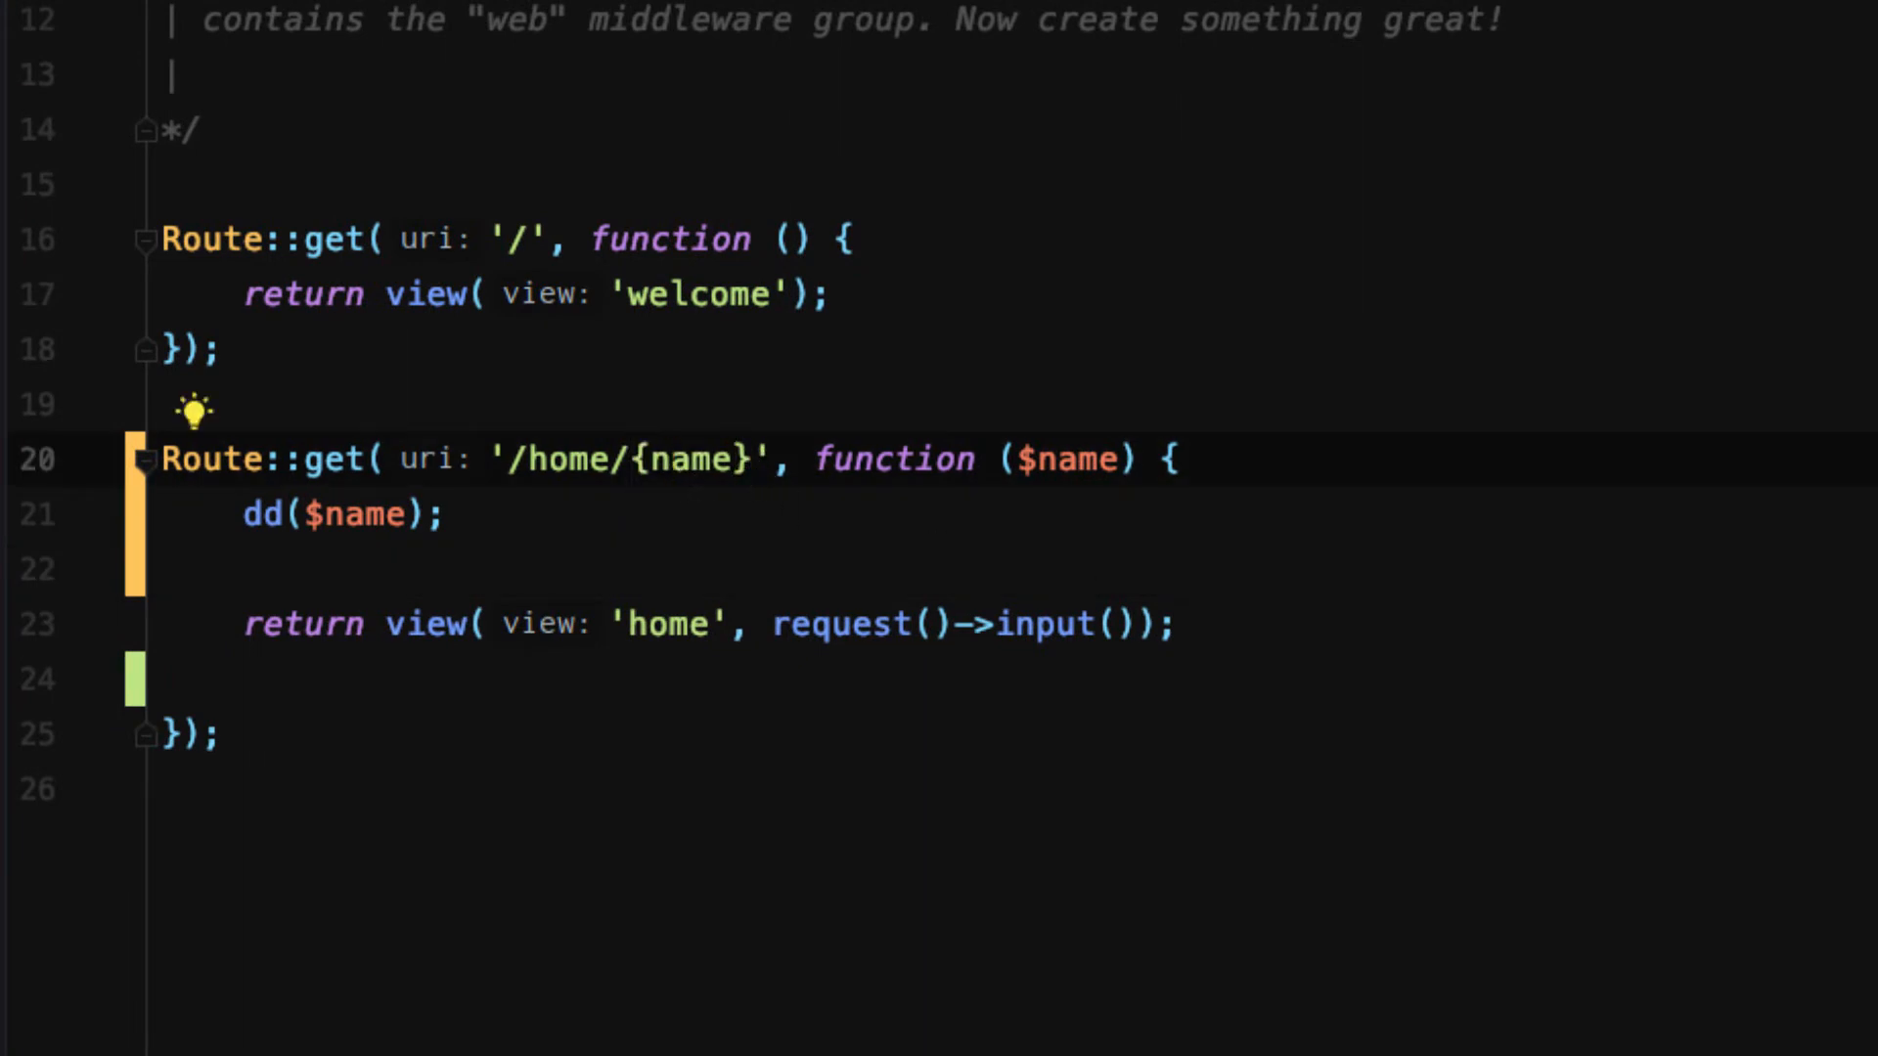
# Step: Make the path '/home/{name?}' and give request('name') a 'default value' fallback
pyautogui.write('?')
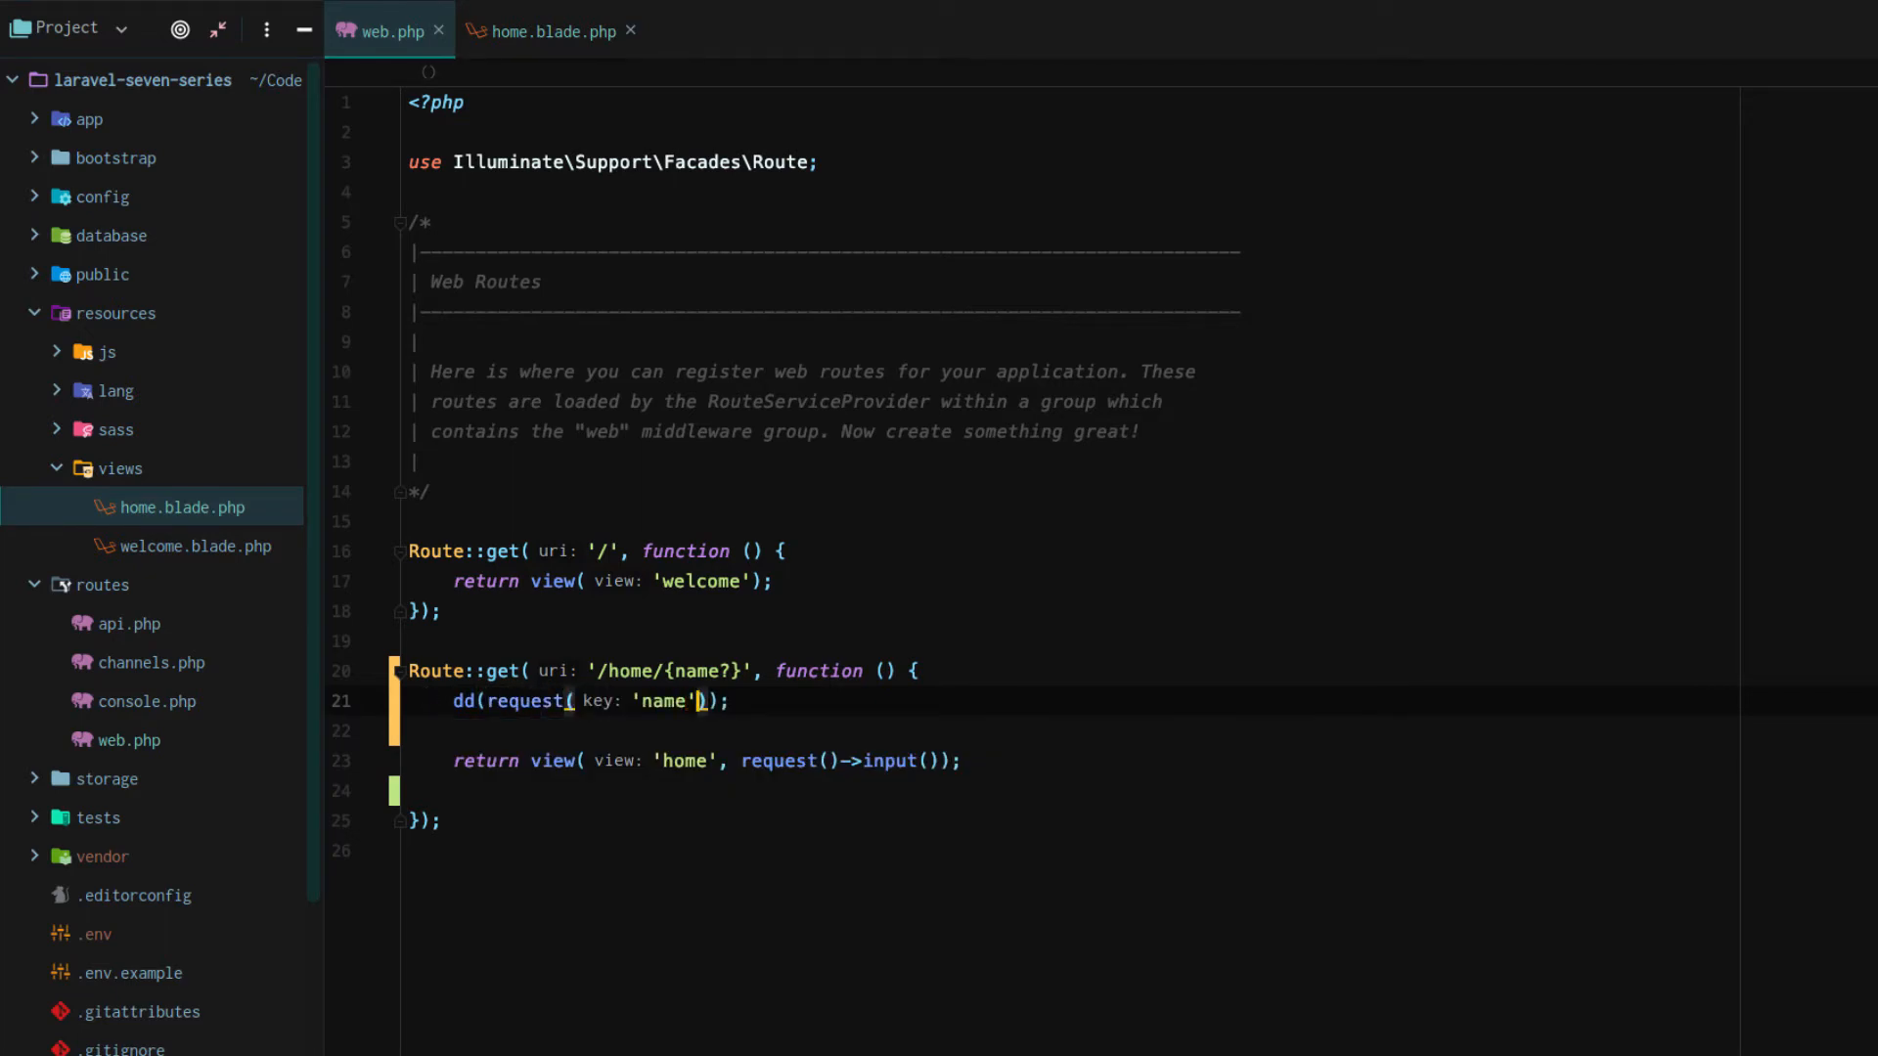
pyautogui.write(", default: ''")
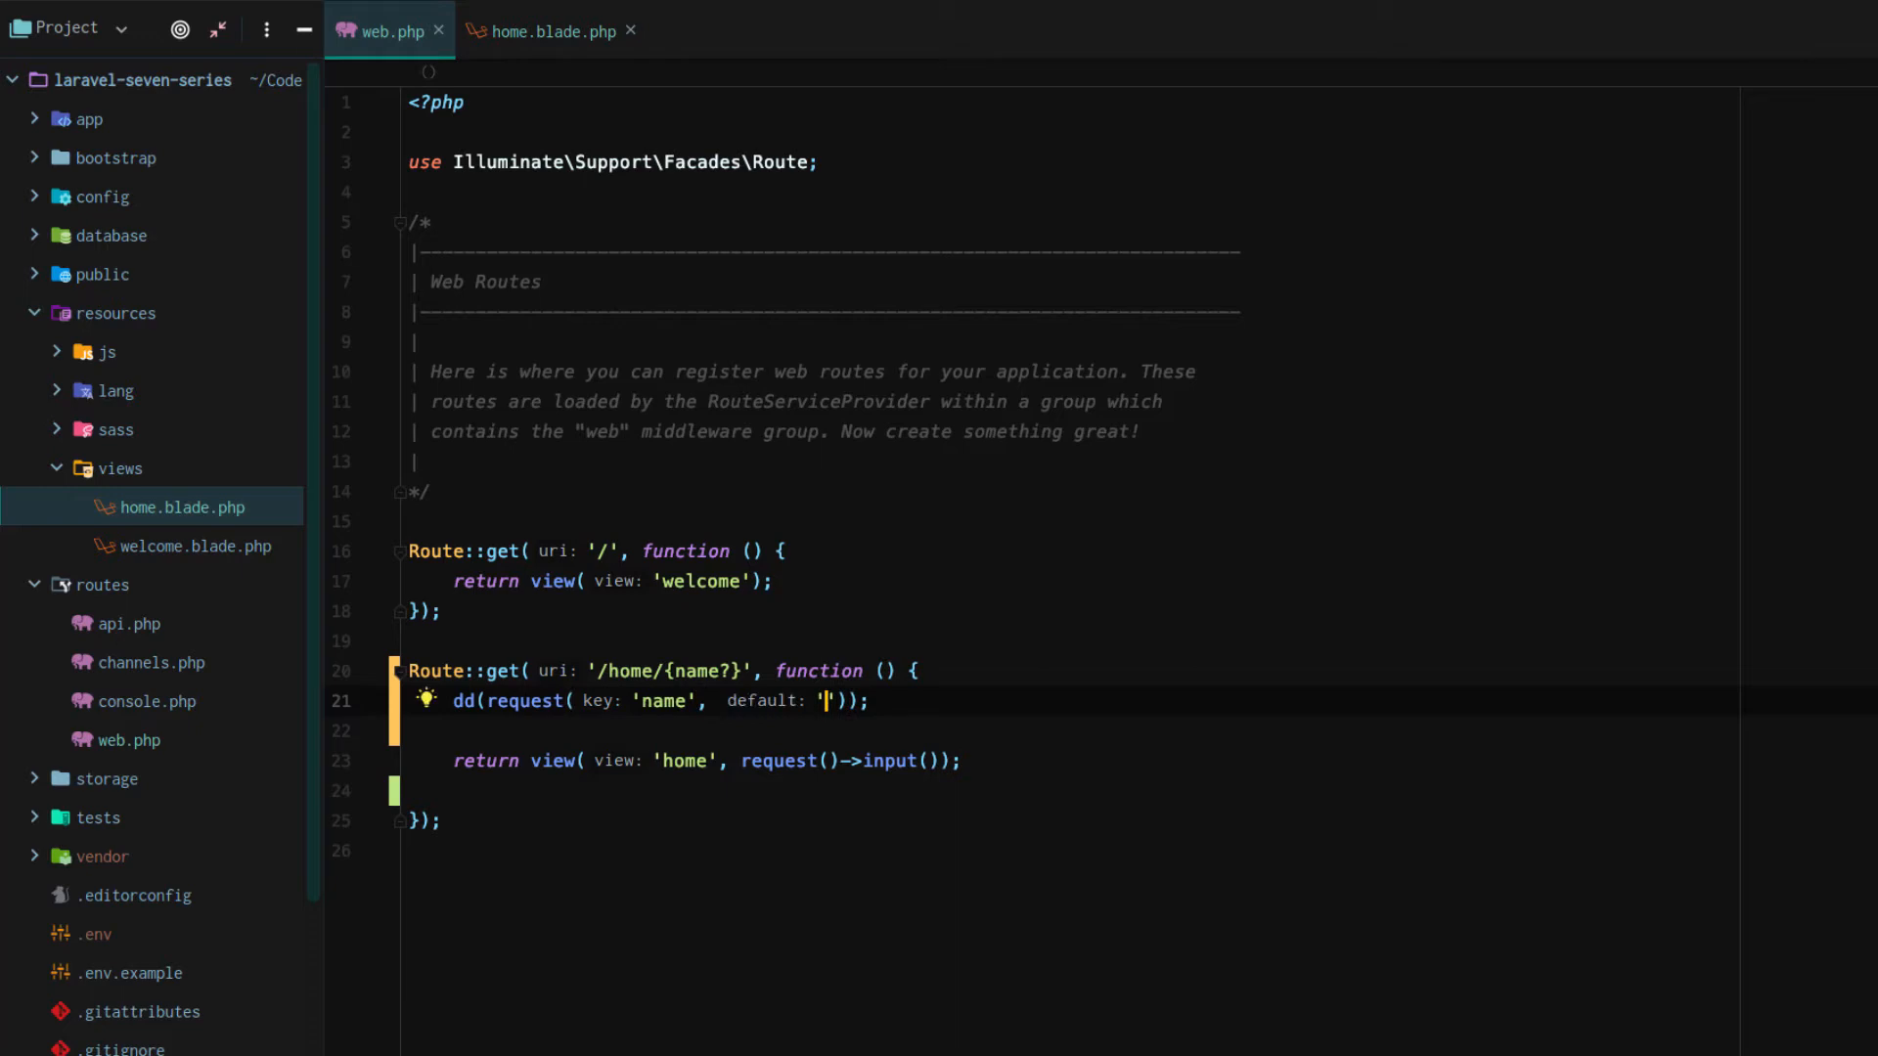
pyautogui.write('default value')
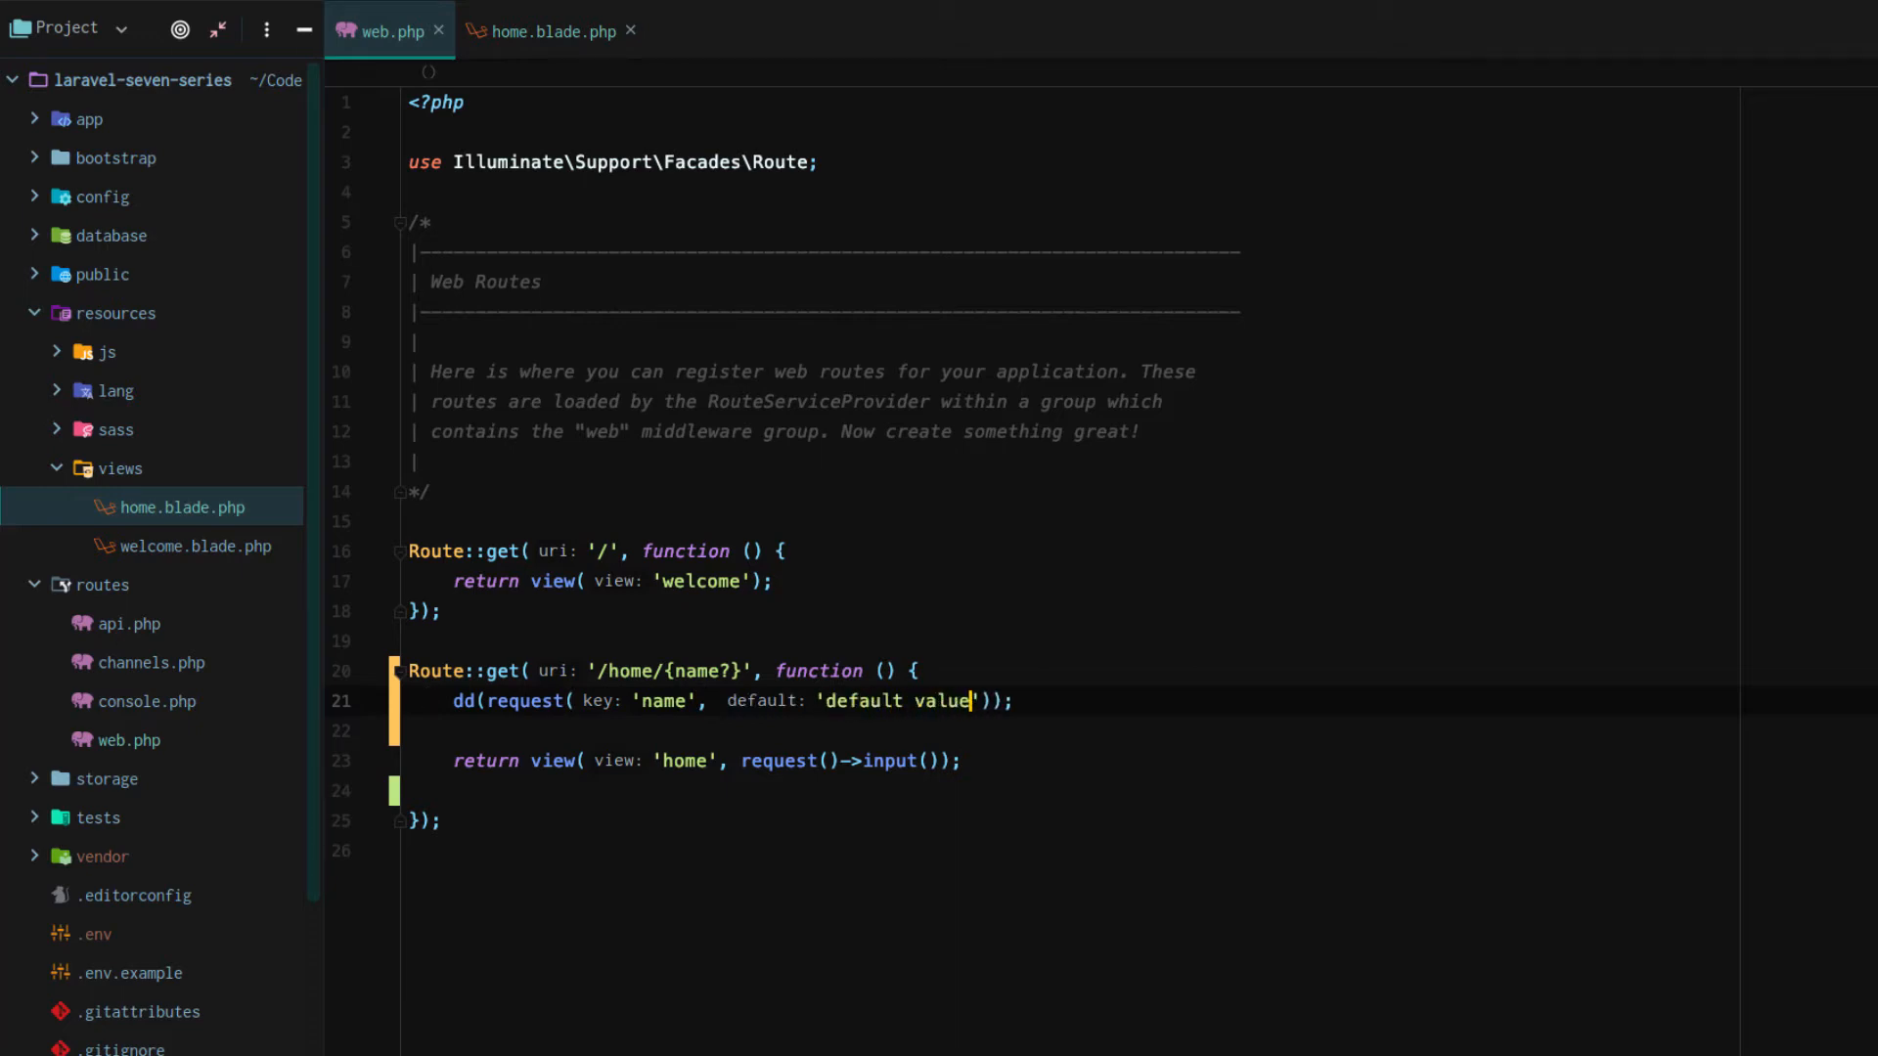
# Step: Reposition within the closure and write $name back into the dump
pyautogui.click(913, 671)
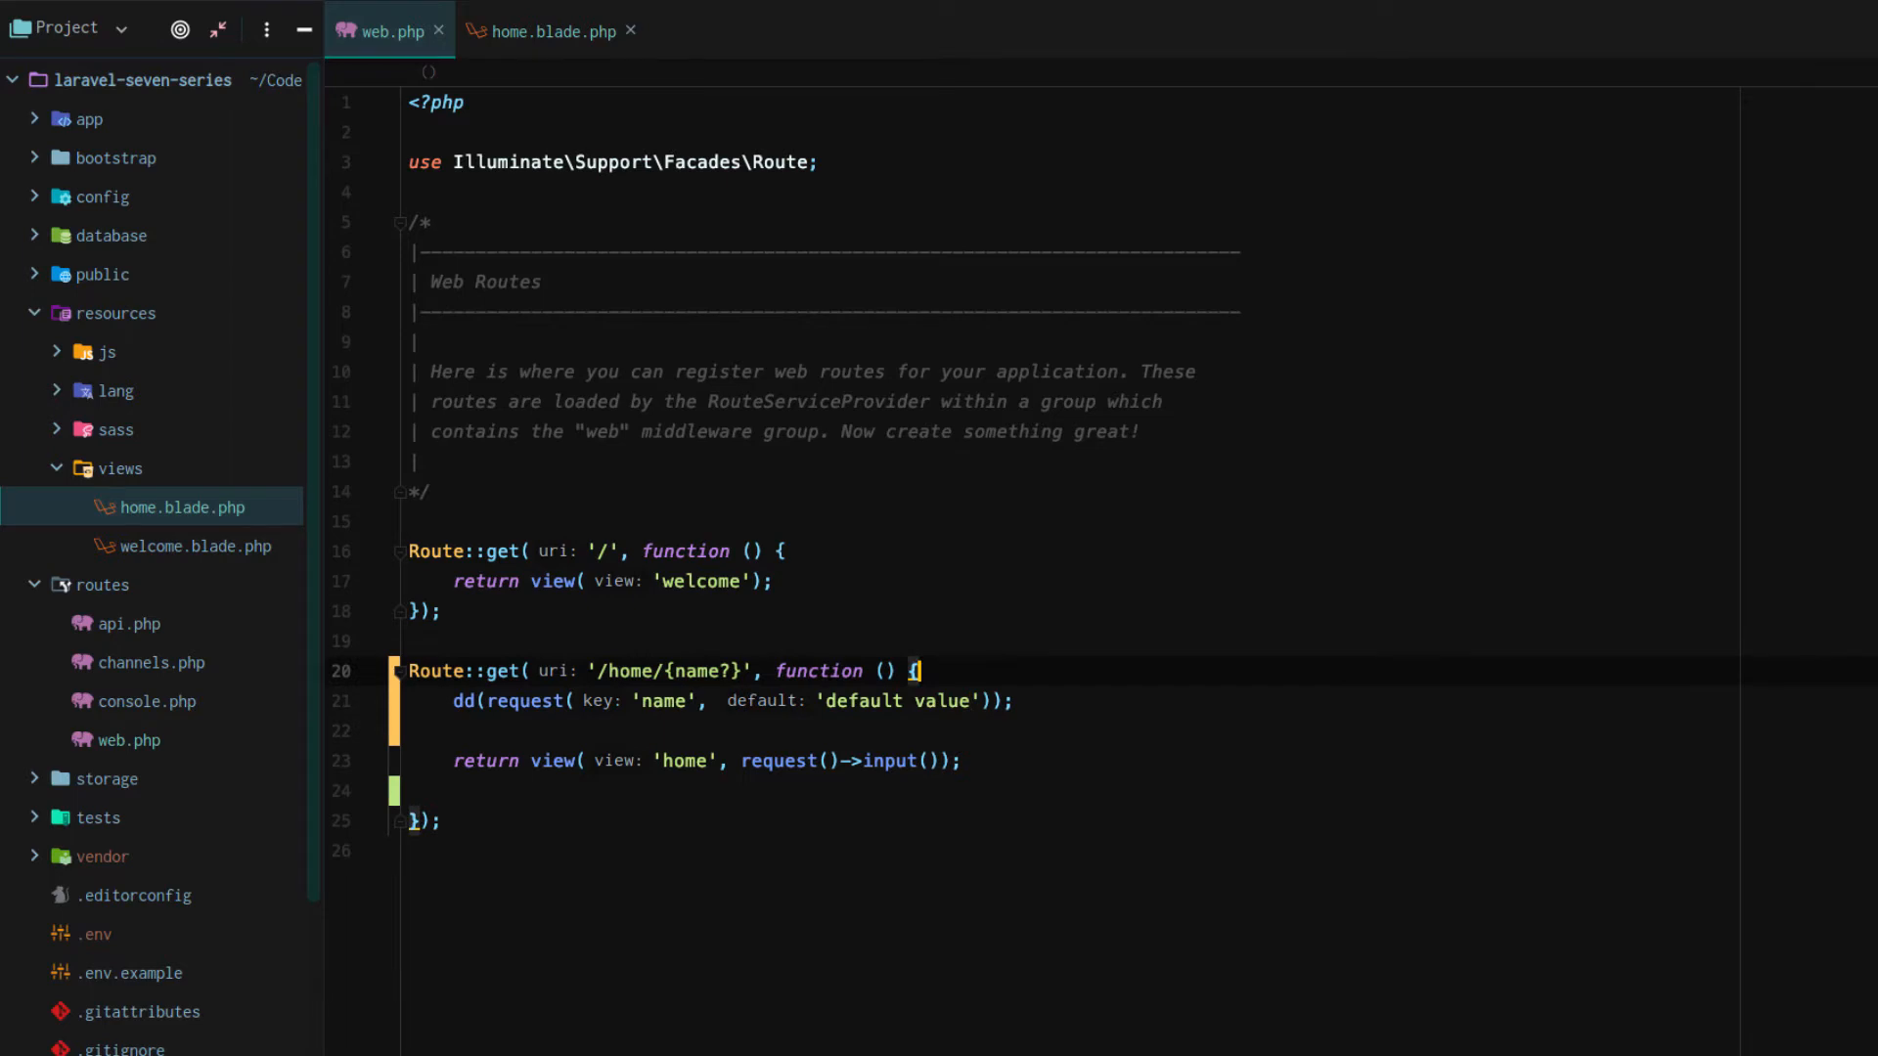
pyautogui.doubleClick(524, 700)
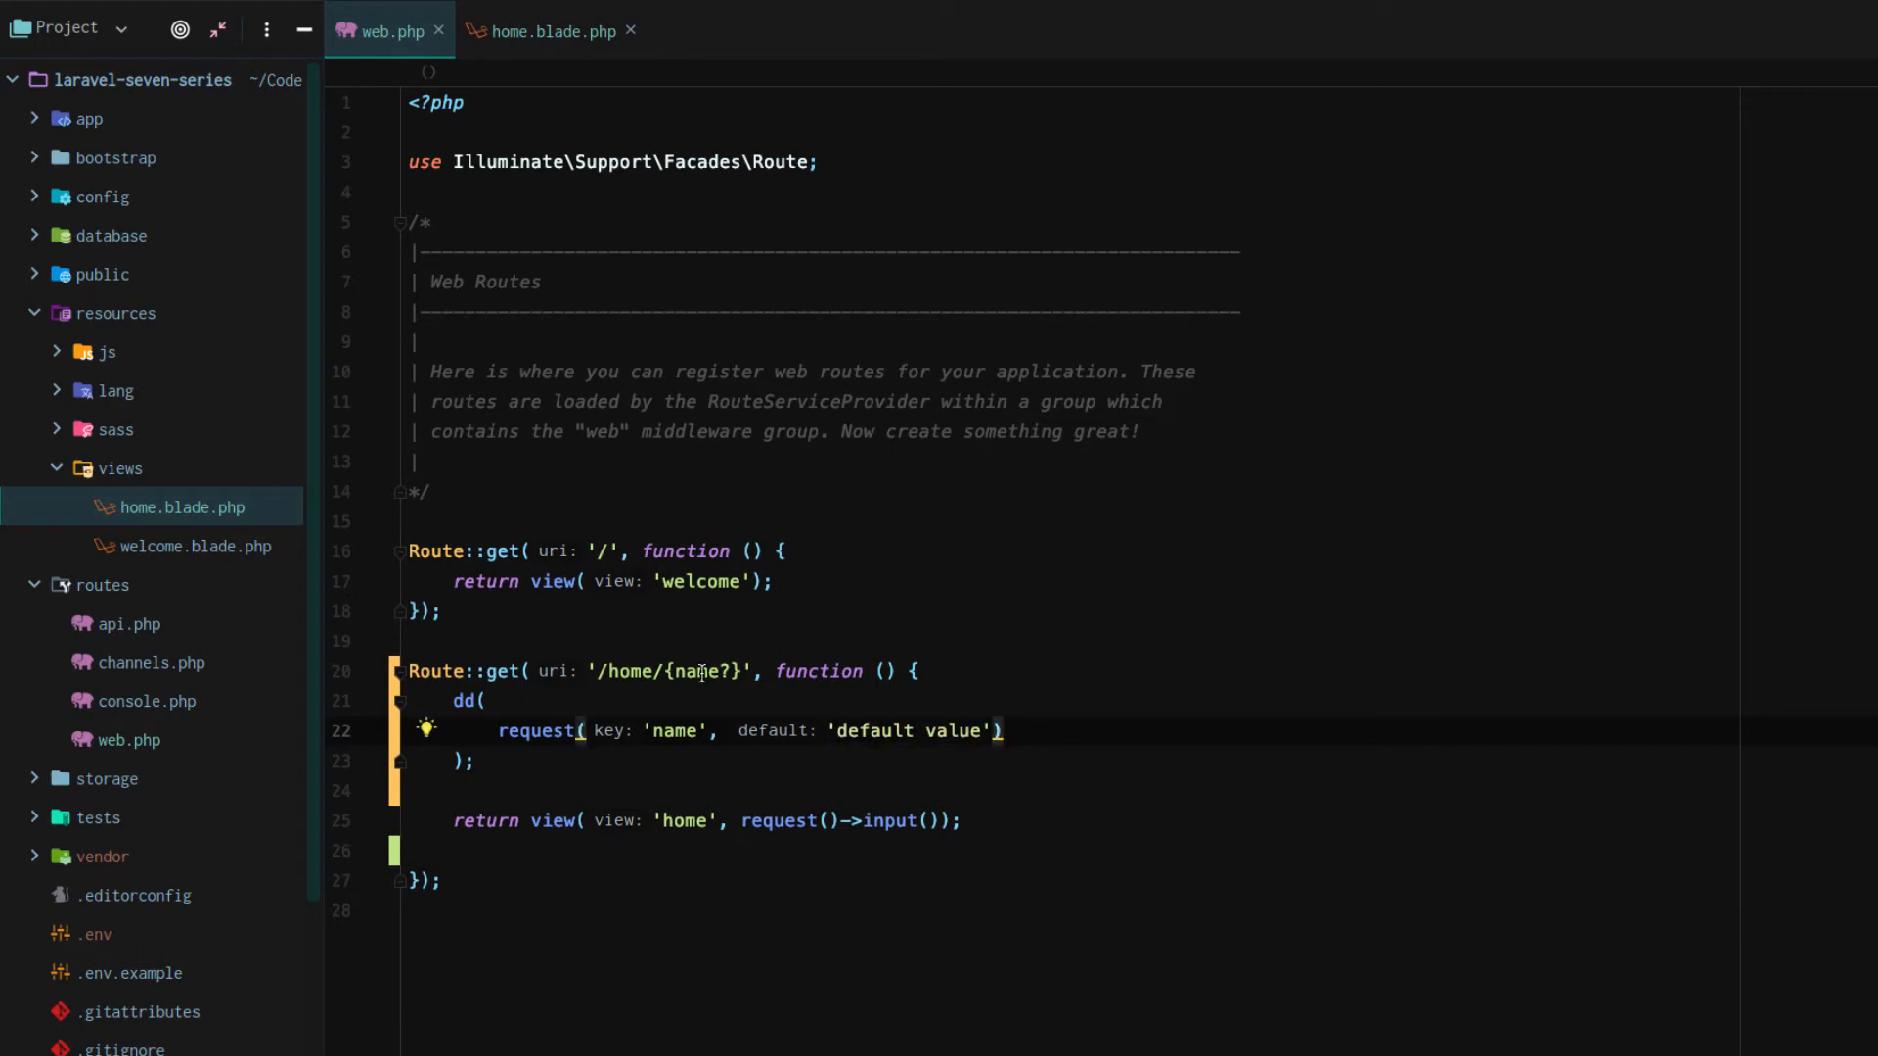
pyautogui.moveTo(675, 730)
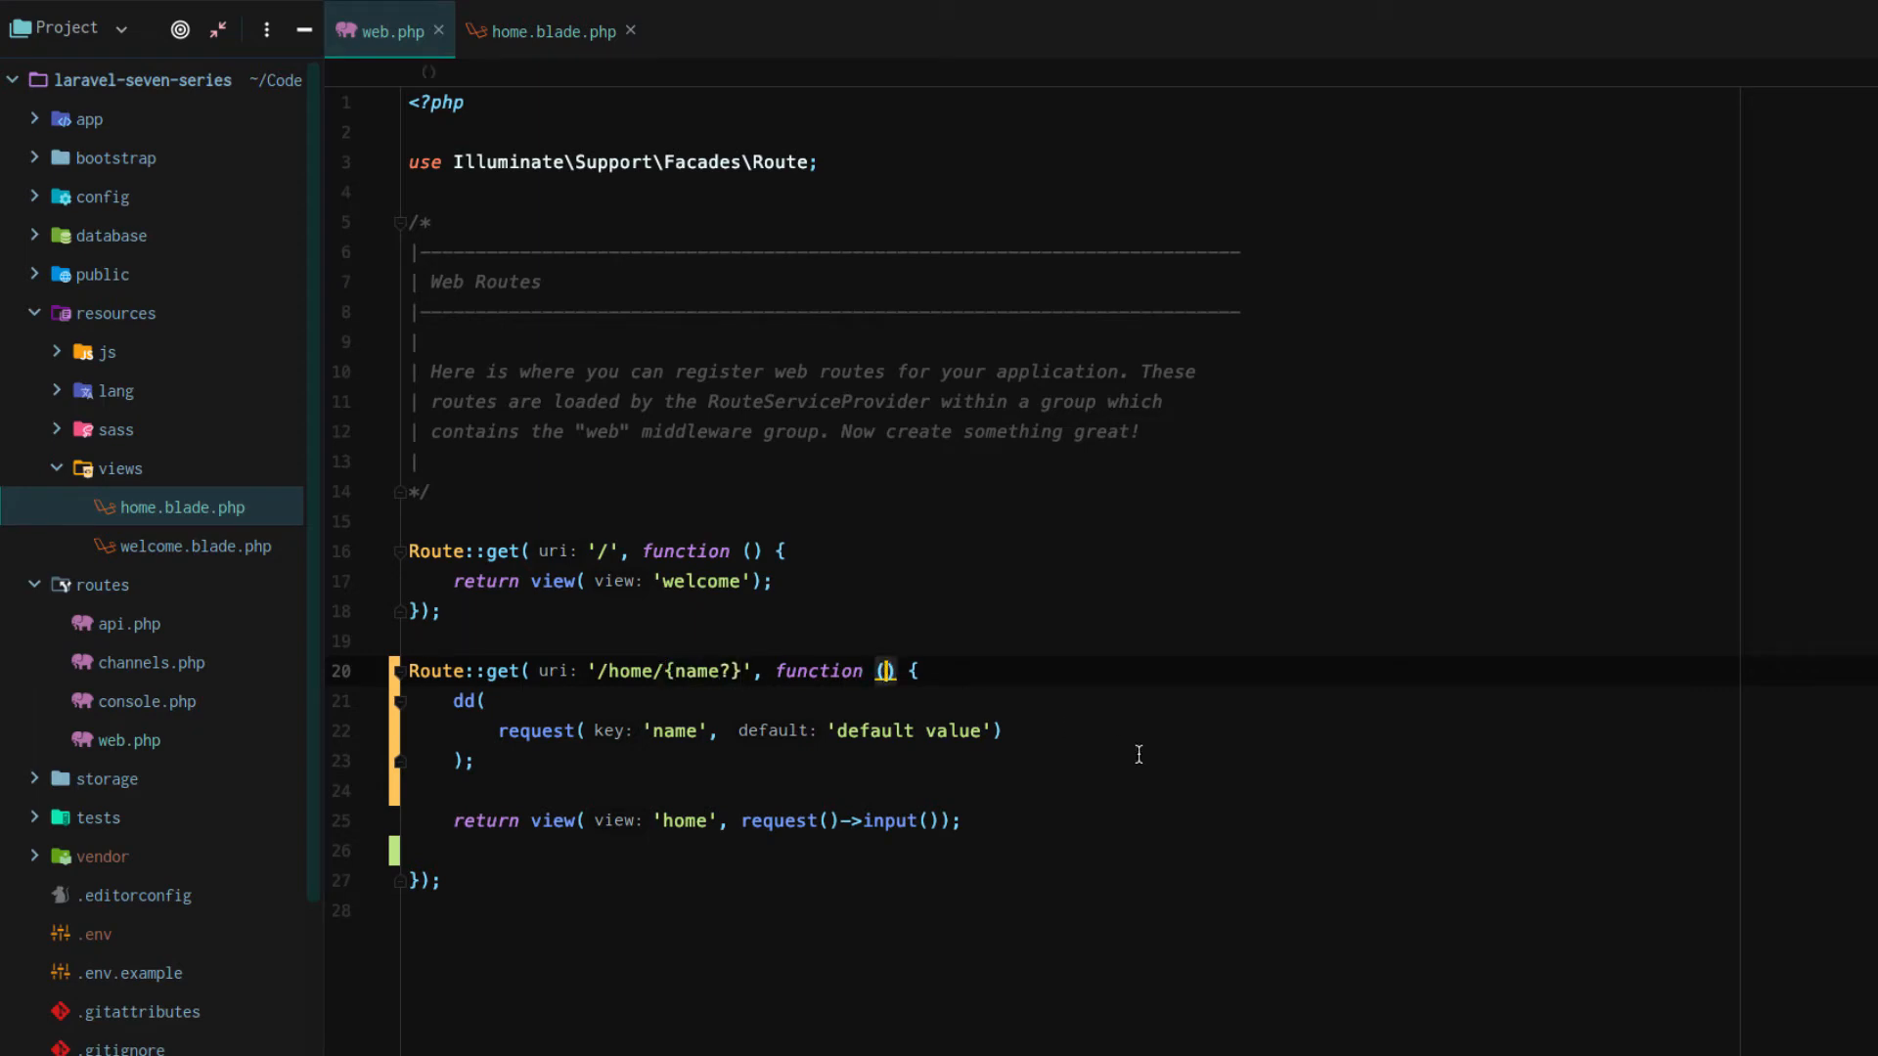
pyautogui.write('$name')
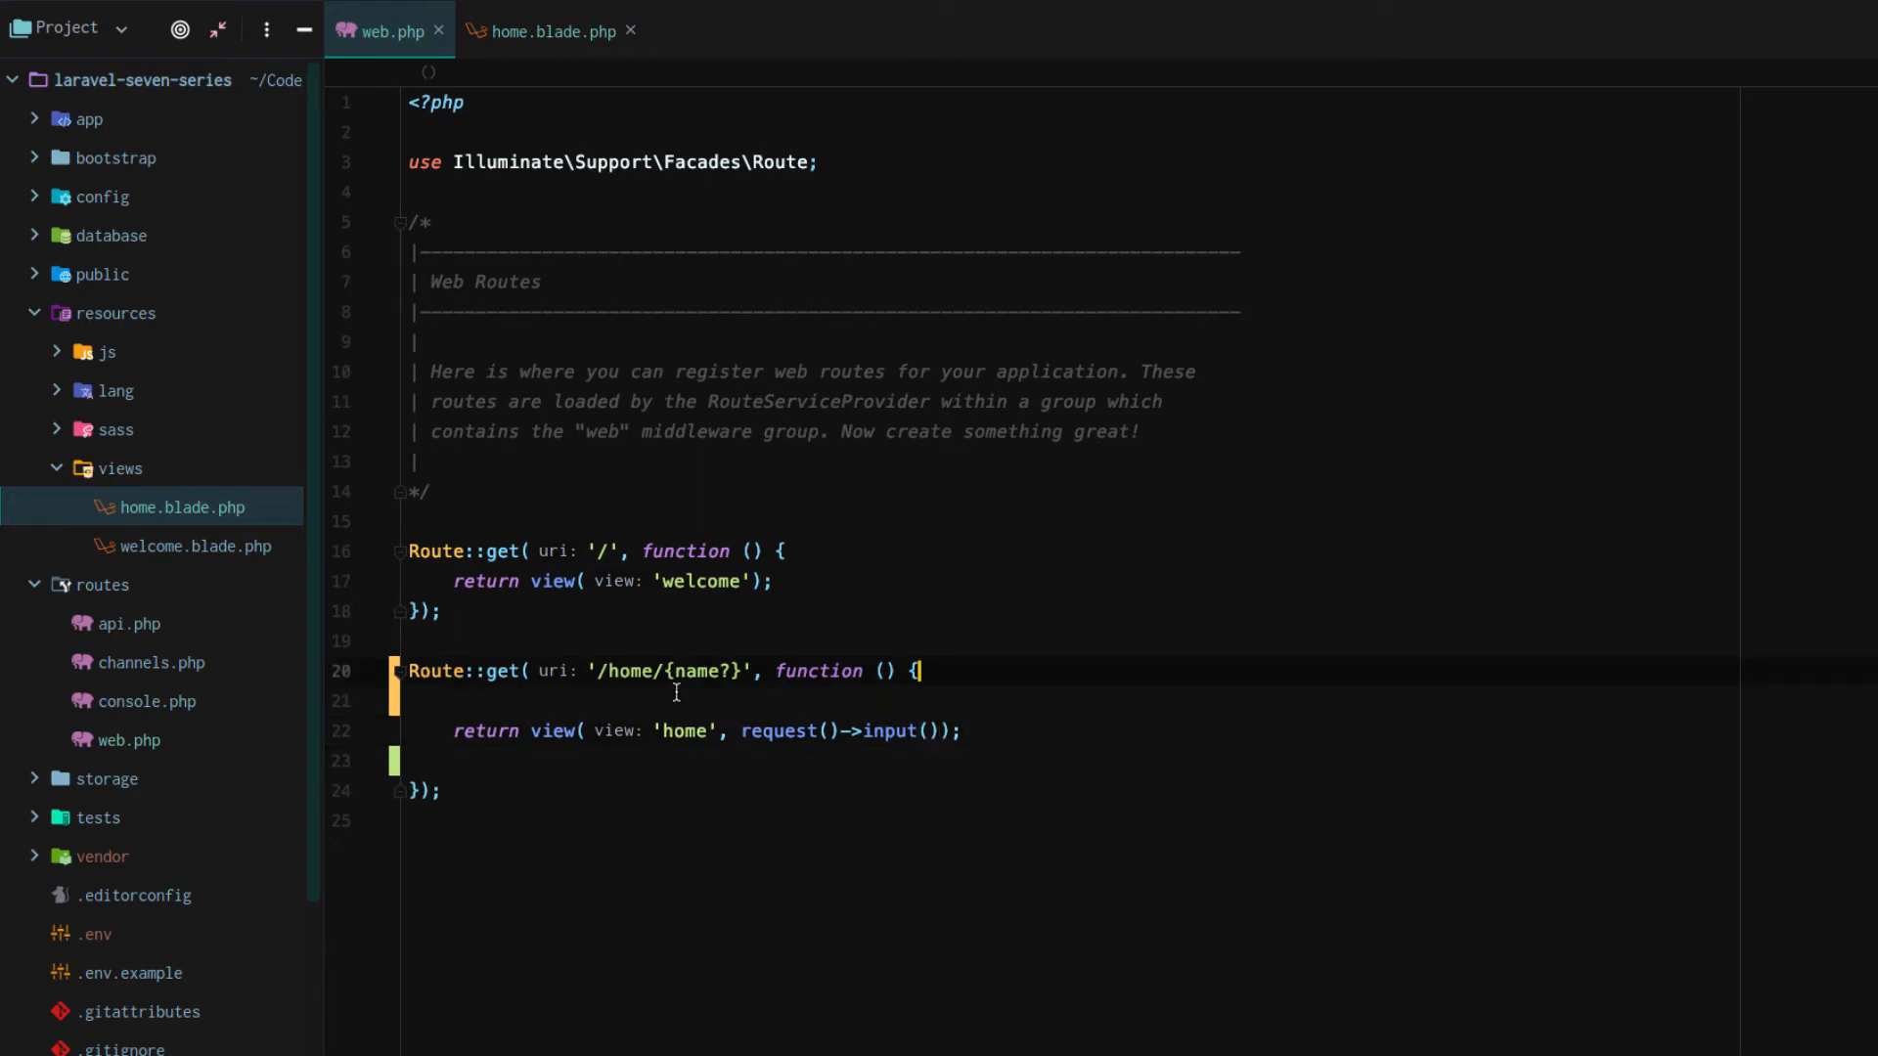
# Step: After checking the home view, start dumping $request()-> values inside the route closure
pyautogui.click(552, 31)
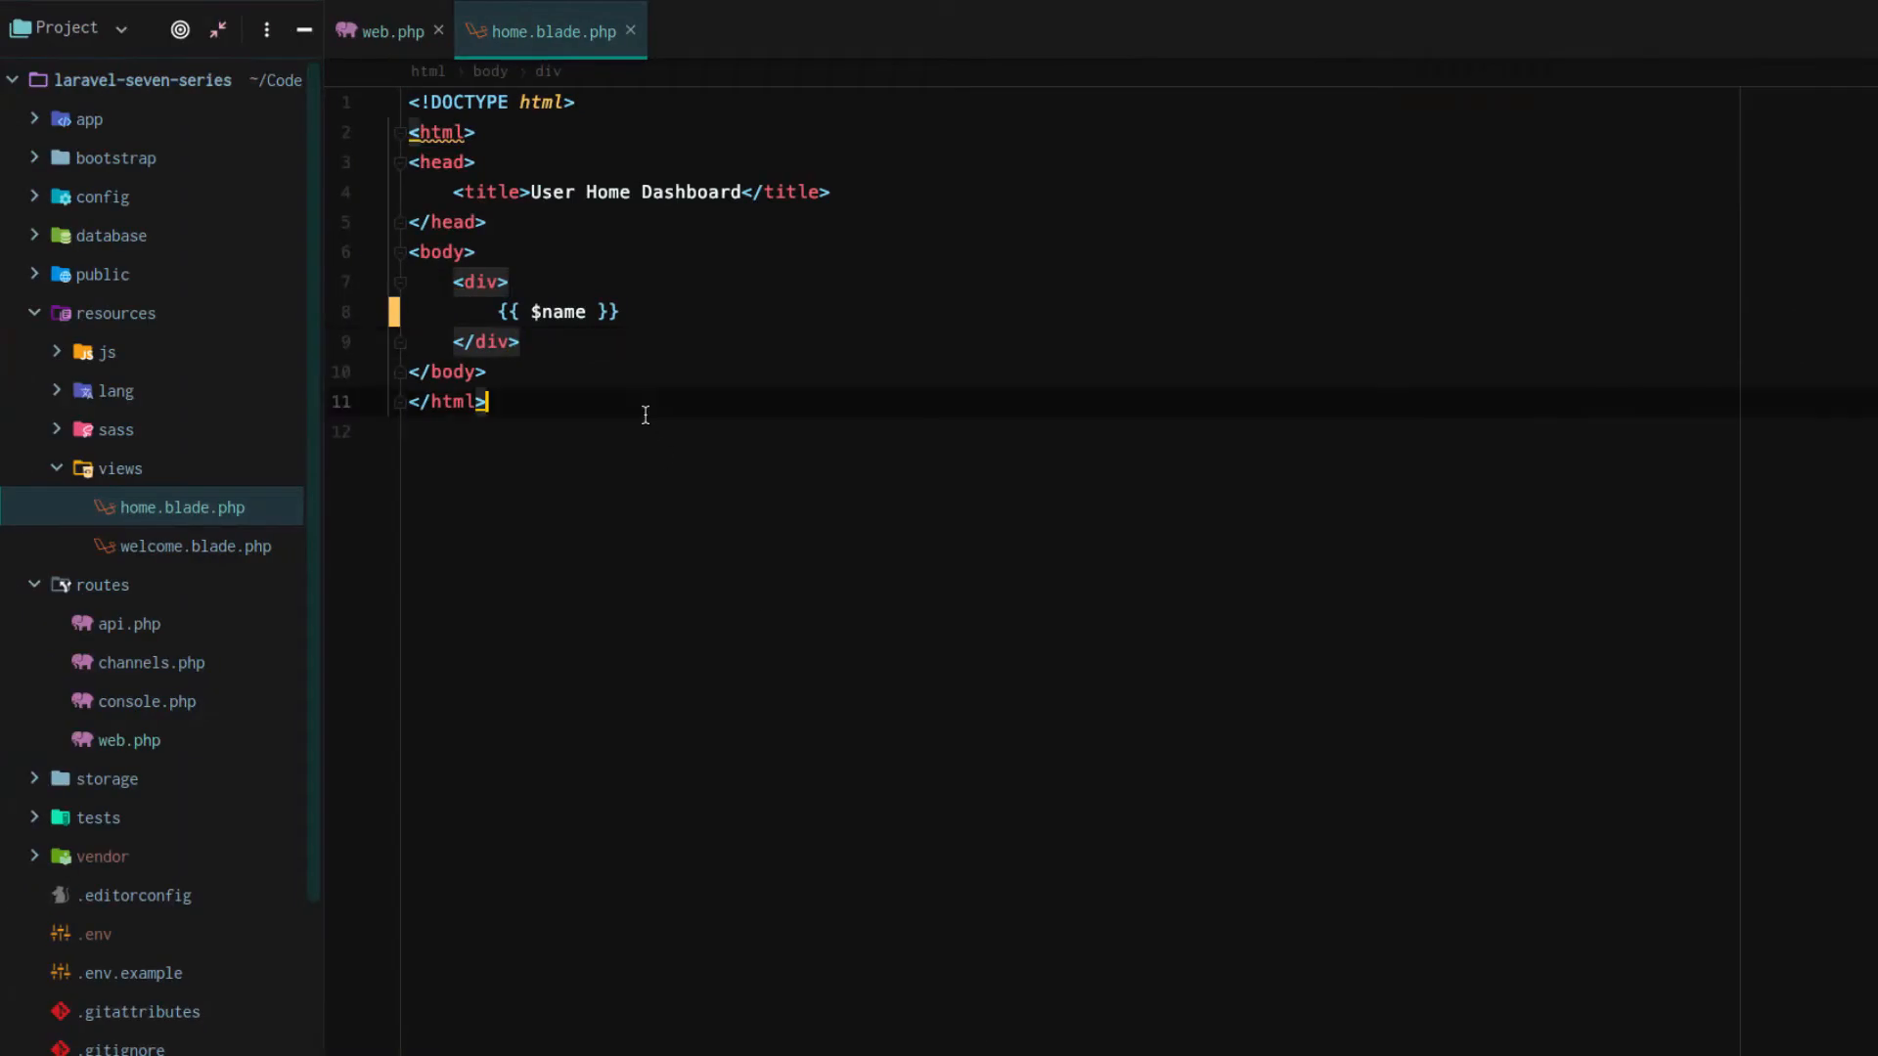
pyautogui.click(385, 32)
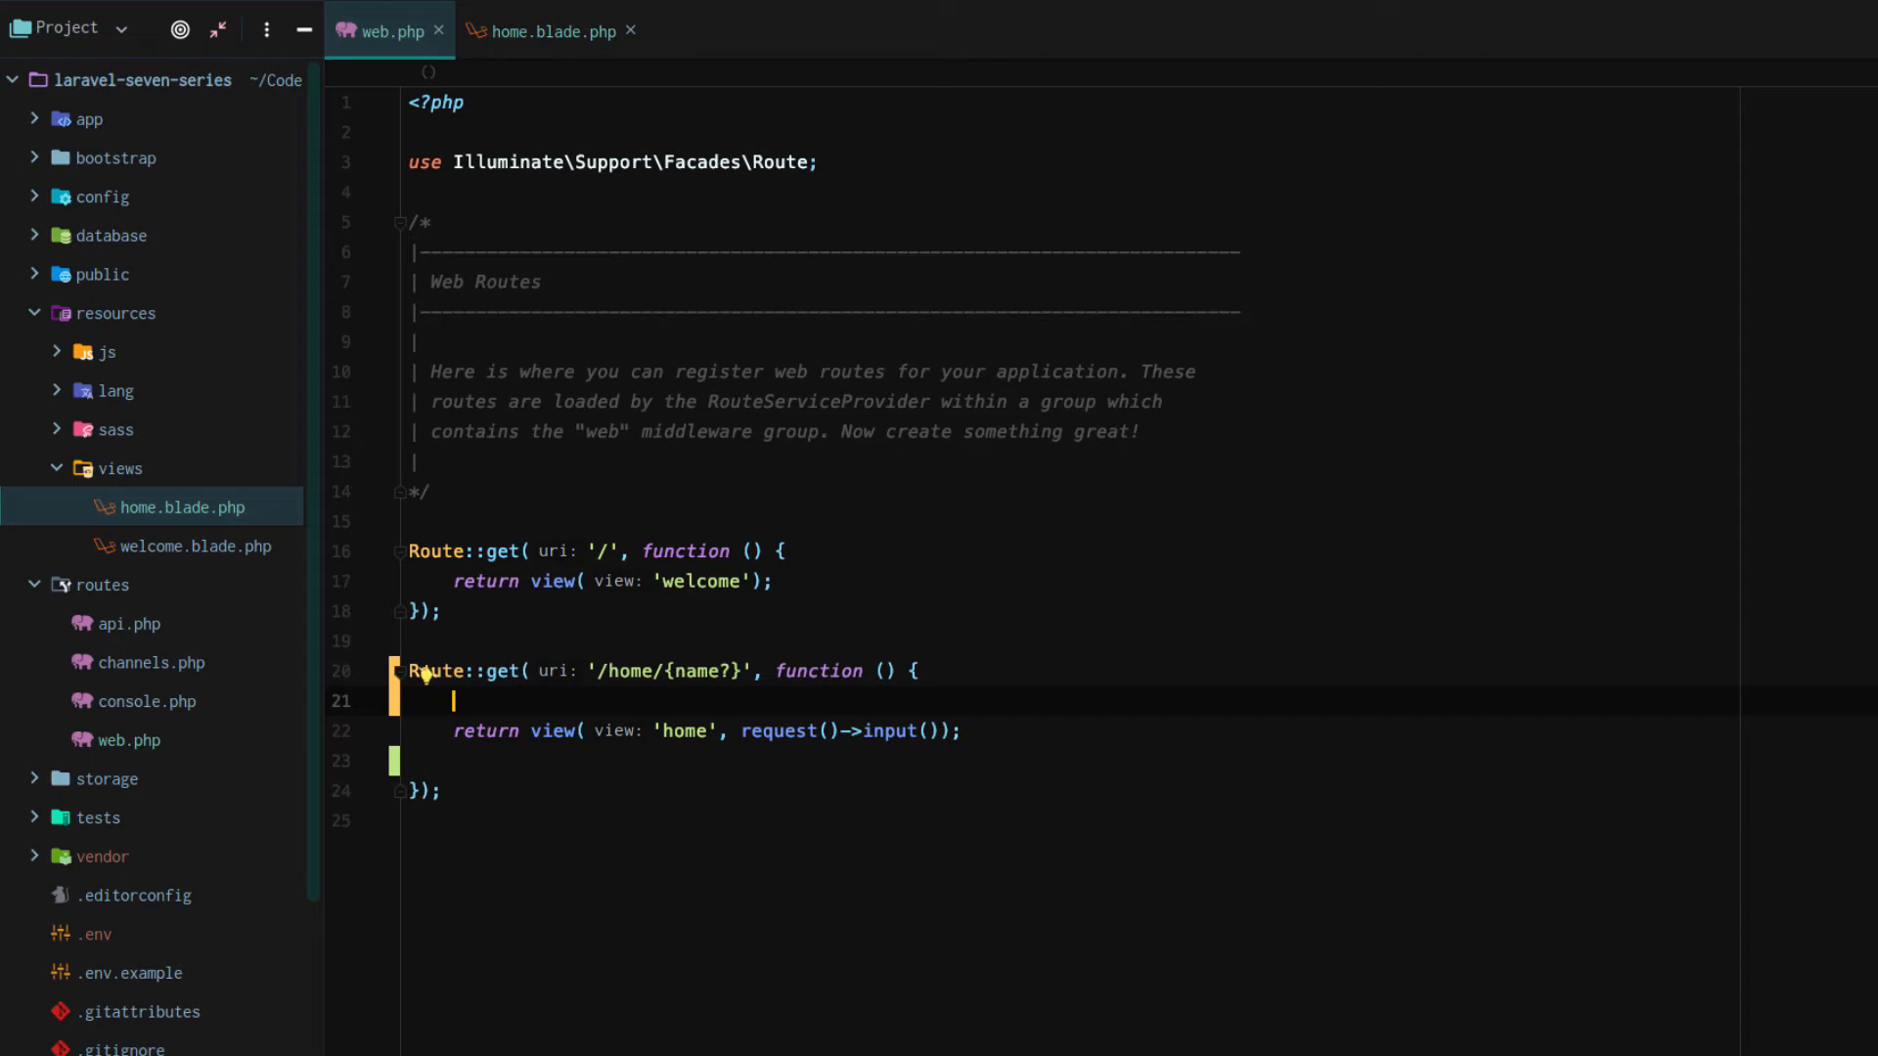
pyautogui.write('dd($r')
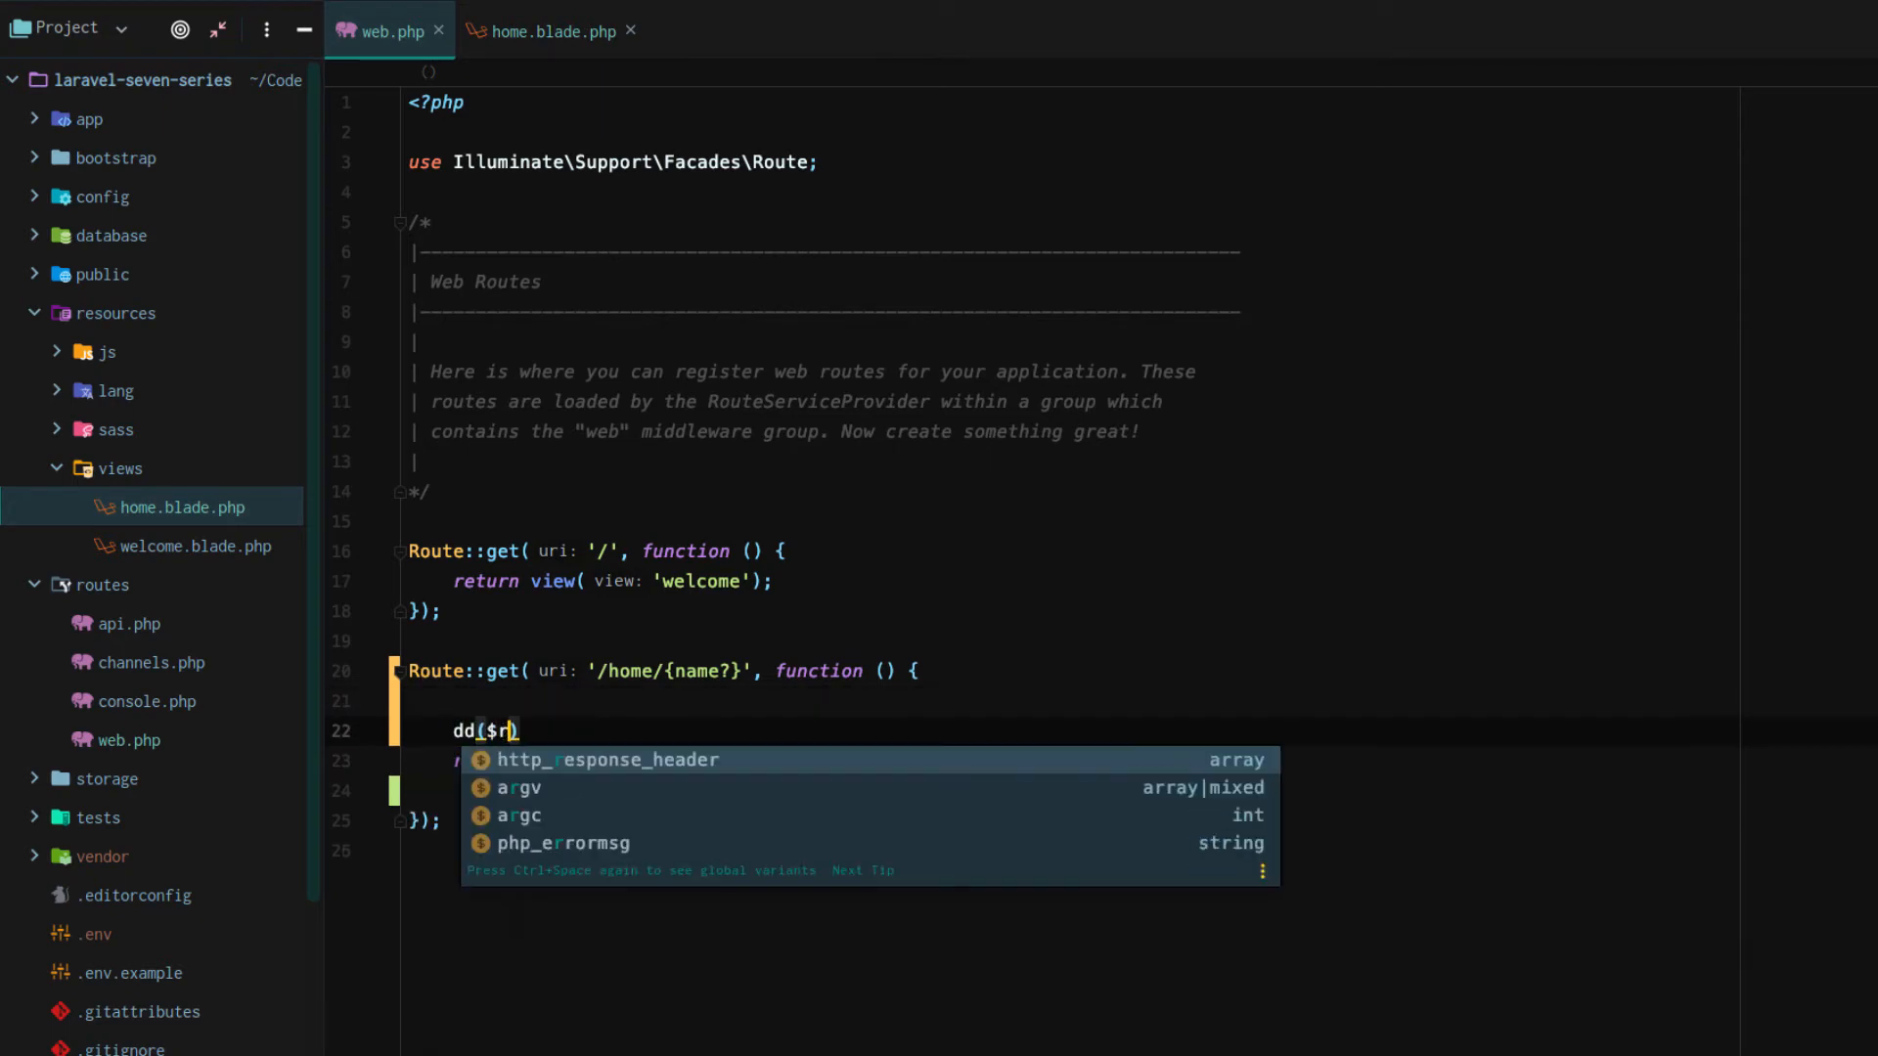
pyautogui.write('equest()->input());')
pyautogui.write("request('name")
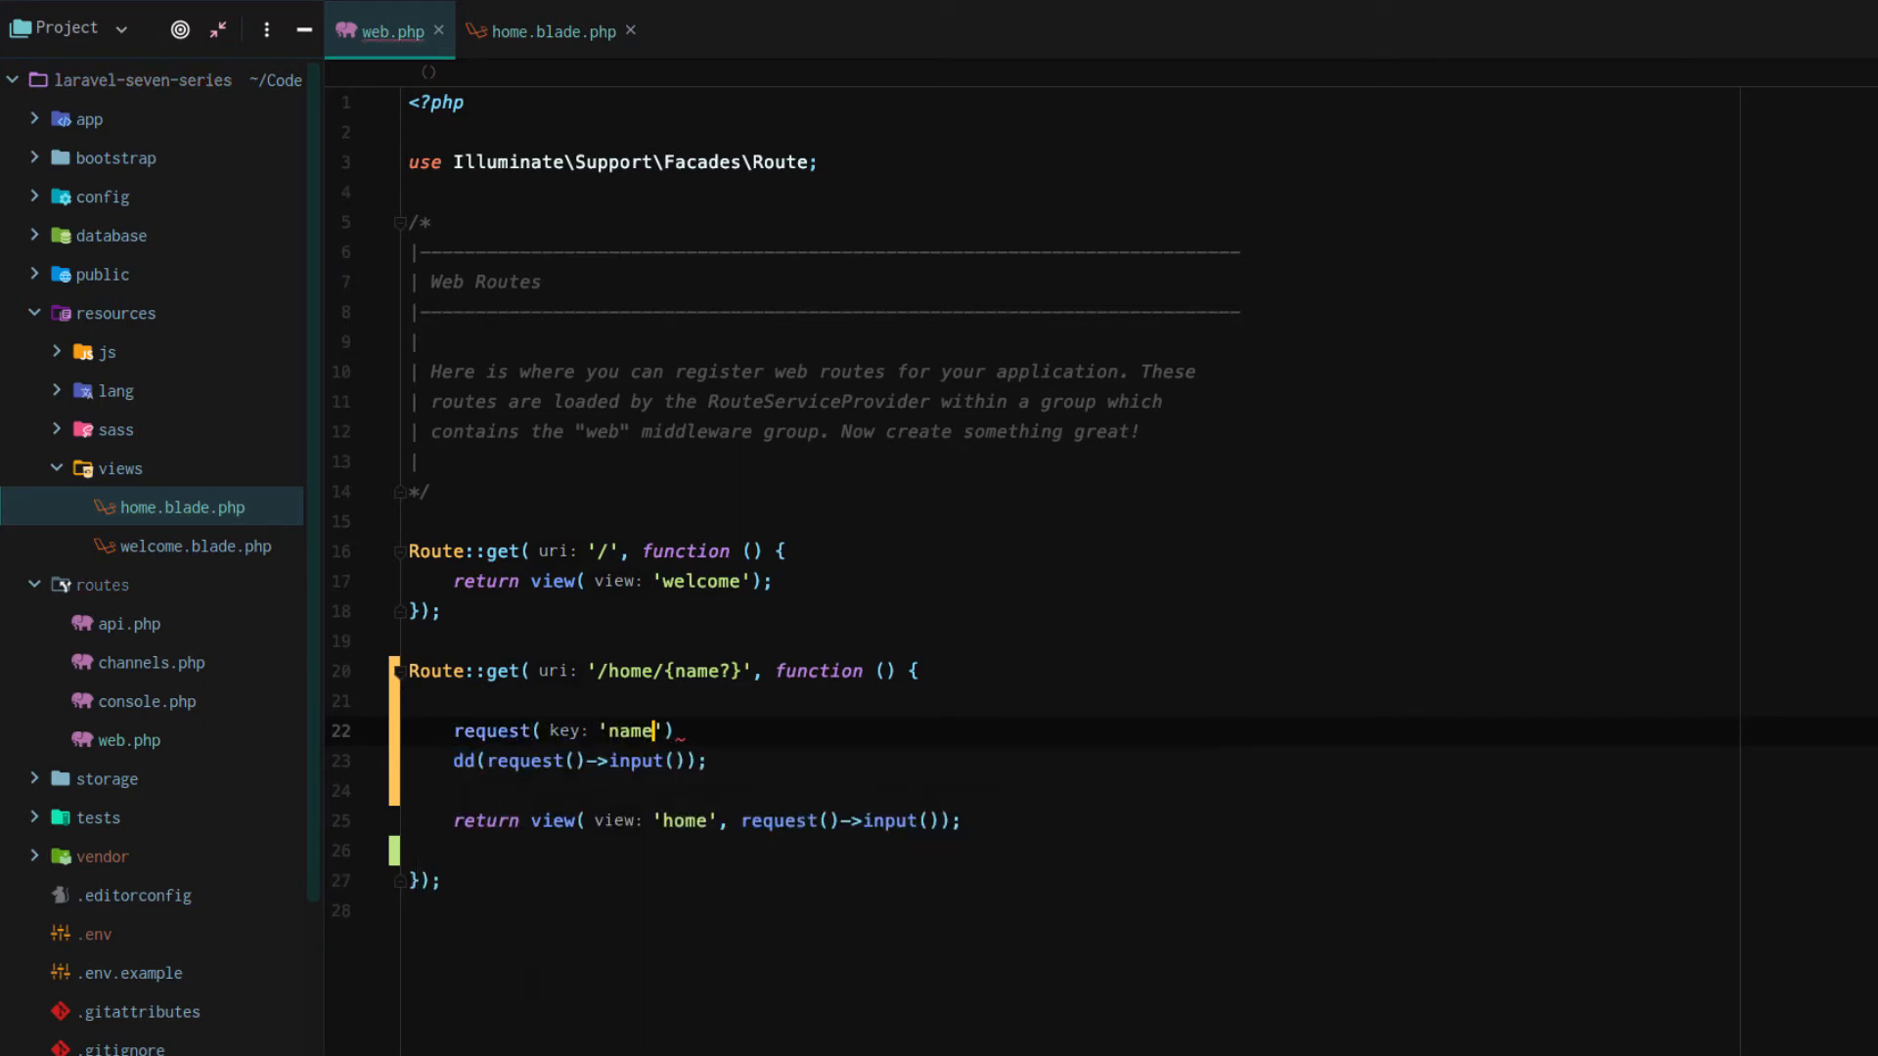
pyautogui.write('$name =')
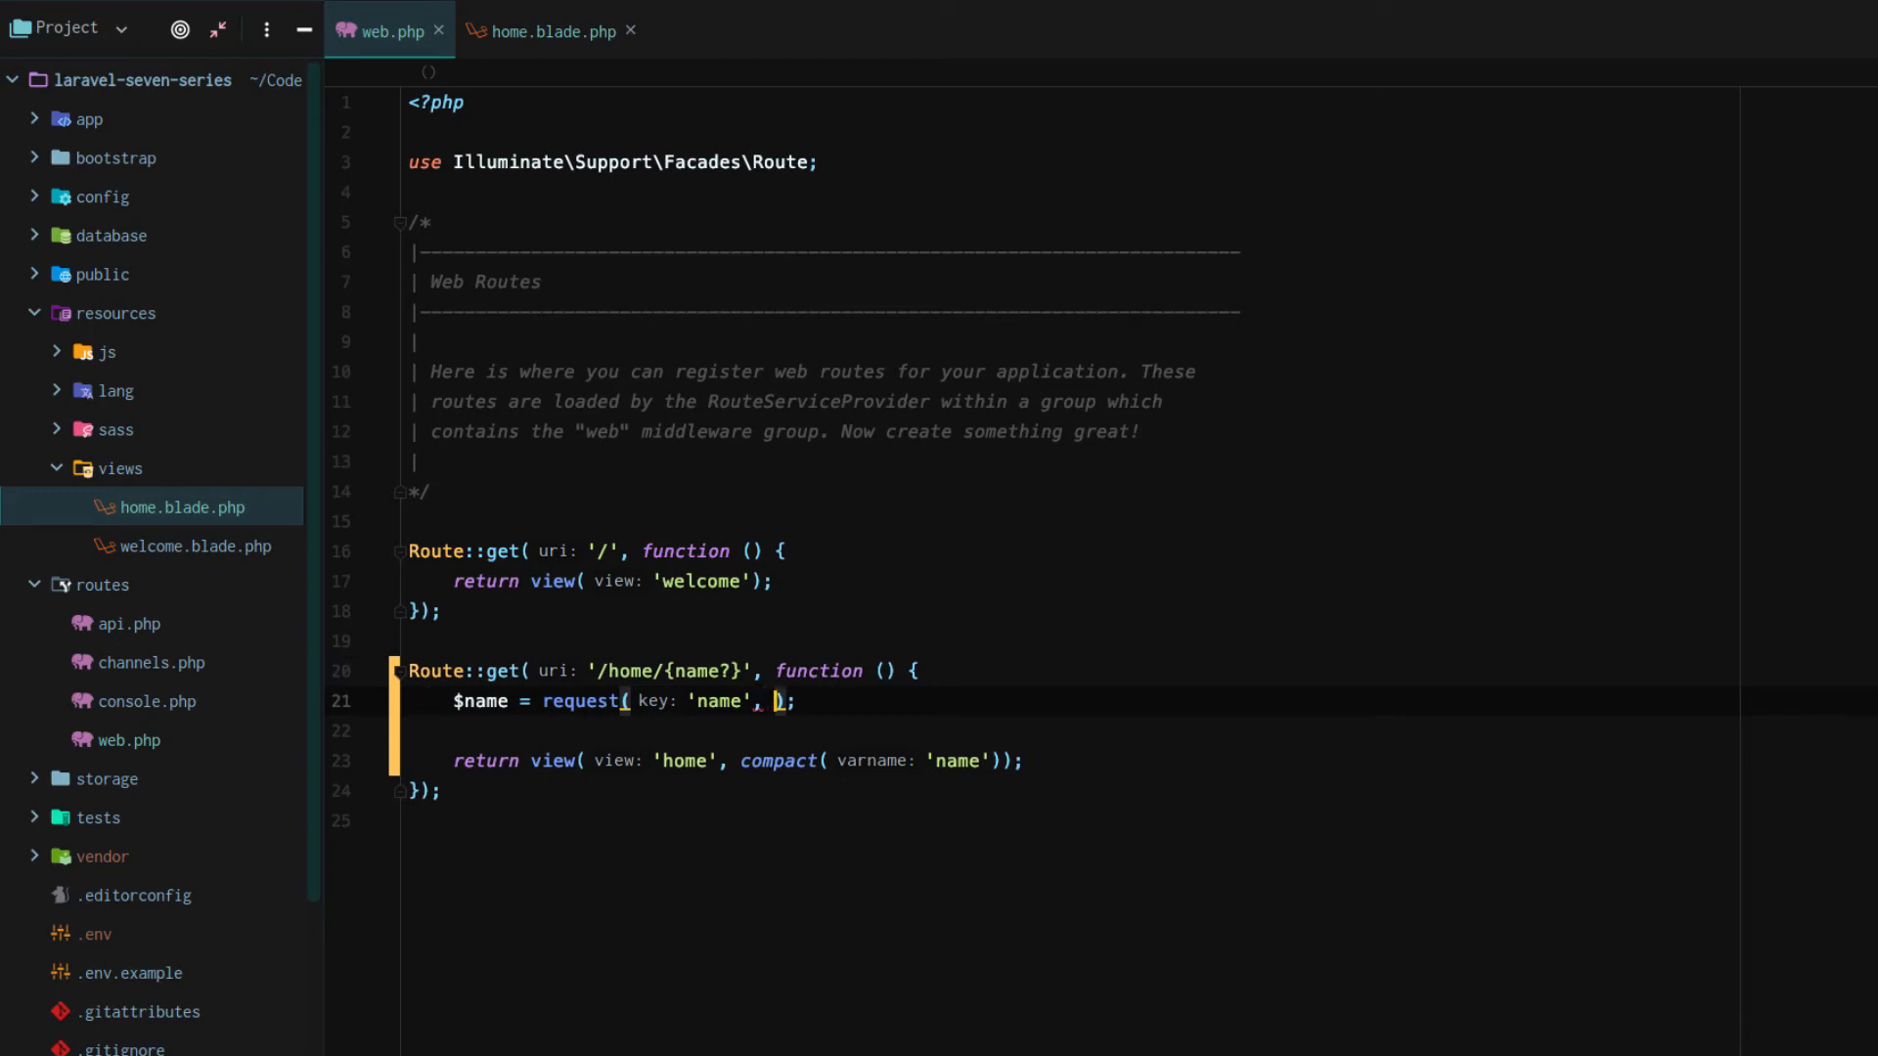
# Step: Give request('name') the fallback 'N/A' and revisit the home view template
pyautogui.write("default: 'N/A'")
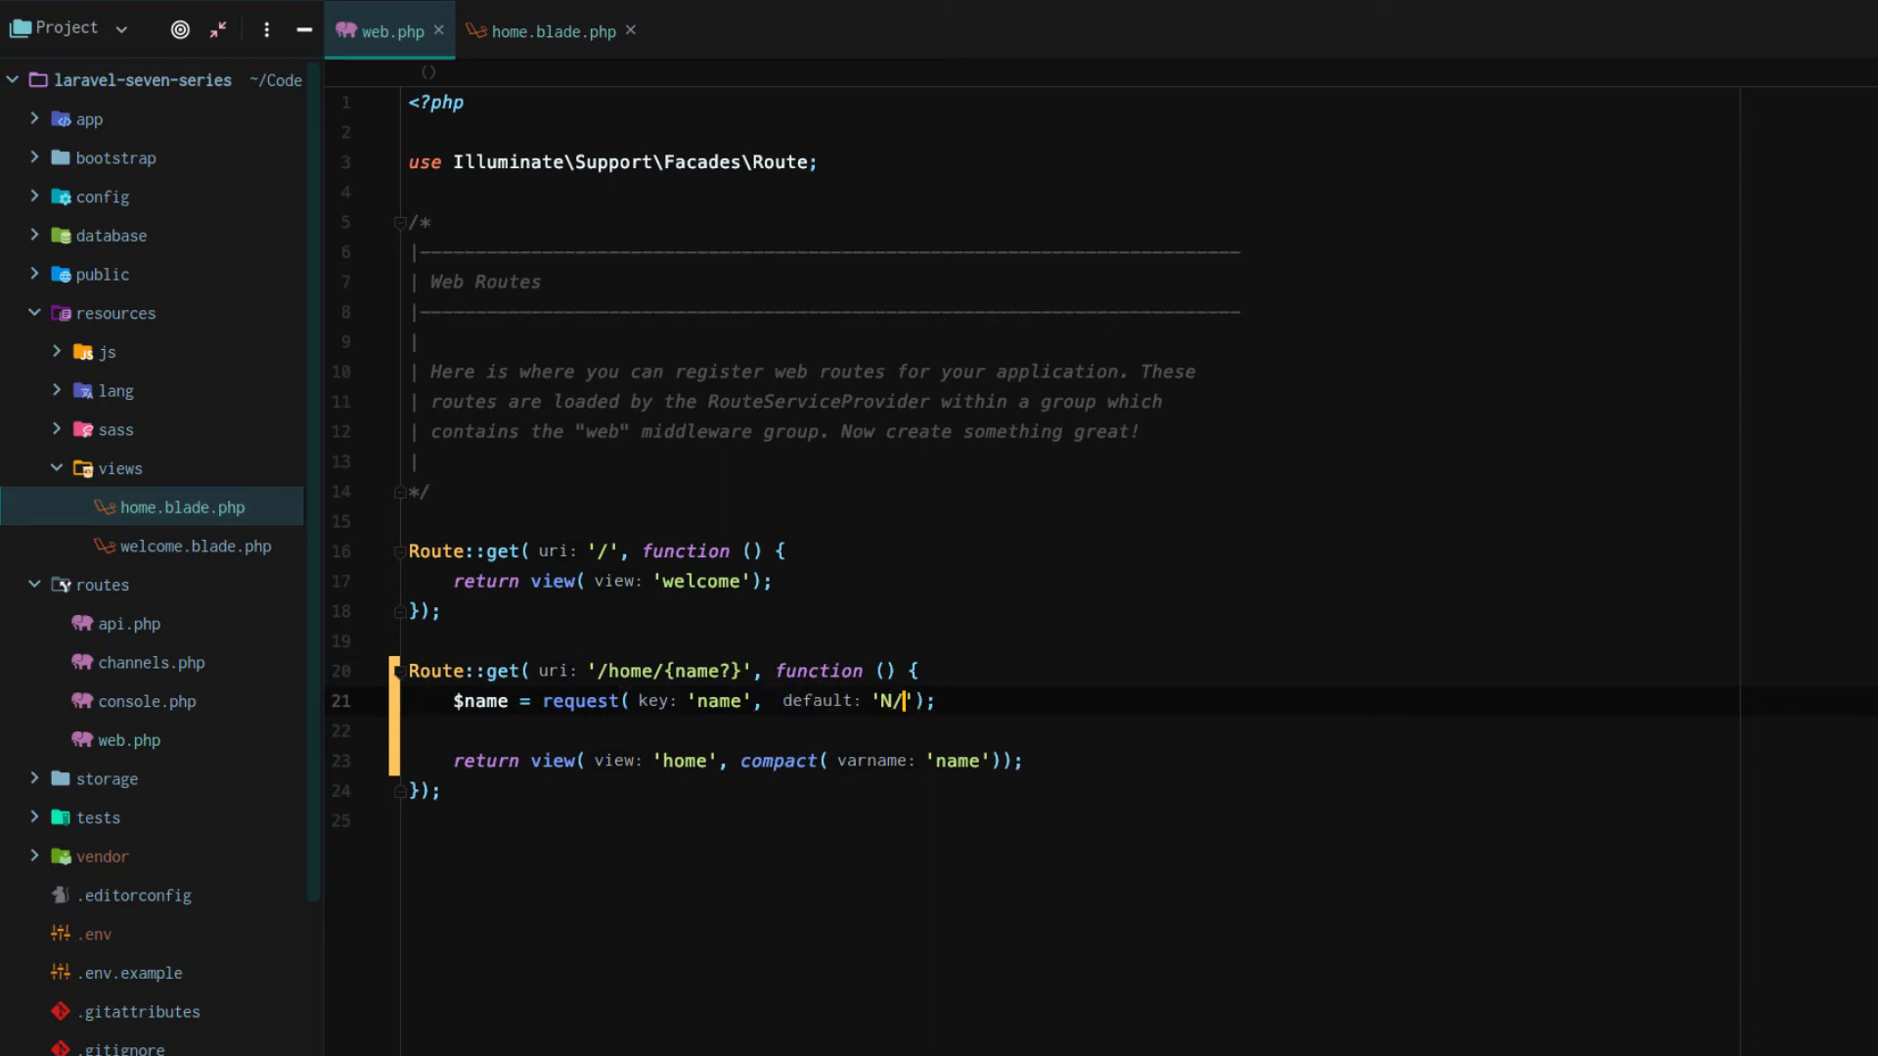
pyautogui.write('A')
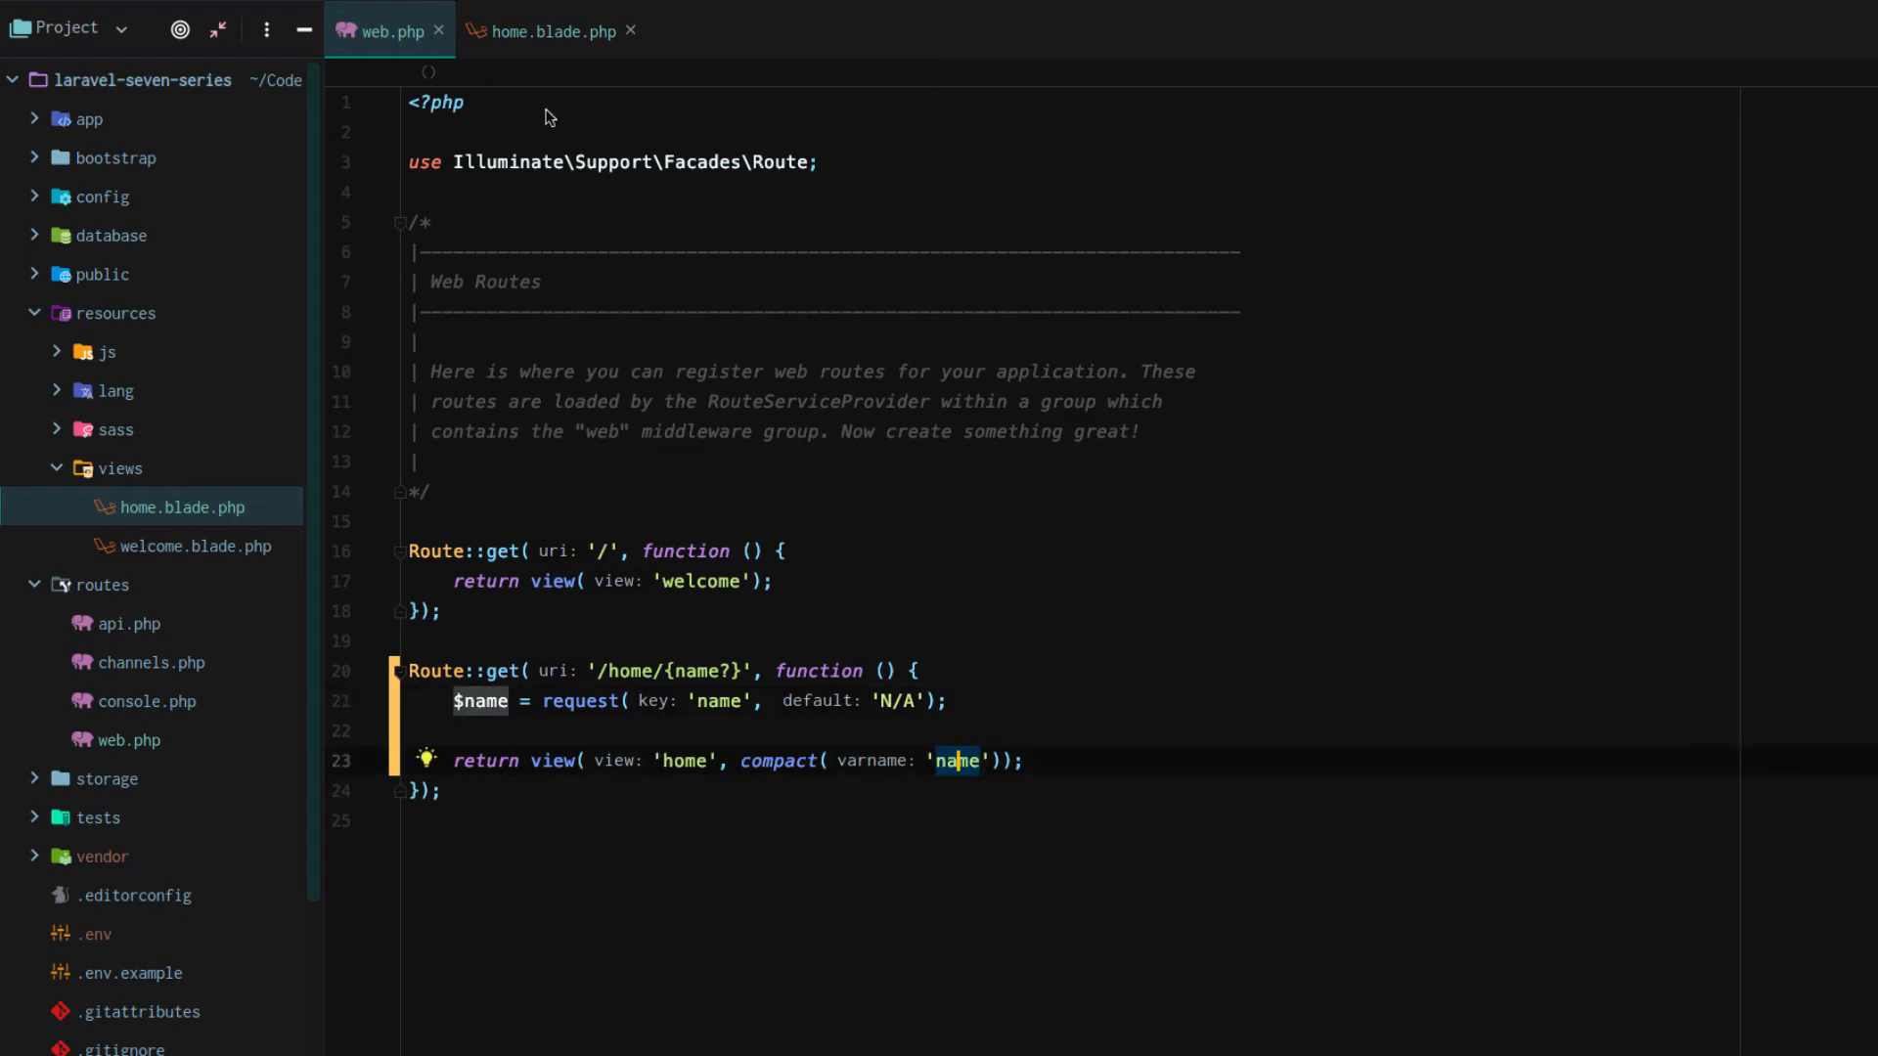
pyautogui.click(551, 31)
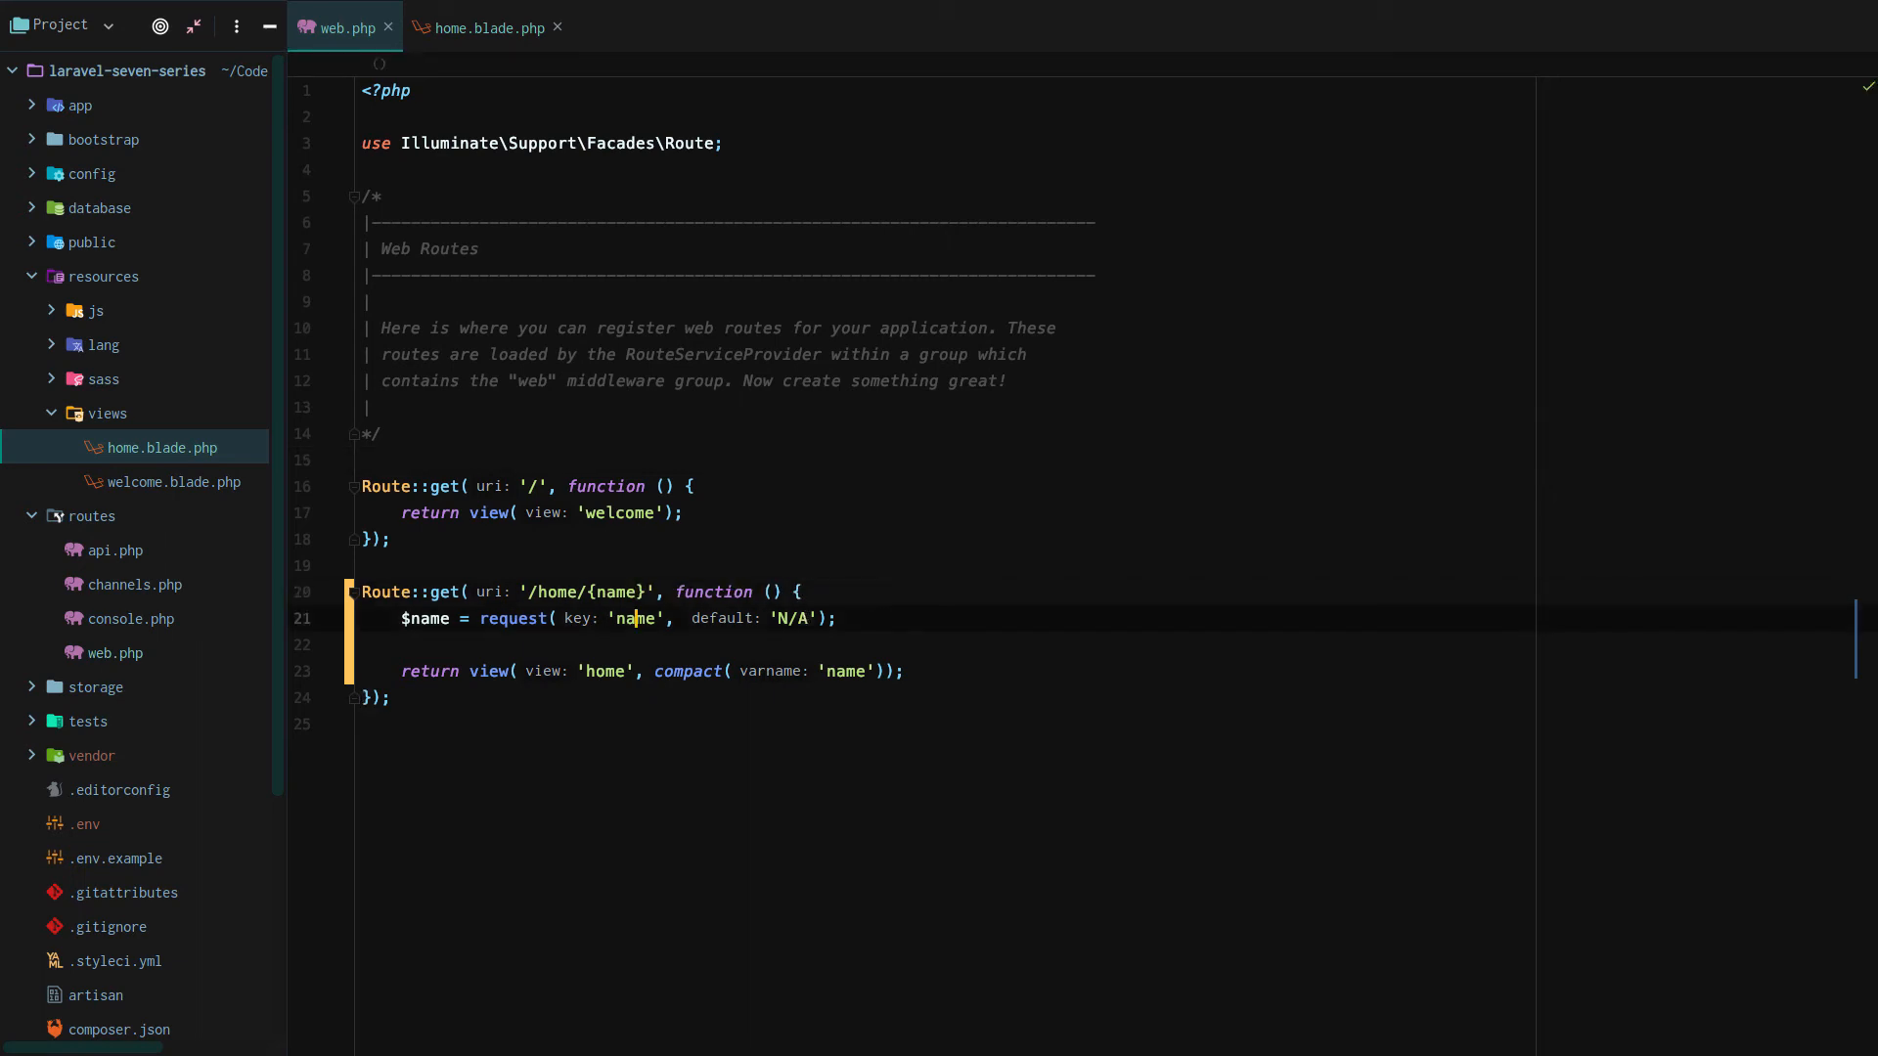
# Step: Remove the $name line, chain ->where after the closure and rename the parameter to id
pyautogui.doubleClick(425, 618)
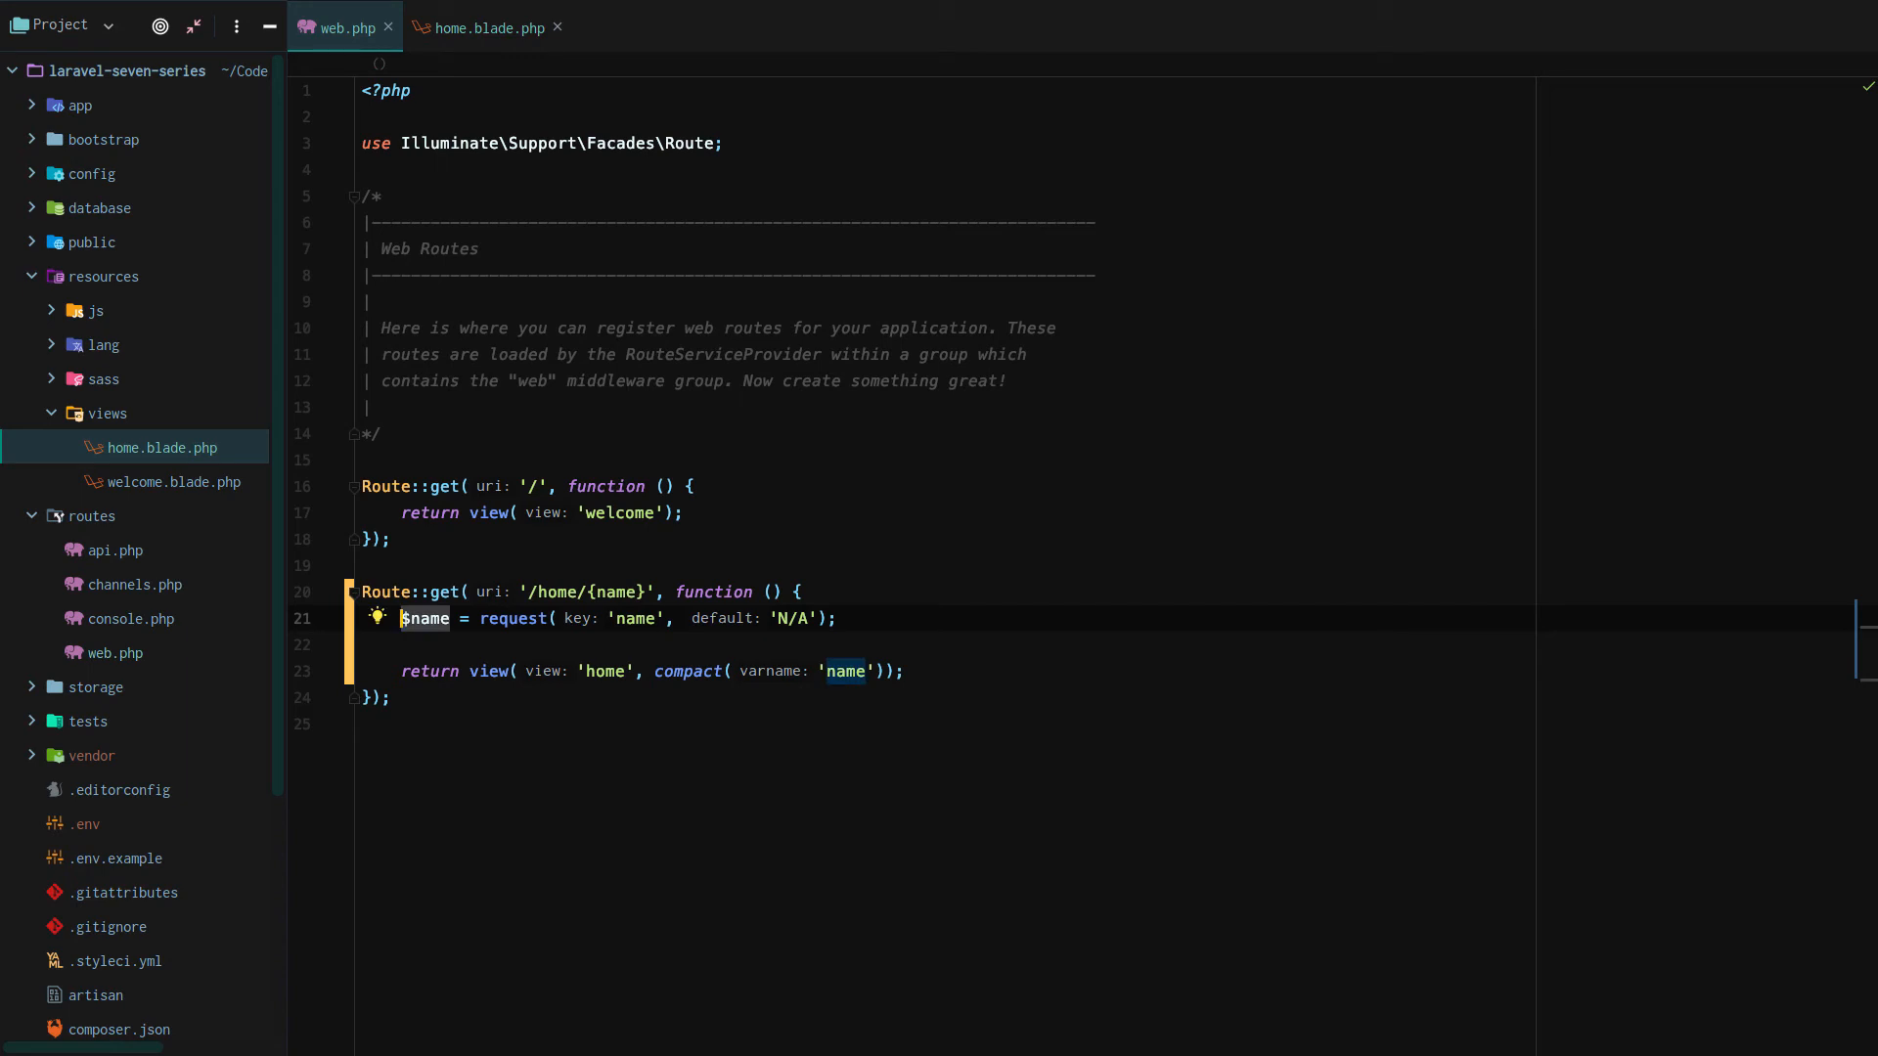
pyautogui.press('Delete')
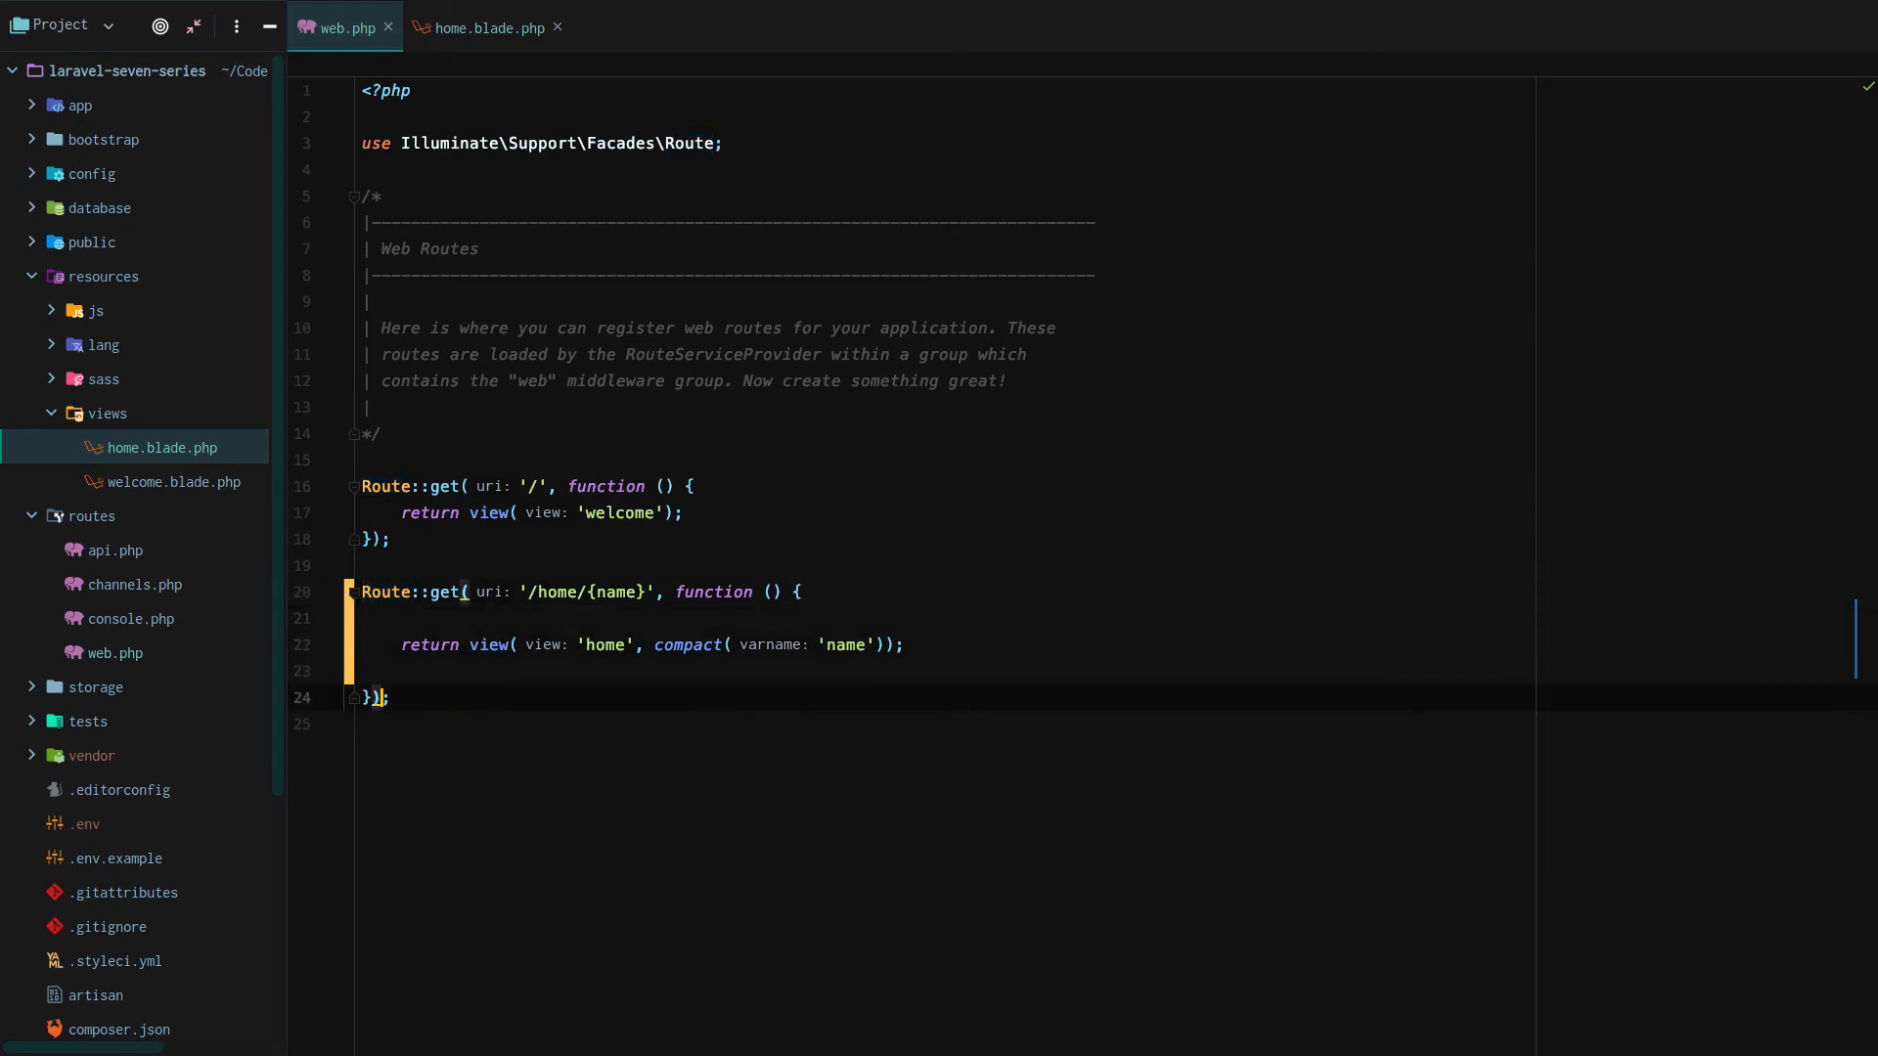
pyautogui.write('->where(')
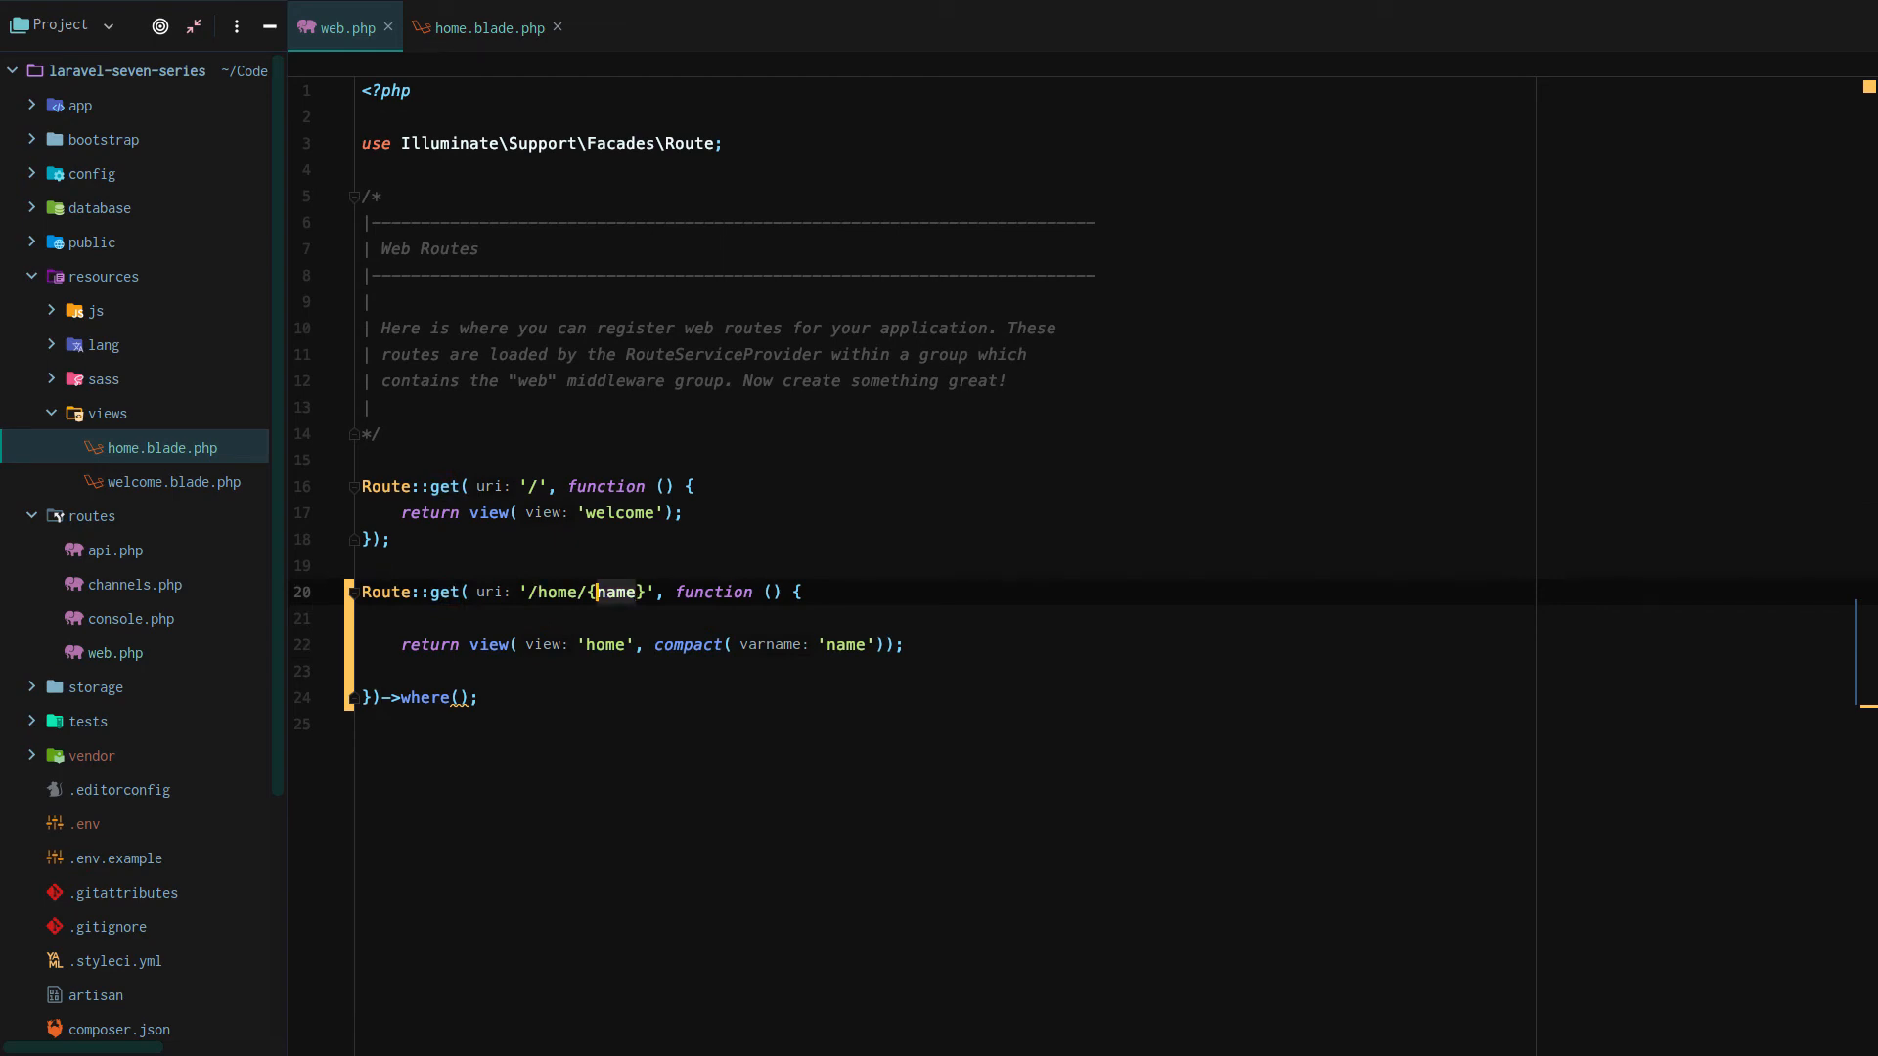
pyautogui.write('id')
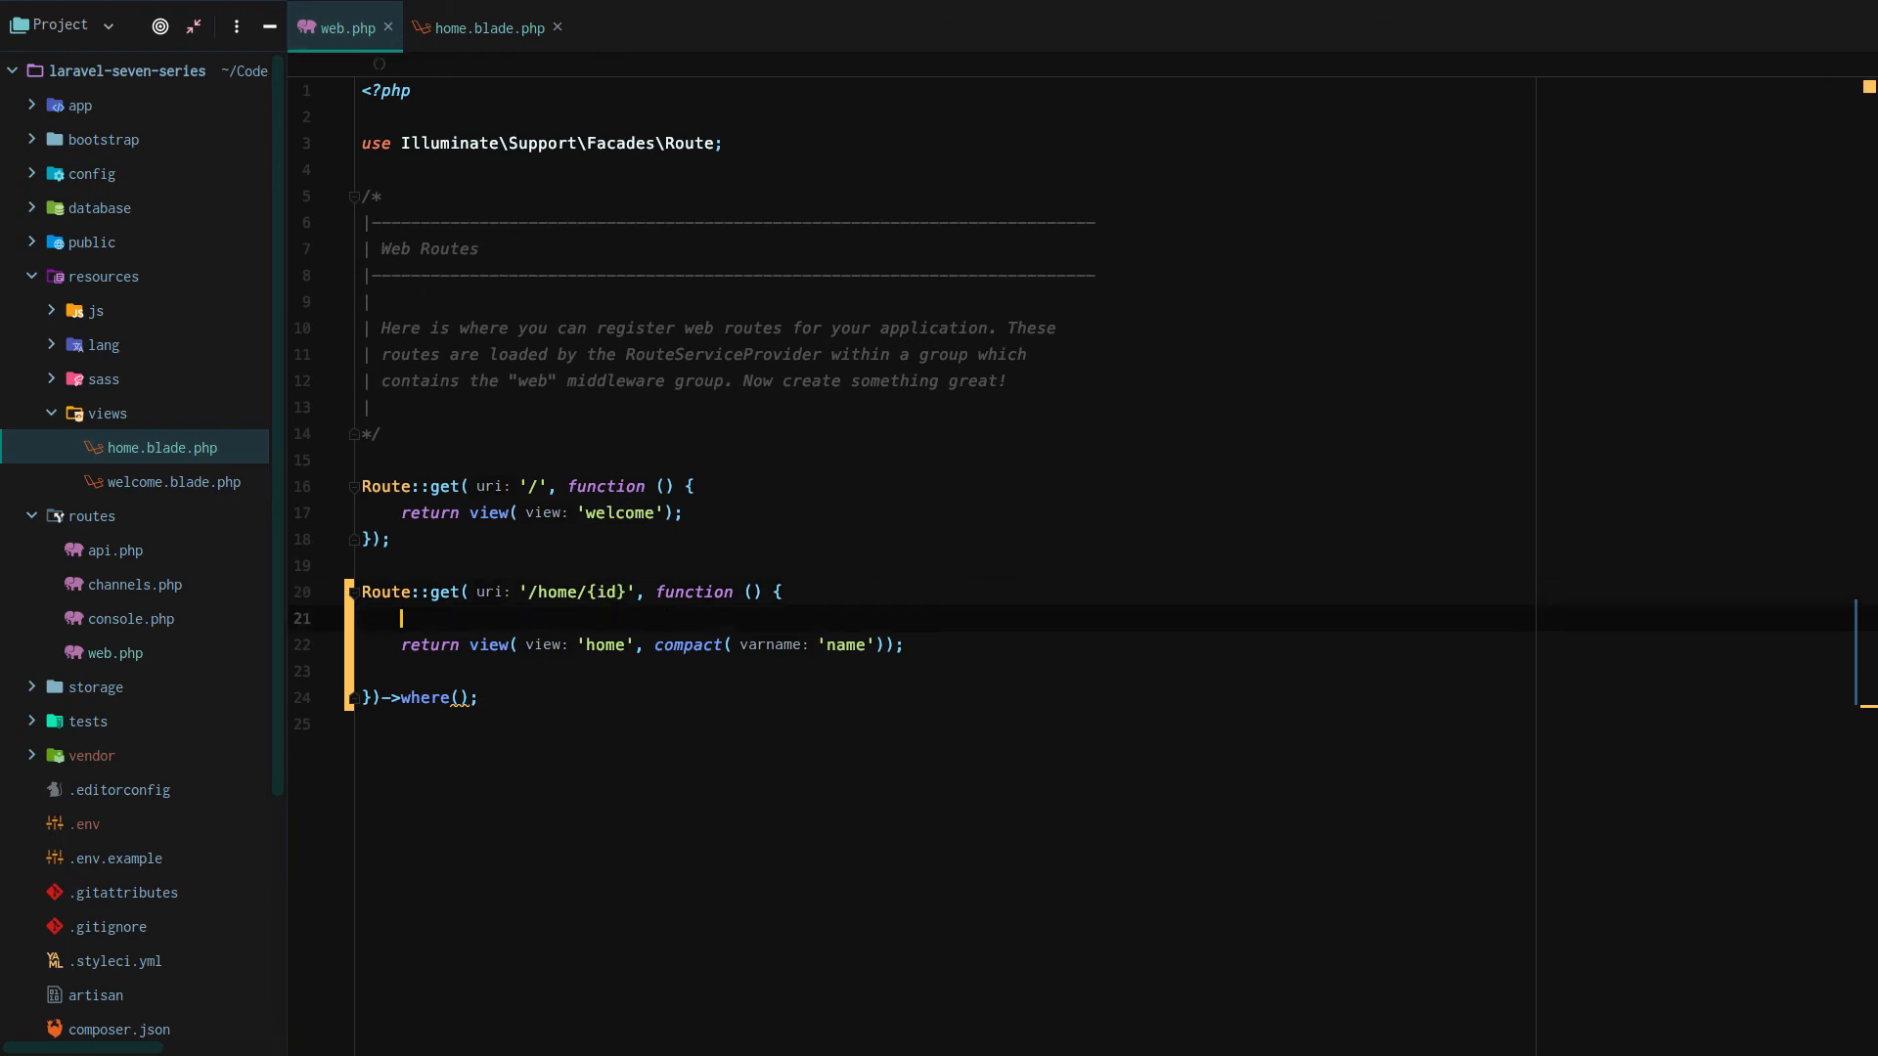
# Step: Add dd(request('id')); in the closure and comment out the view return
pyautogui.write('dd()')
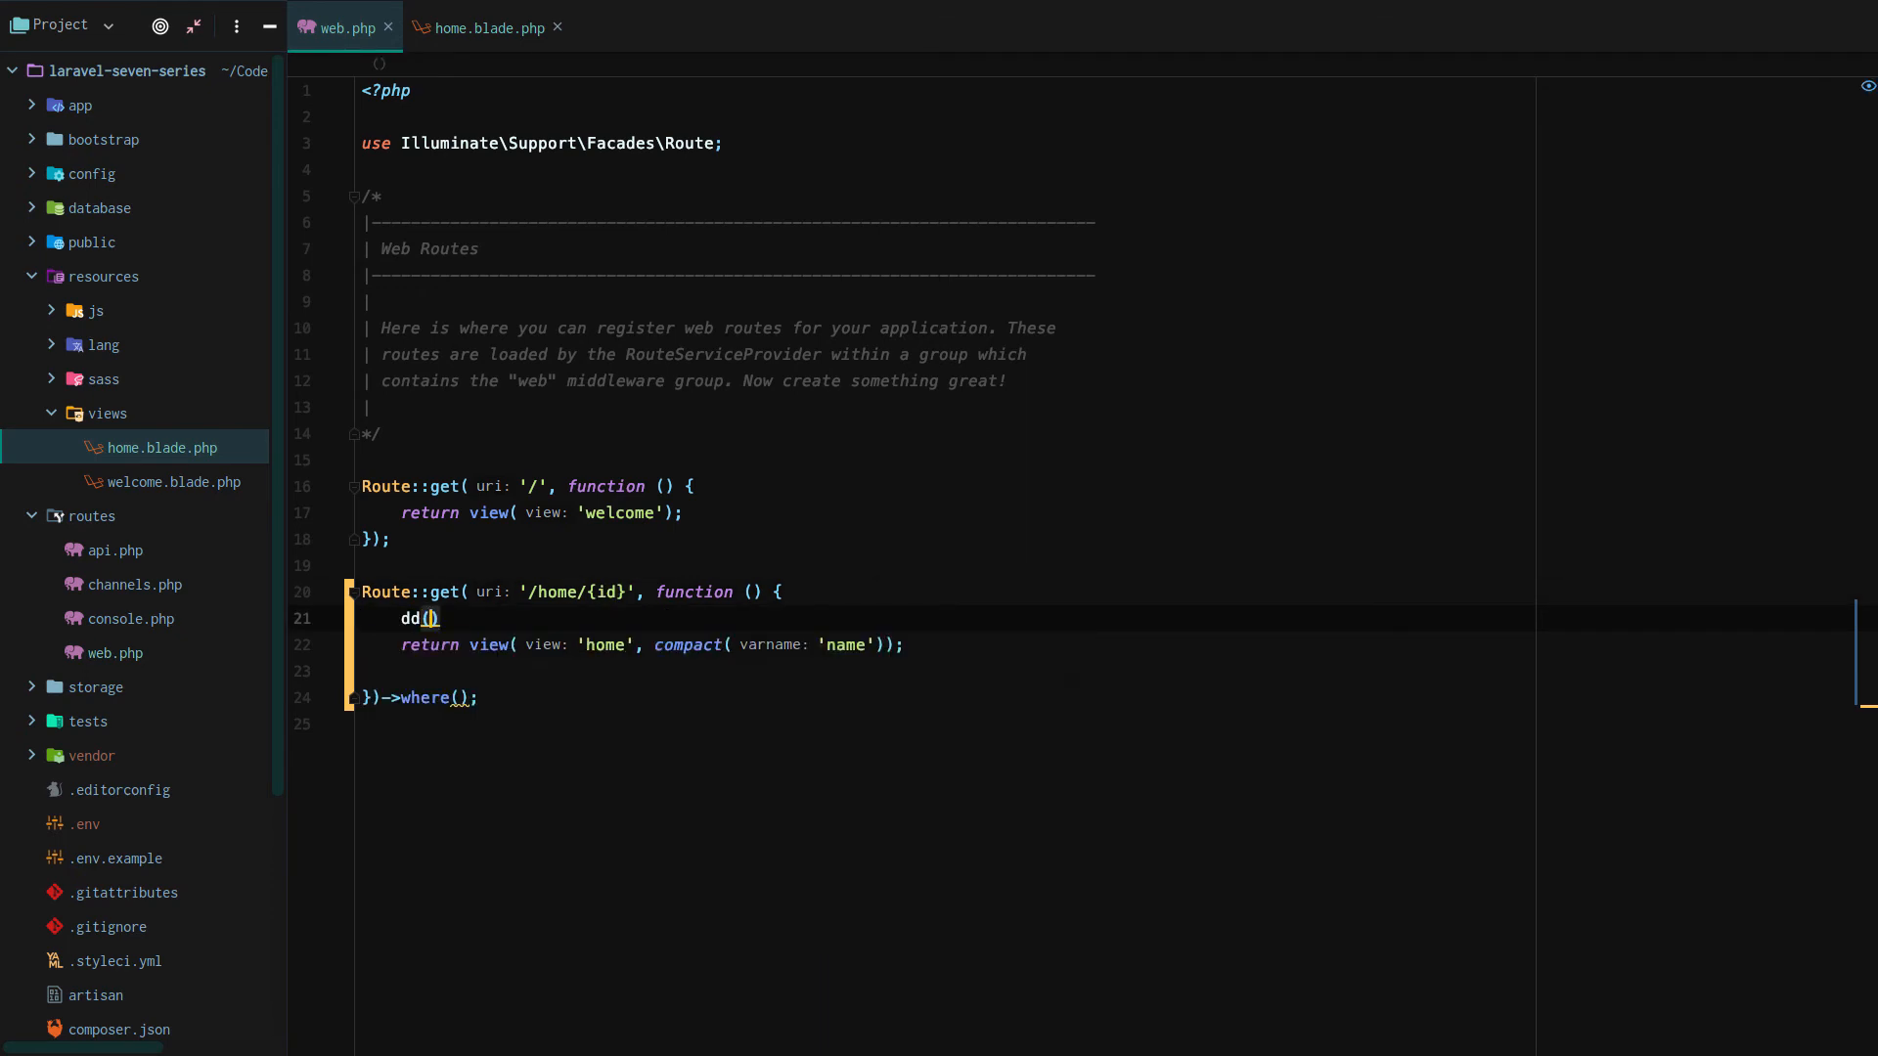
pyautogui.write("$request('id',")
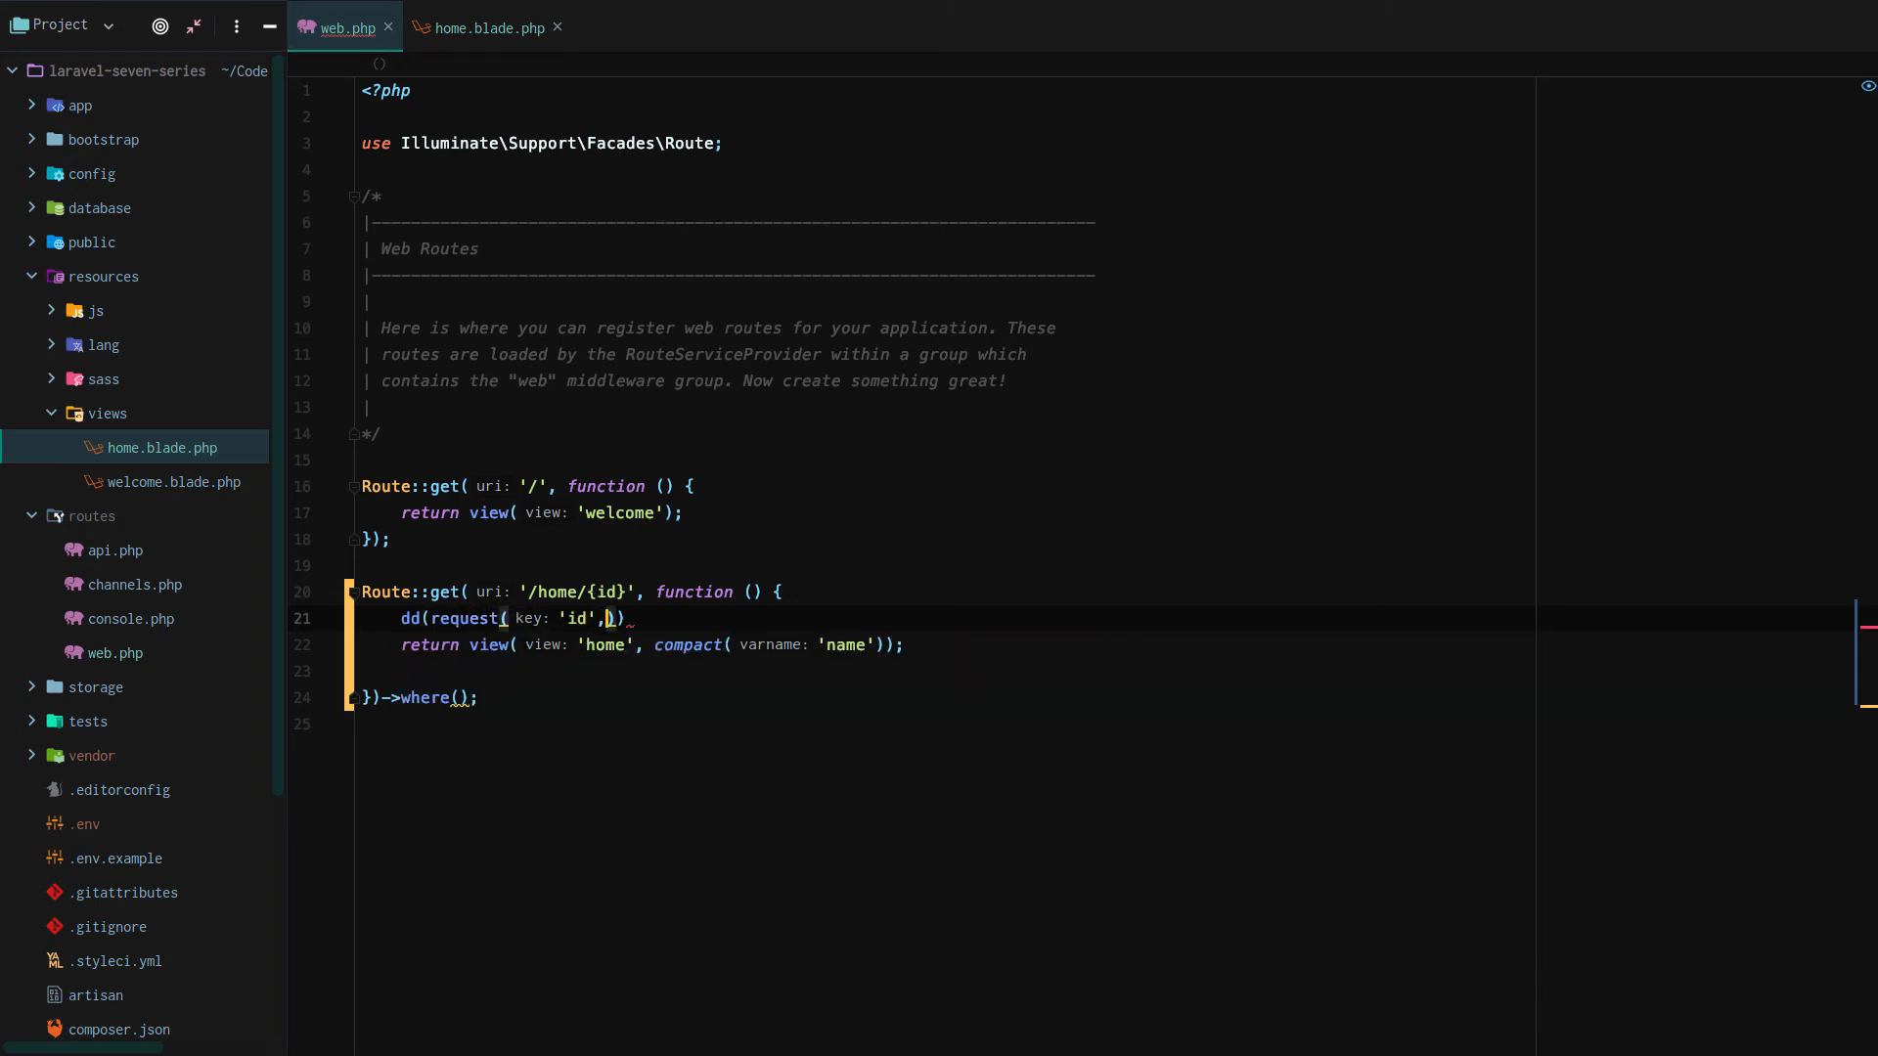
pyautogui.press('Backspace')
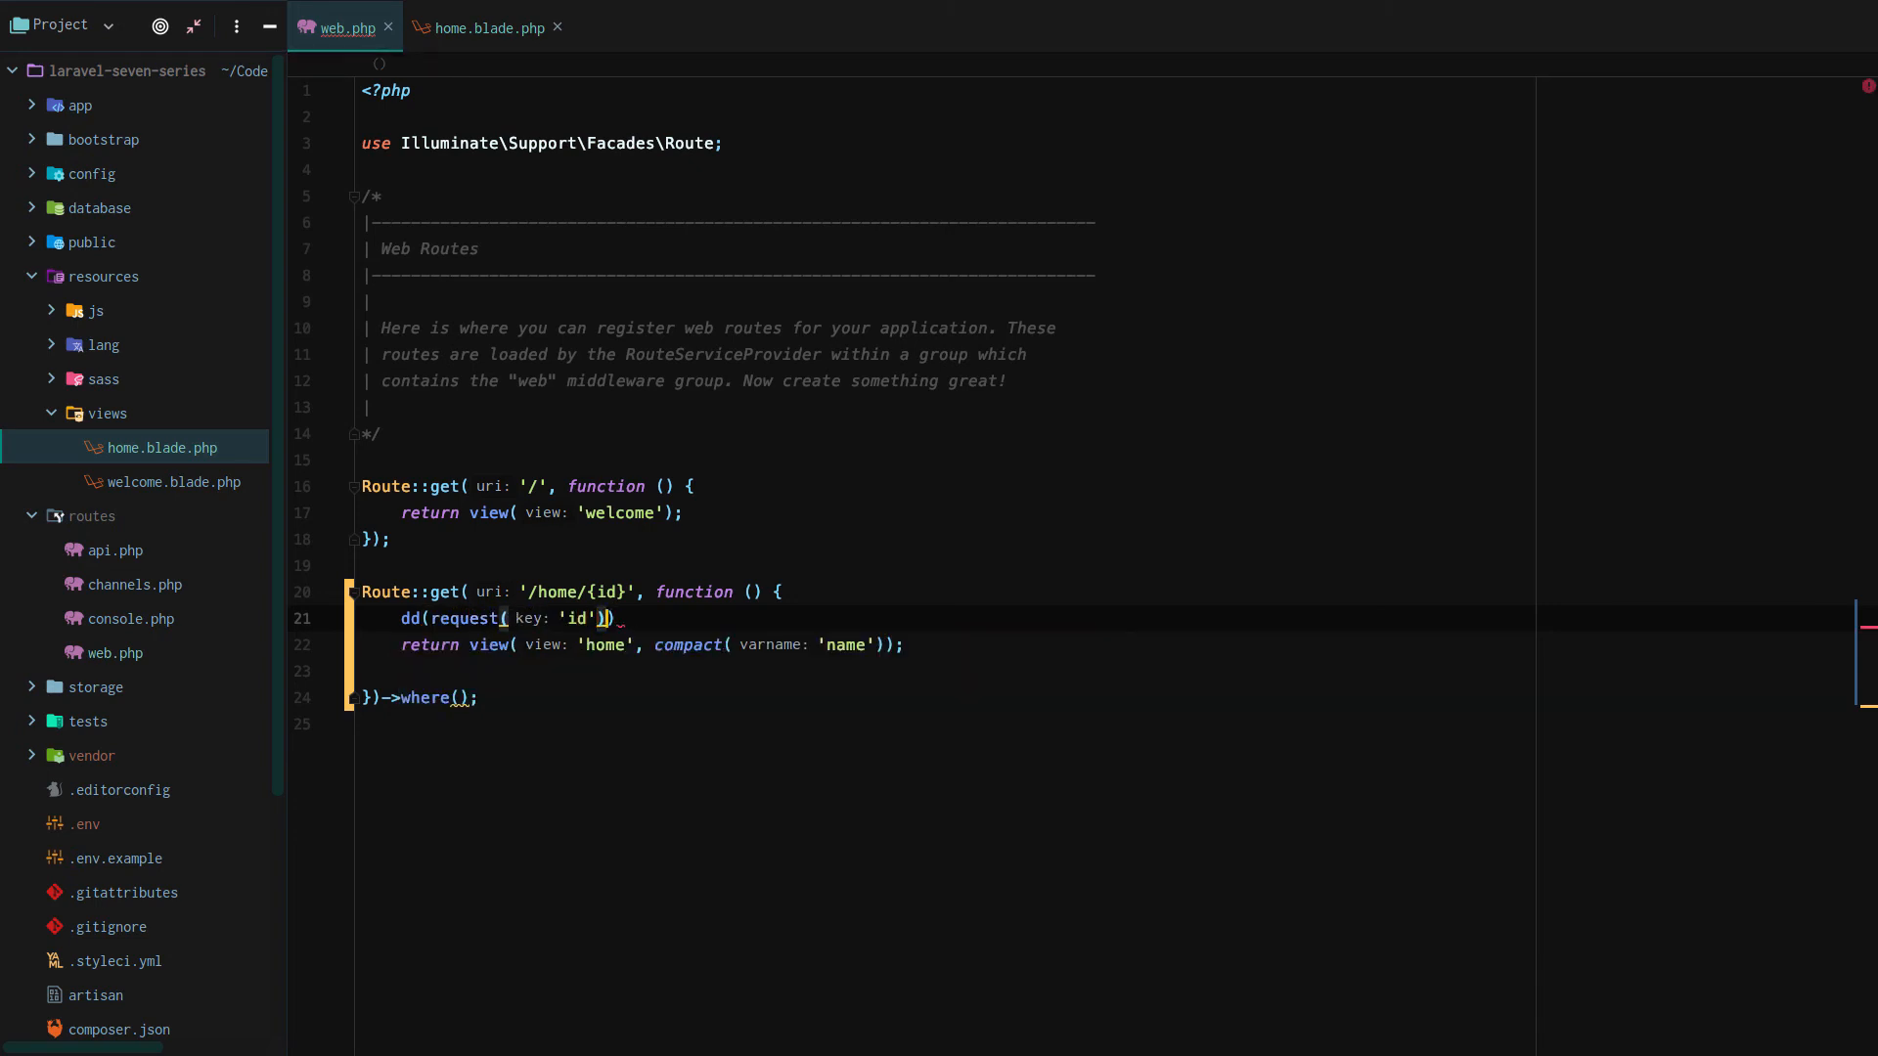
pyautogui.write(';')
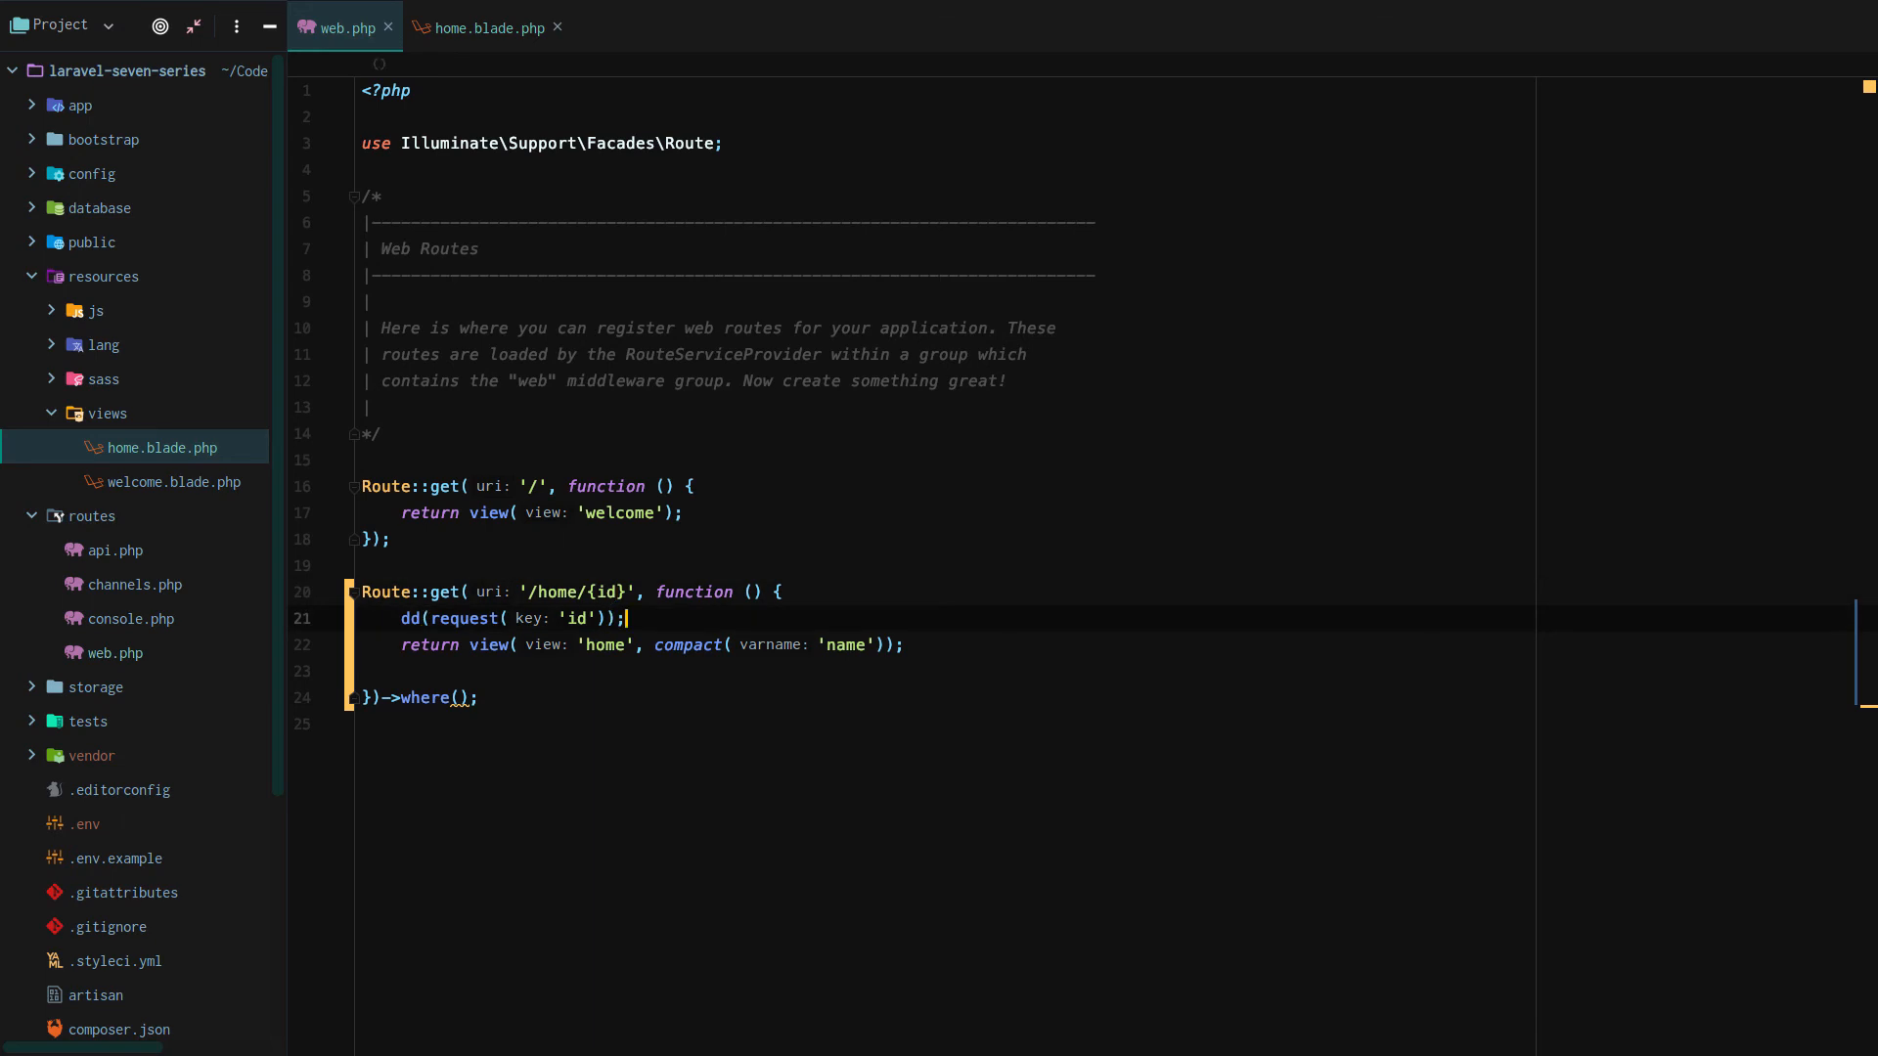
pyautogui.press('Enter')
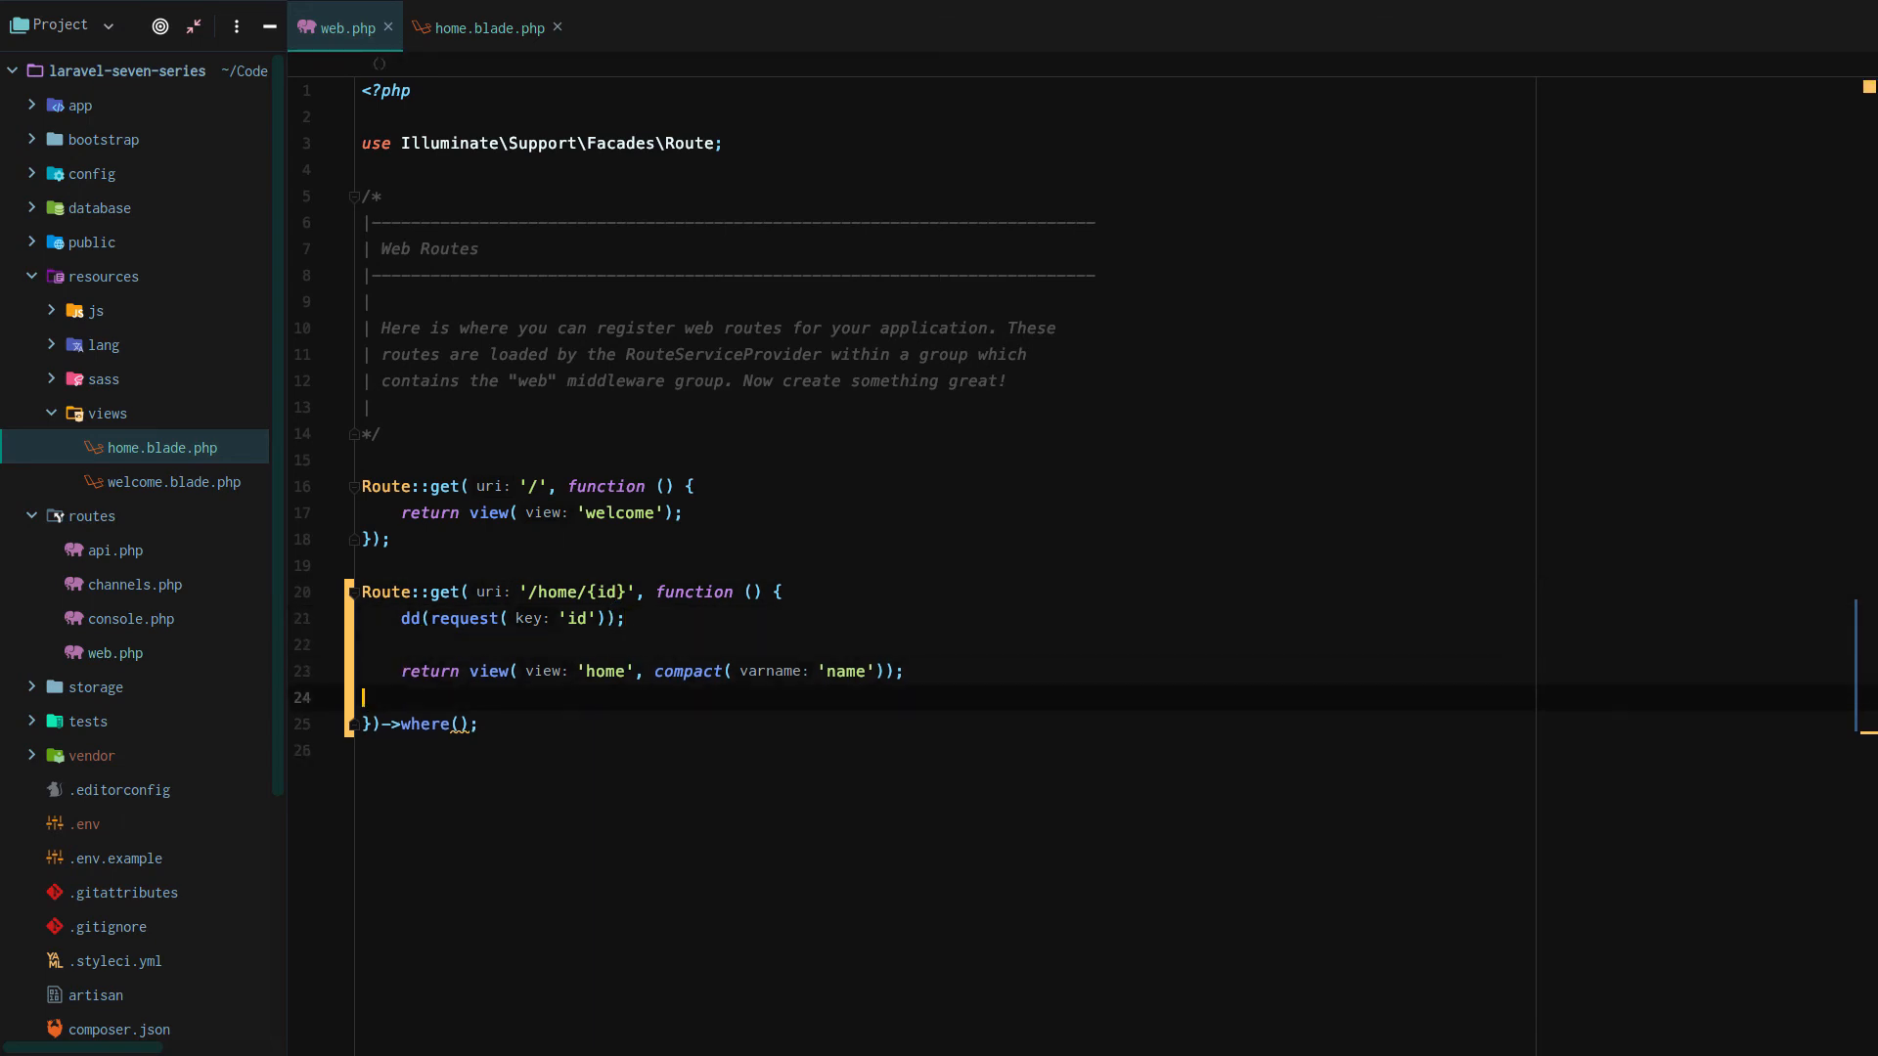
pyautogui.press('ctrl+/')
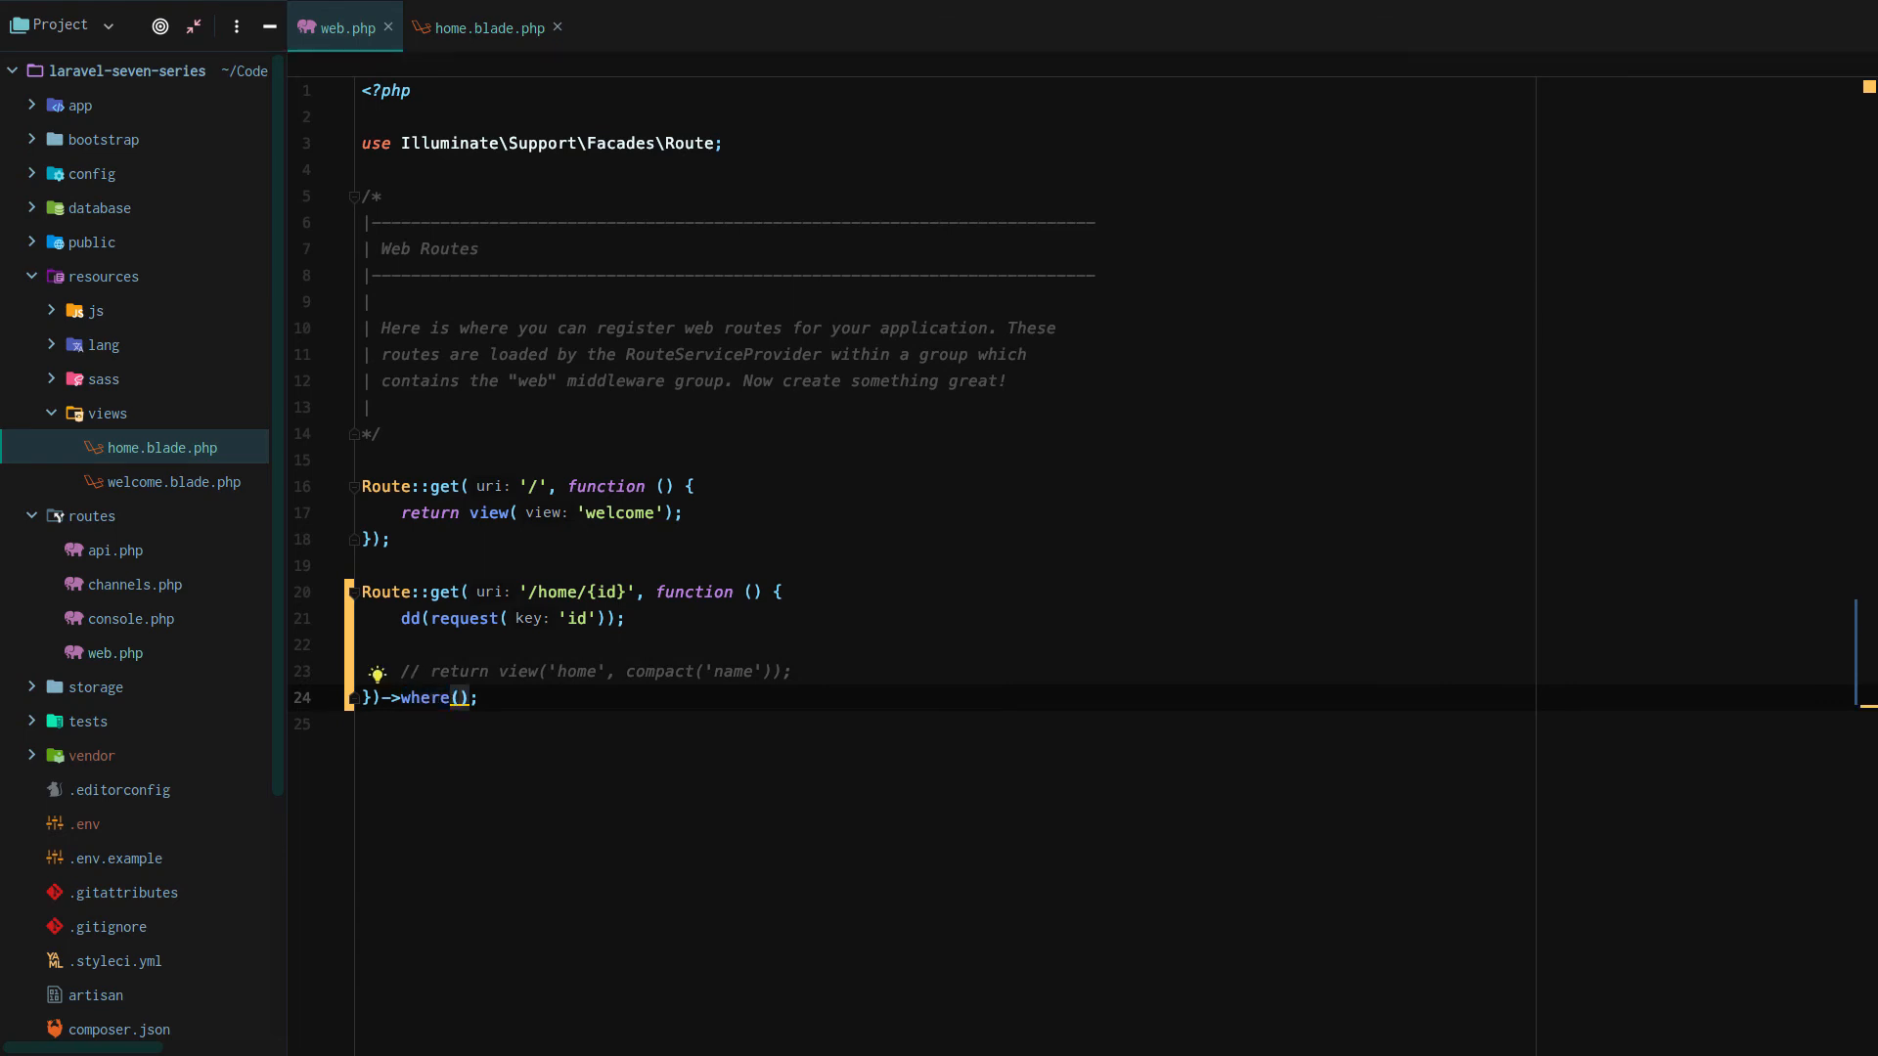
pyautogui.moveTo(894, 571)
pyautogui.write("'id', ")
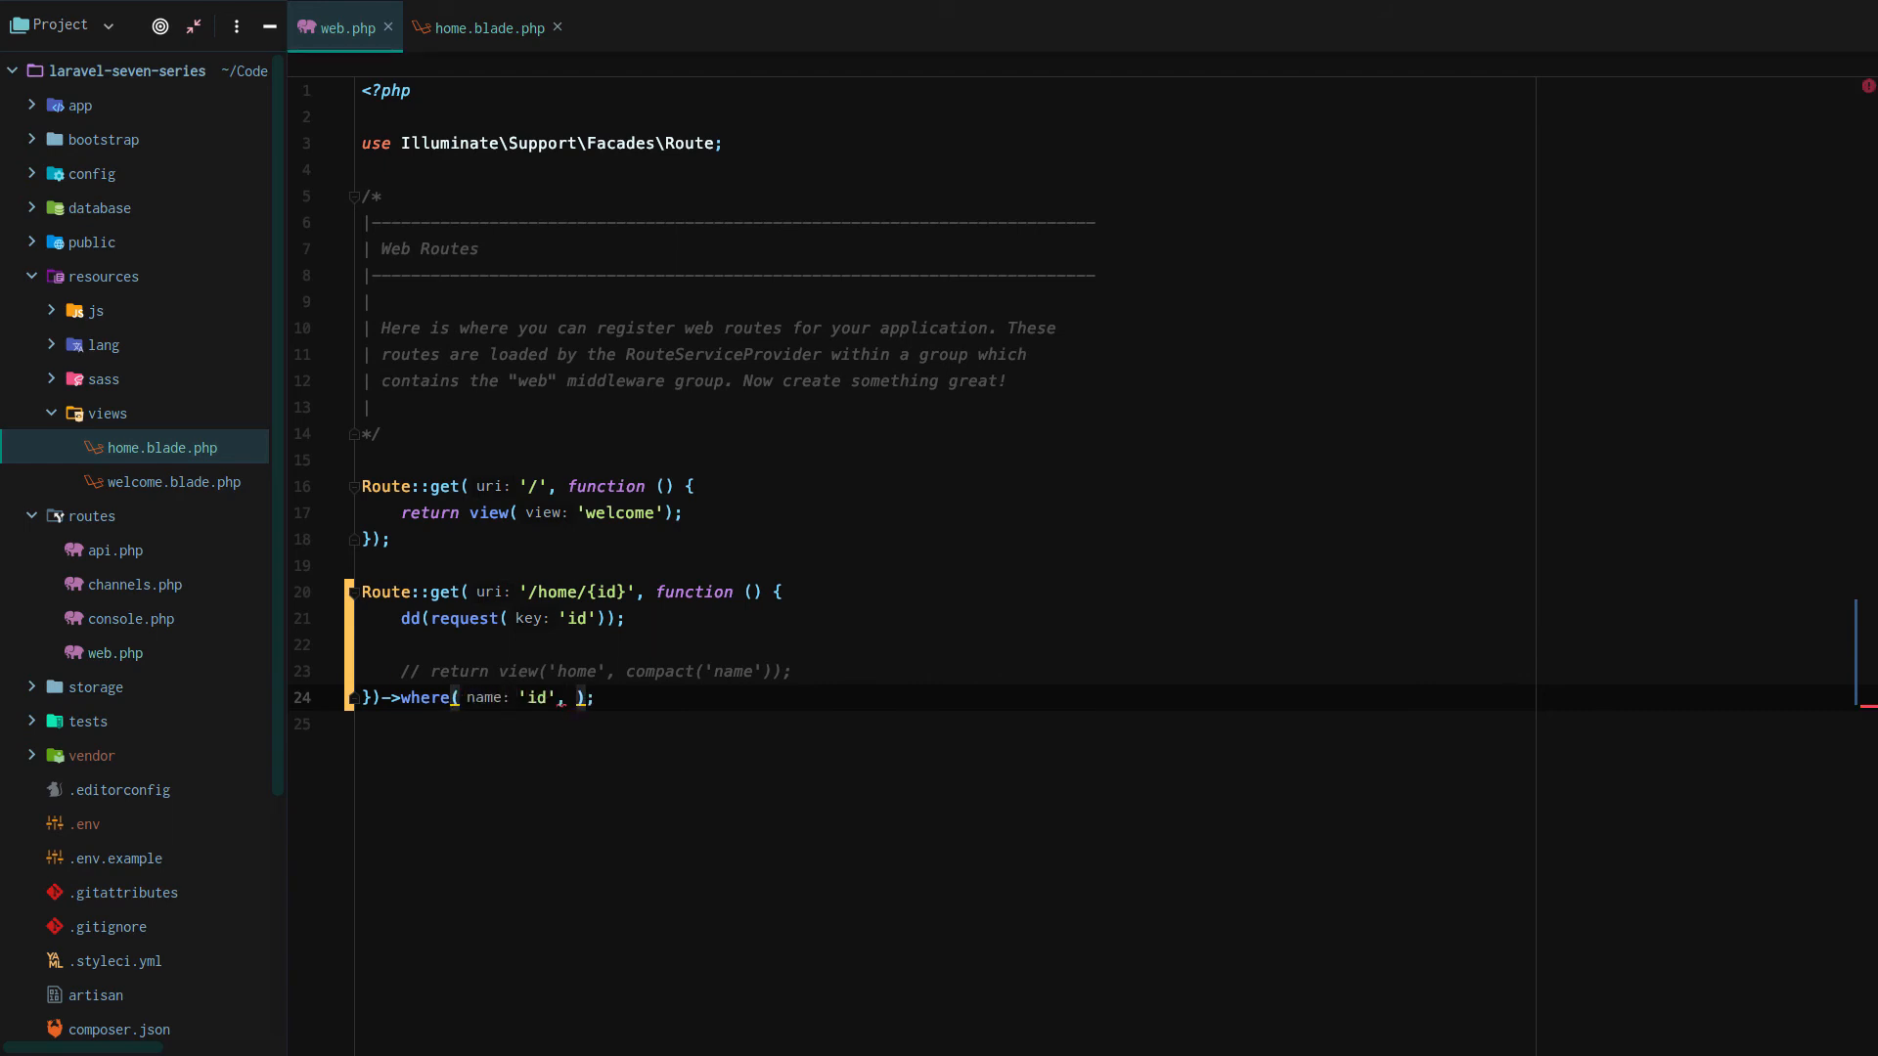
# Step: Fill the constraint as ->where('id', '[1-9]+') then change its range to [0-9]+
pyautogui.write("expression: '[1-9]")
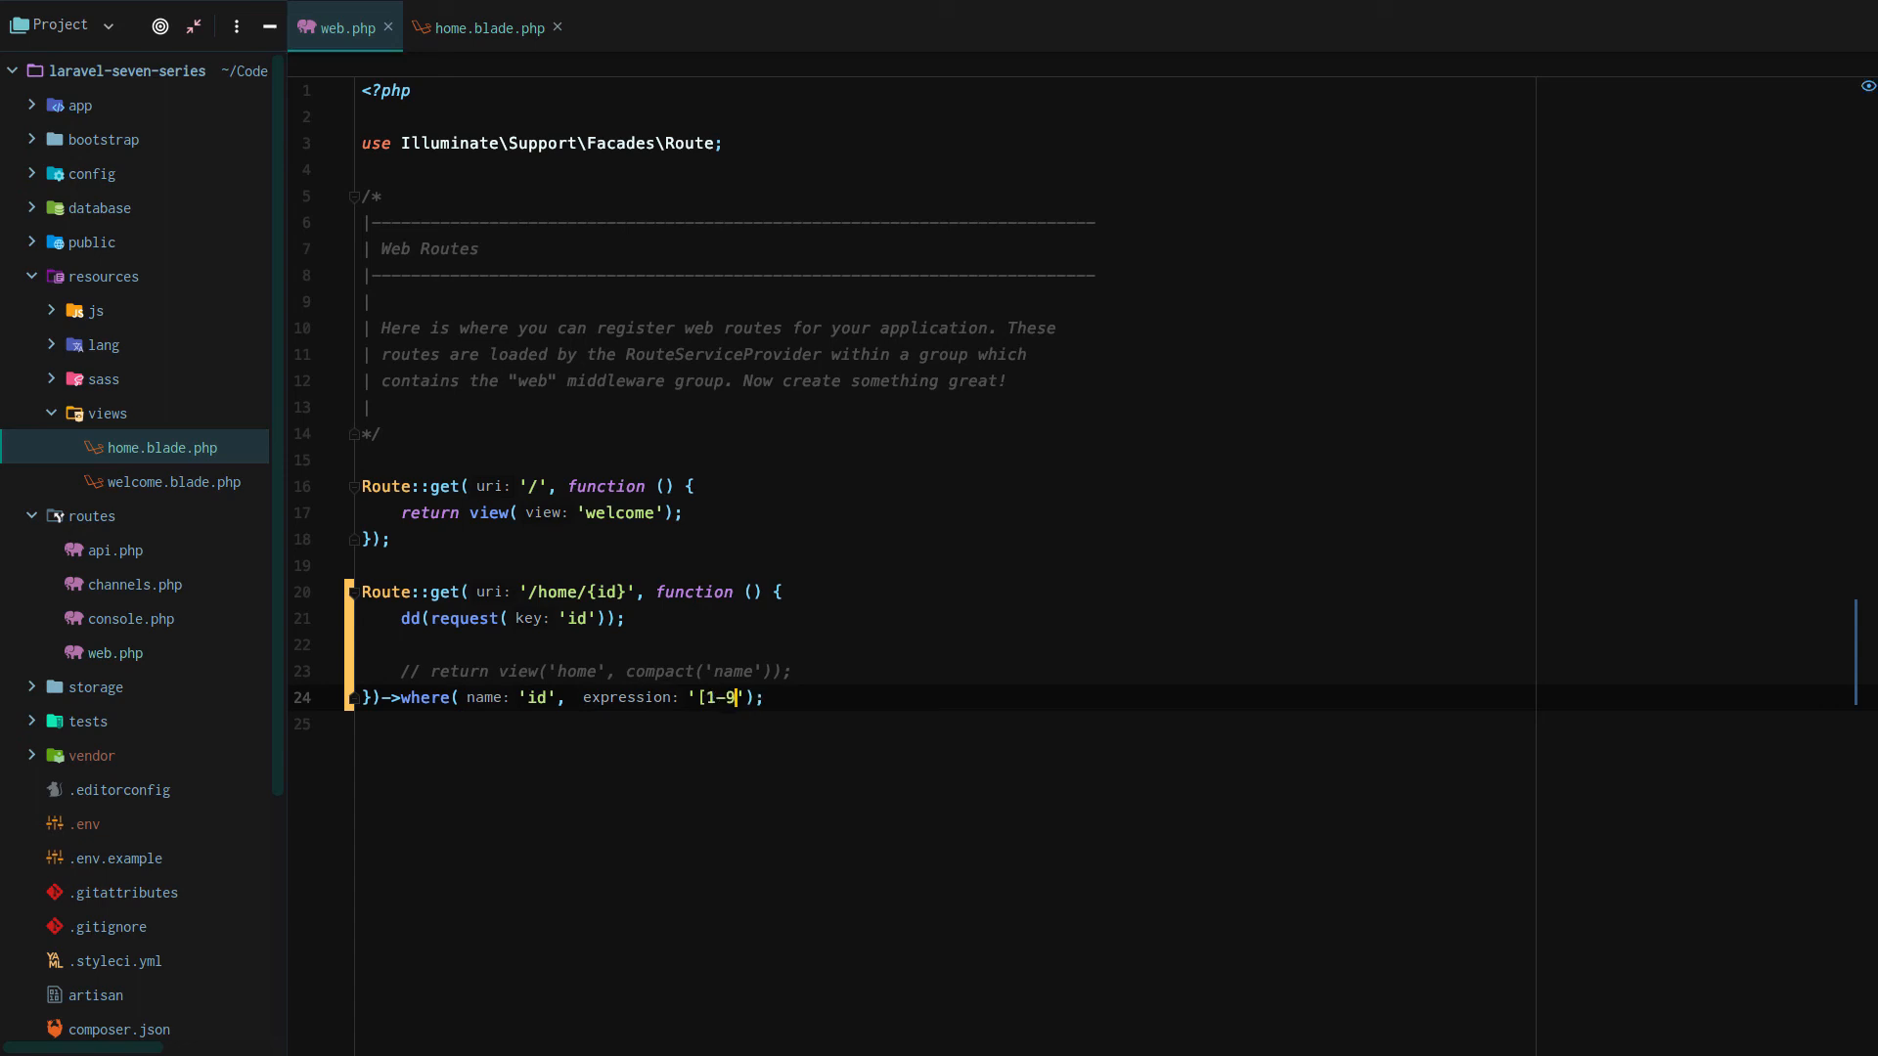
pyautogui.write('+')
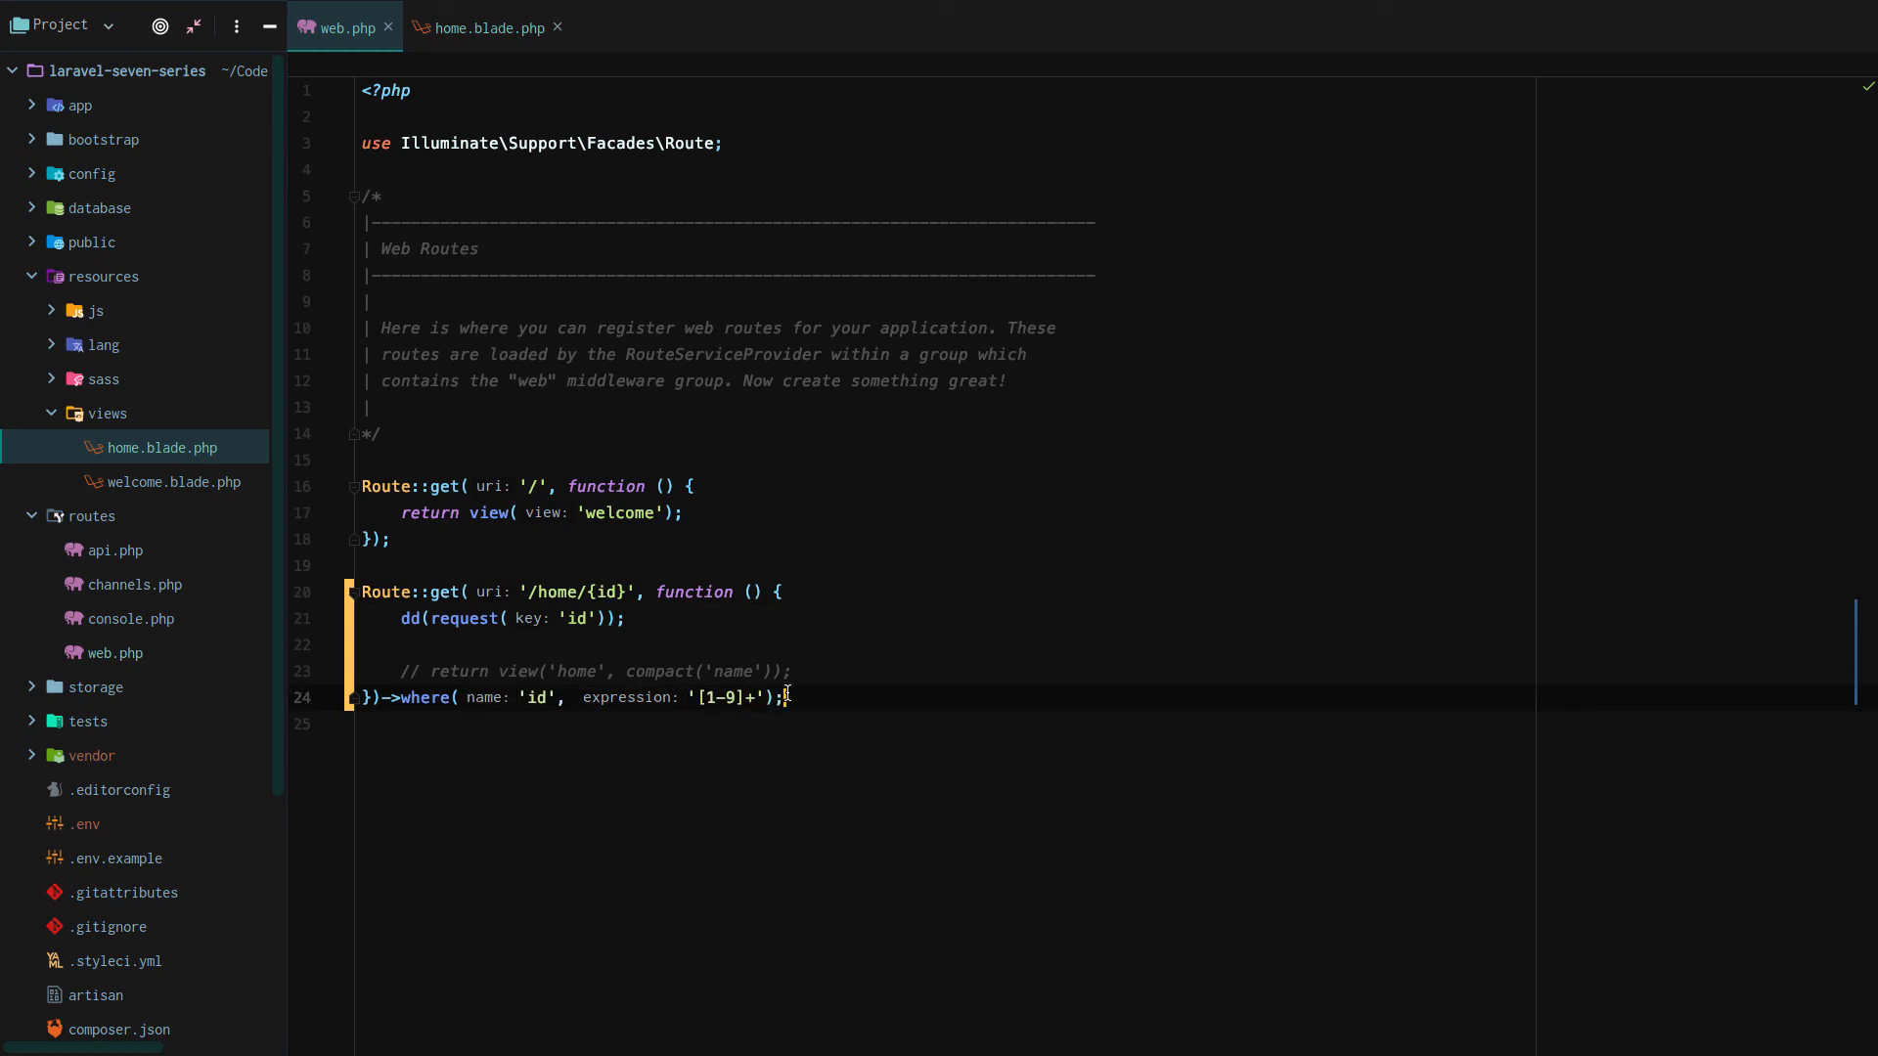
pyautogui.click(683, 618)
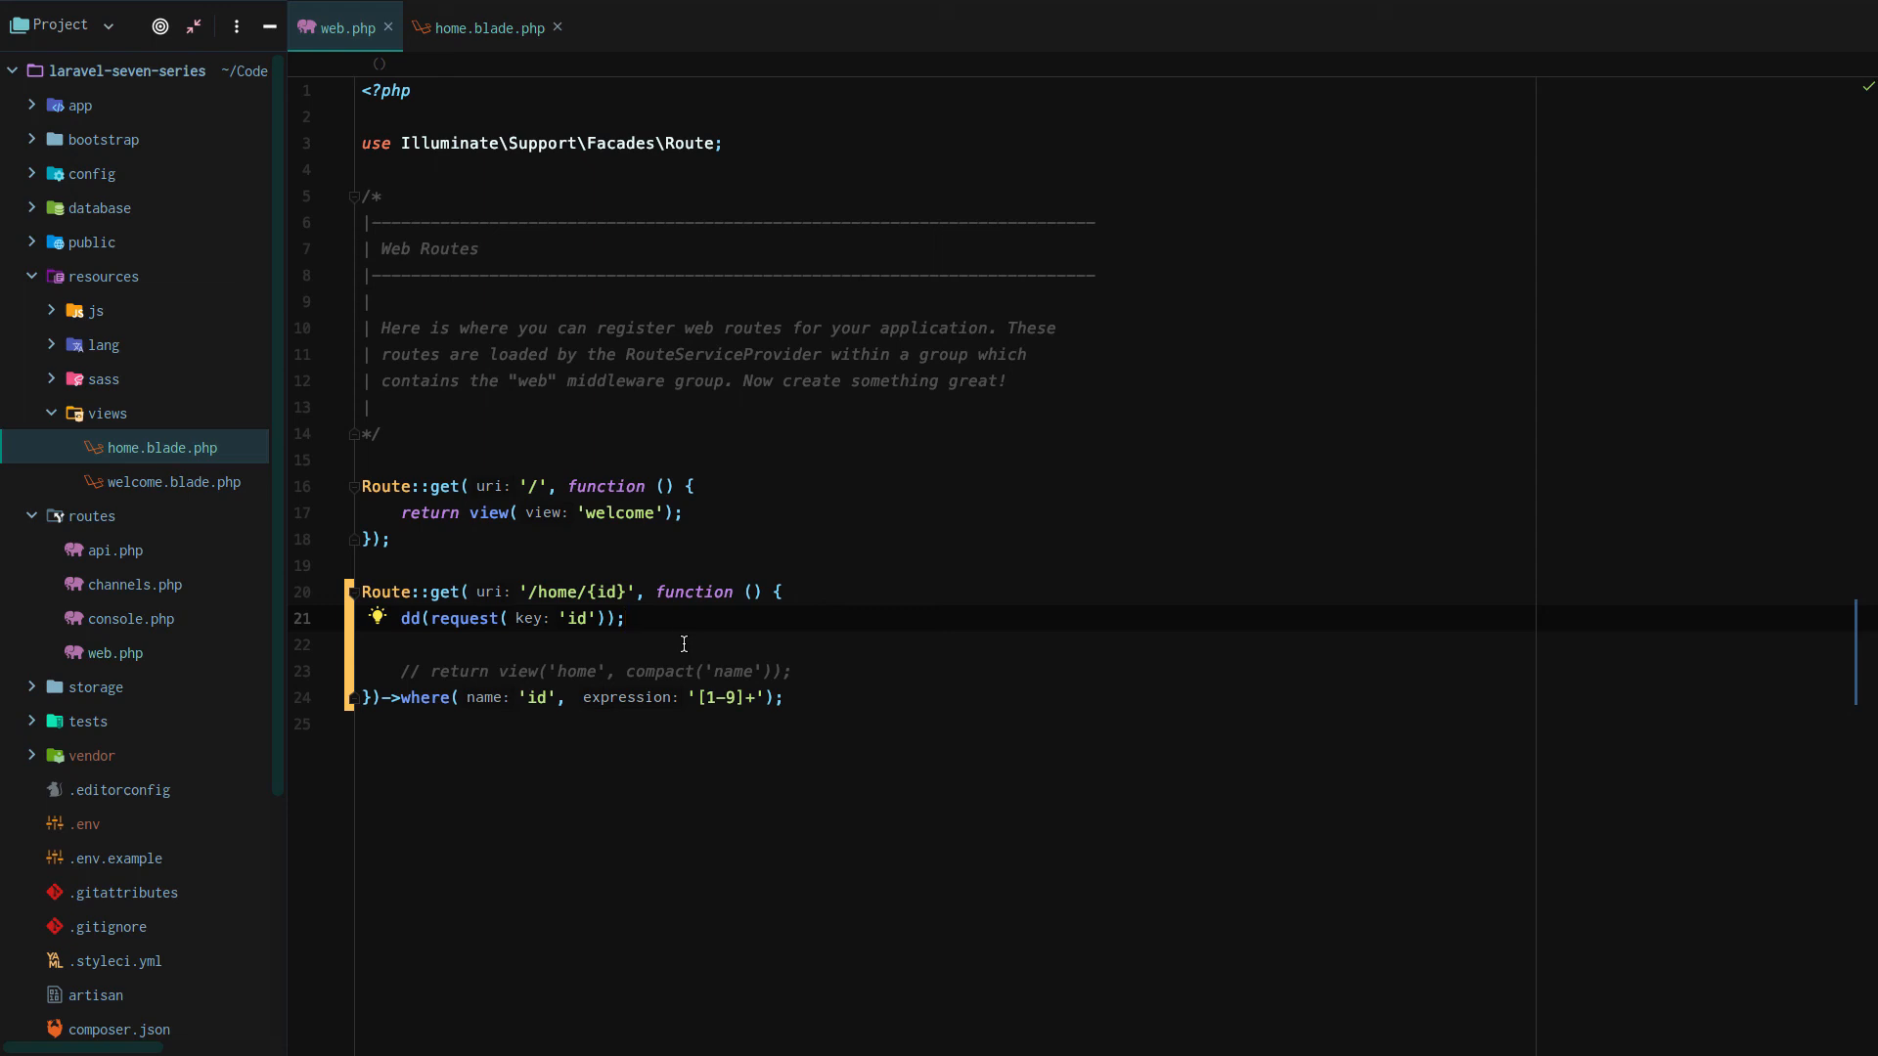
pyautogui.click(615, 590)
pyautogui.write('0')
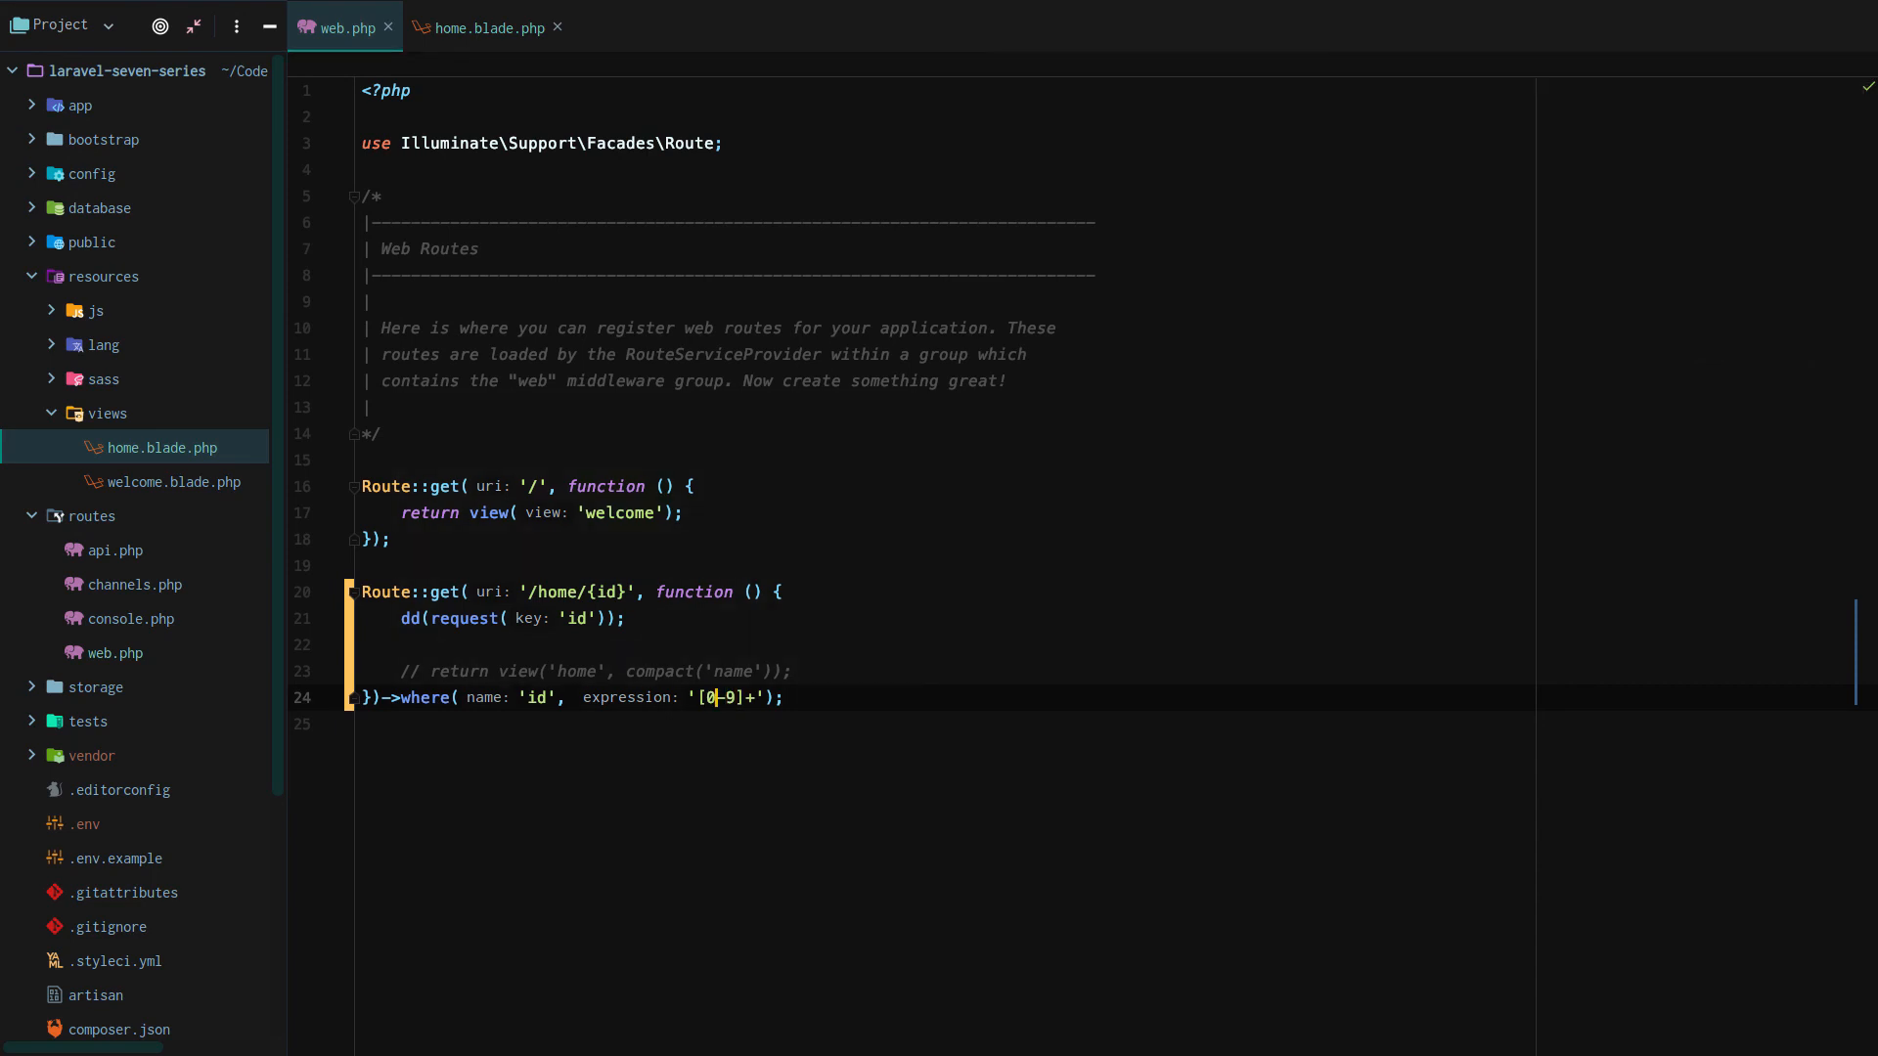
pyautogui.moveTo(806, 896)
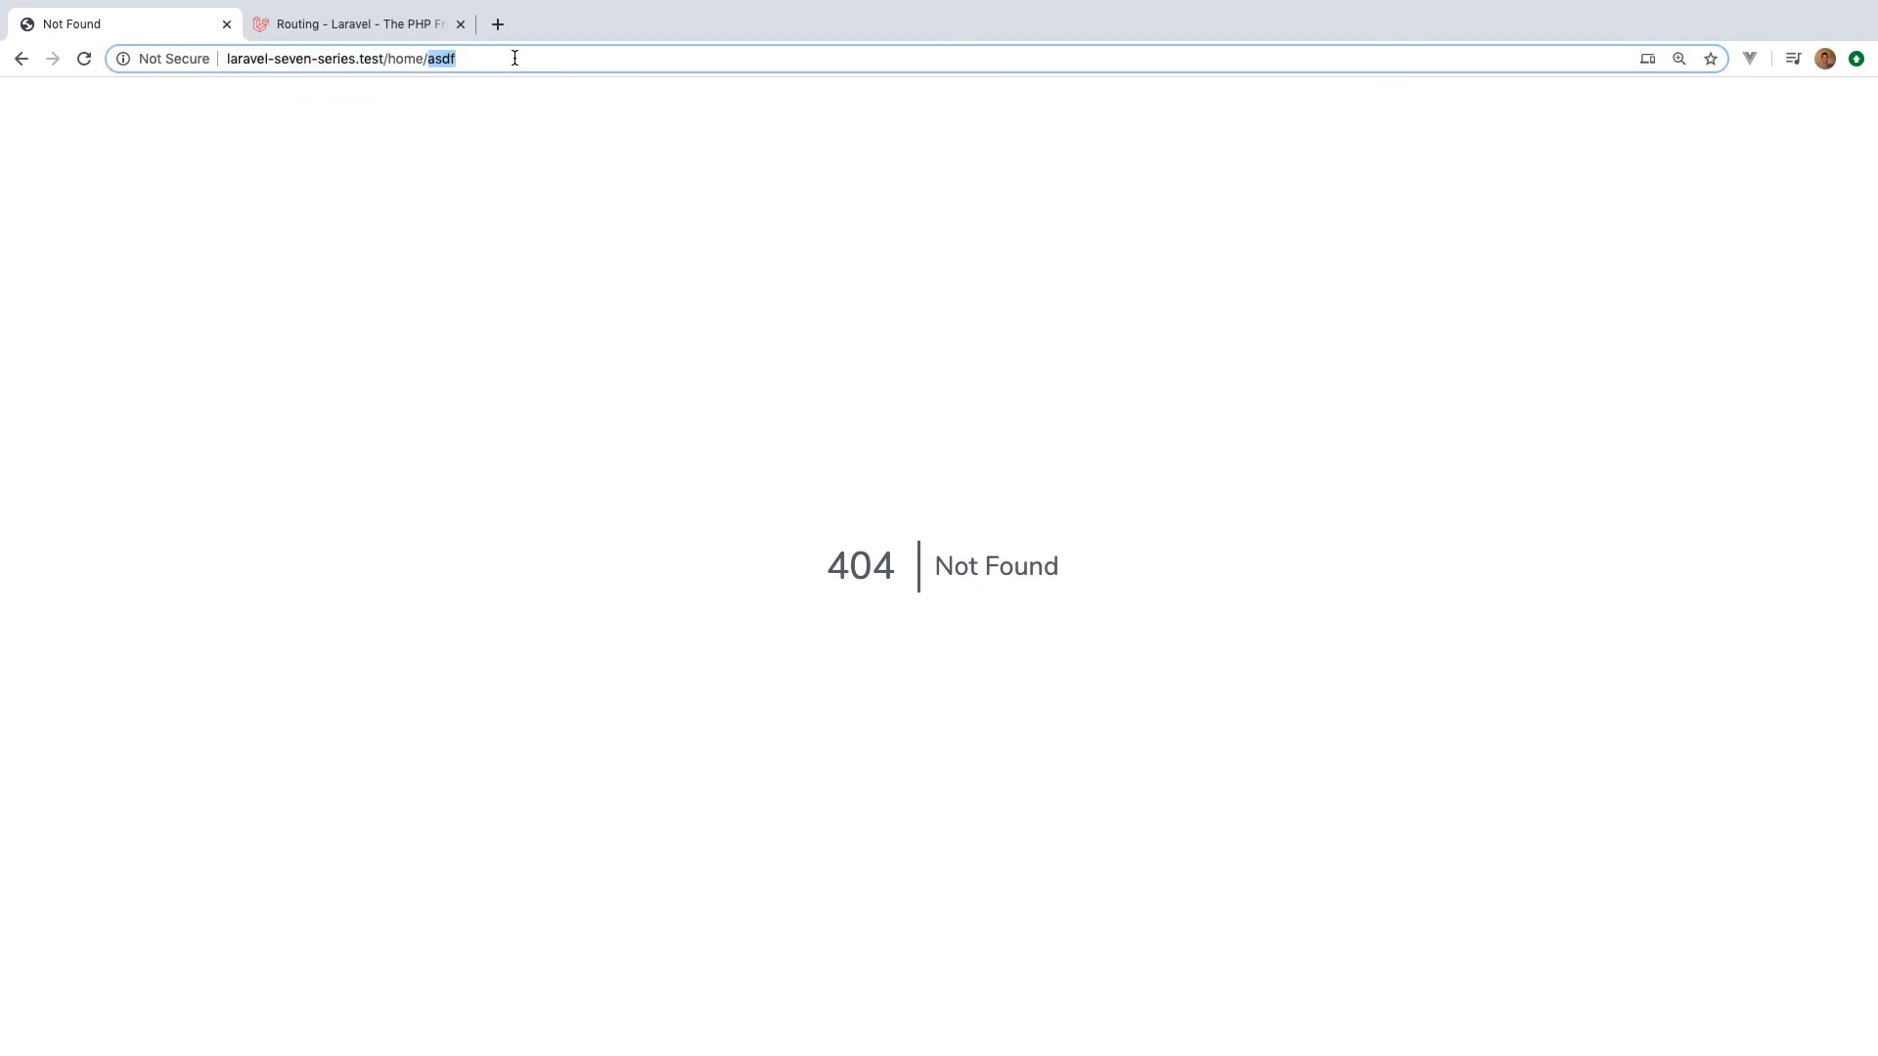
pyautogui.moveTo(573, 205)
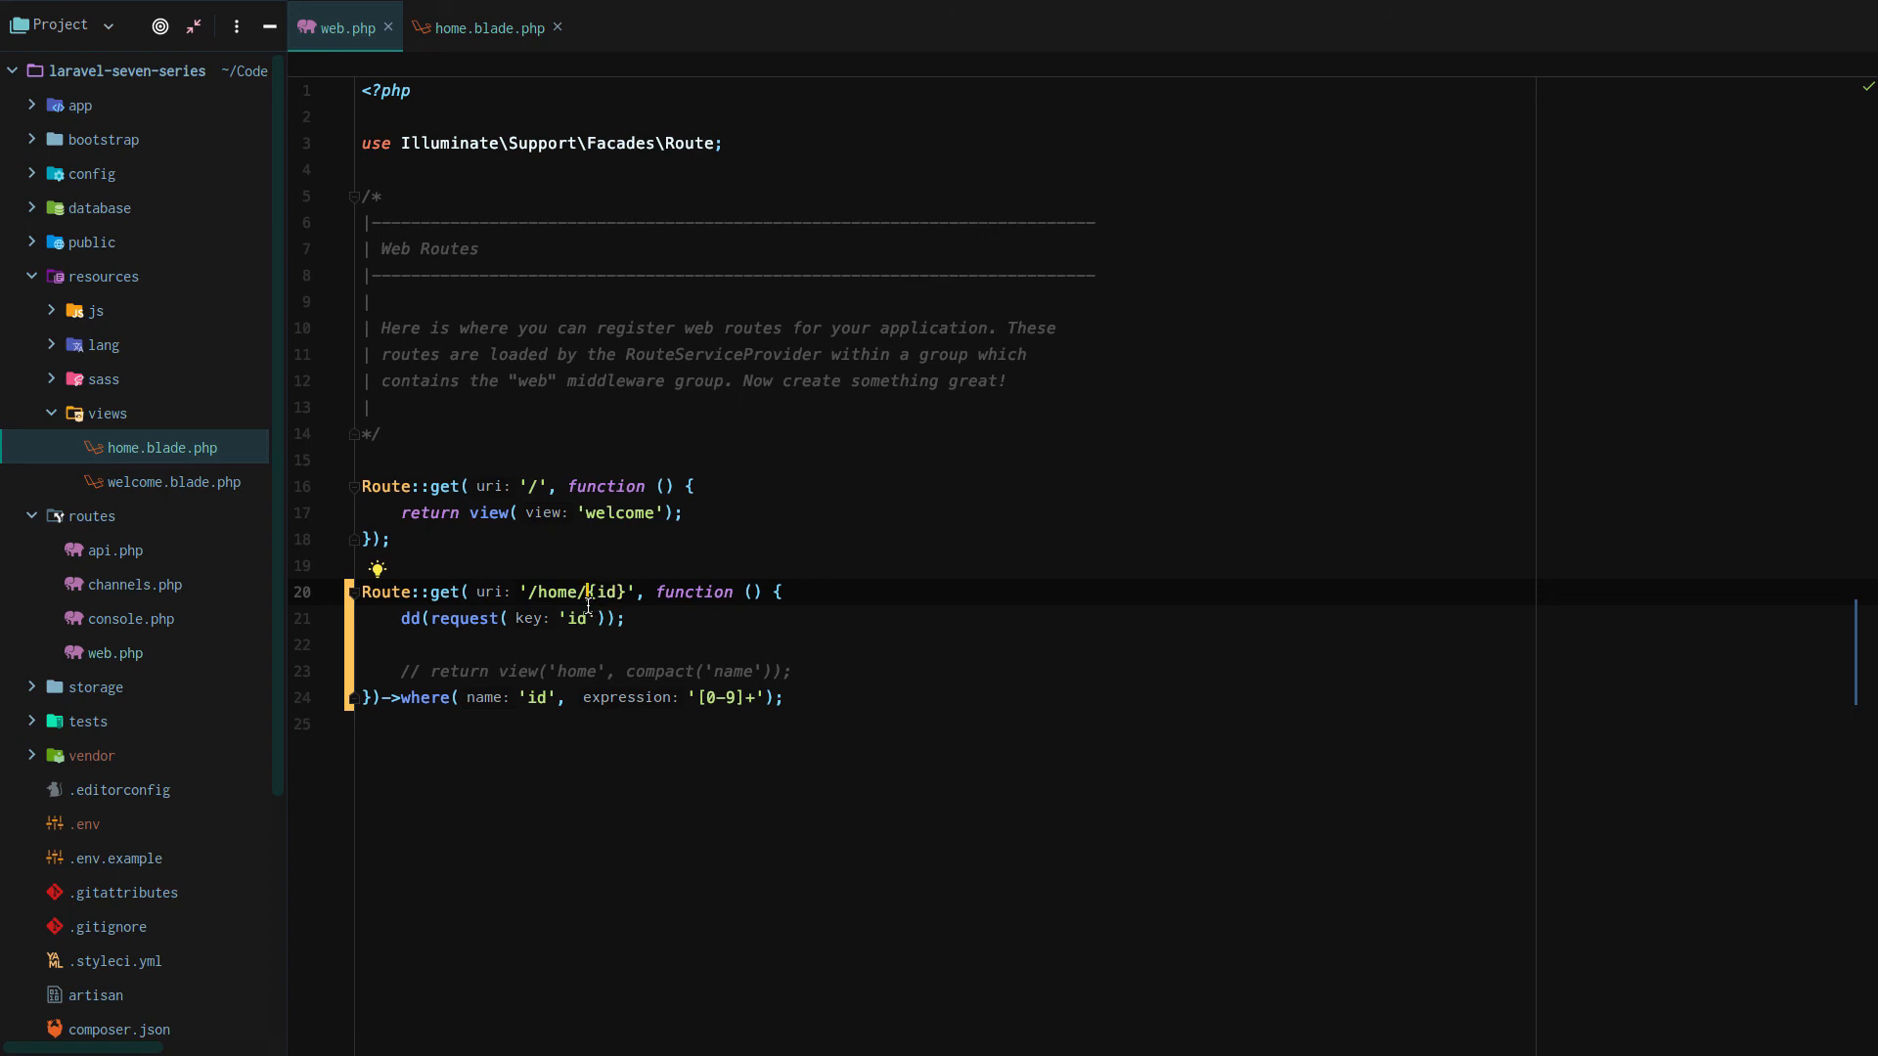
# Step: Visit /home/ with letter values such as sadfsaf in Chrome to confirm a 404 Not Found
pyautogui.click(456, 697)
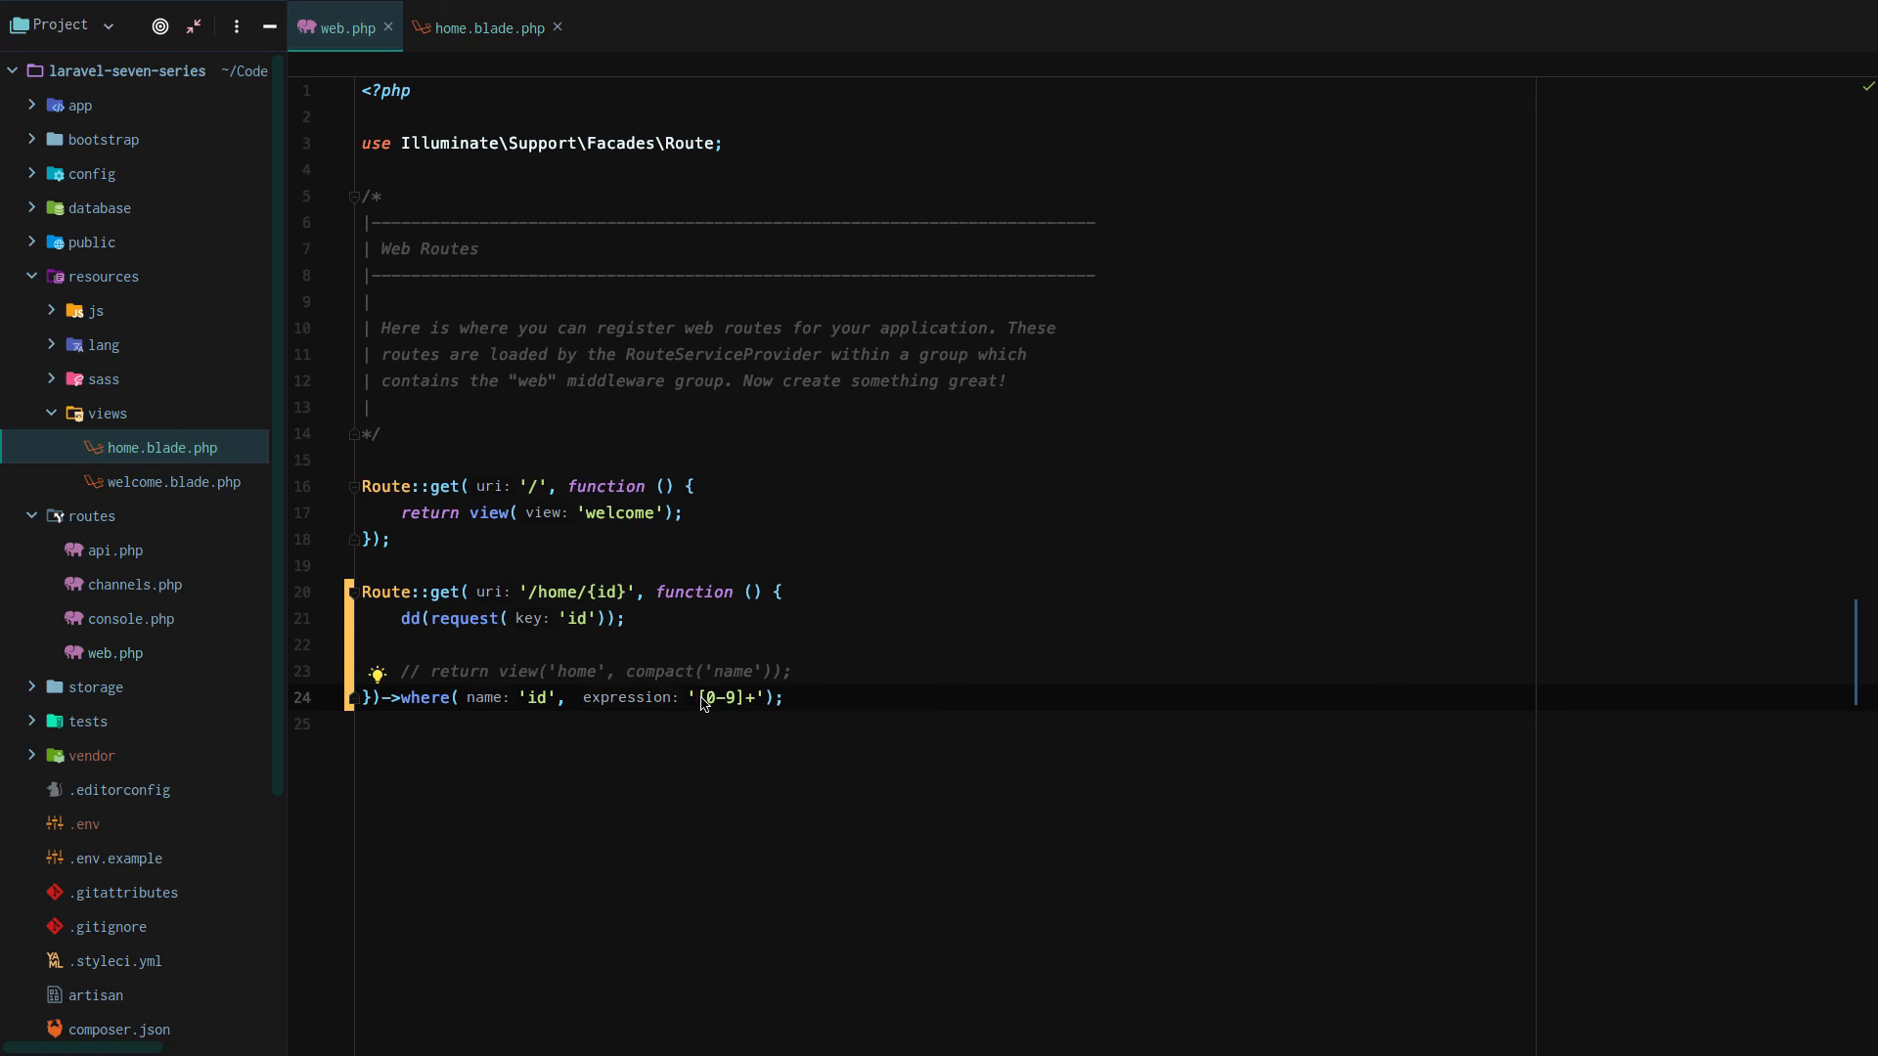
pyautogui.click(621, 591)
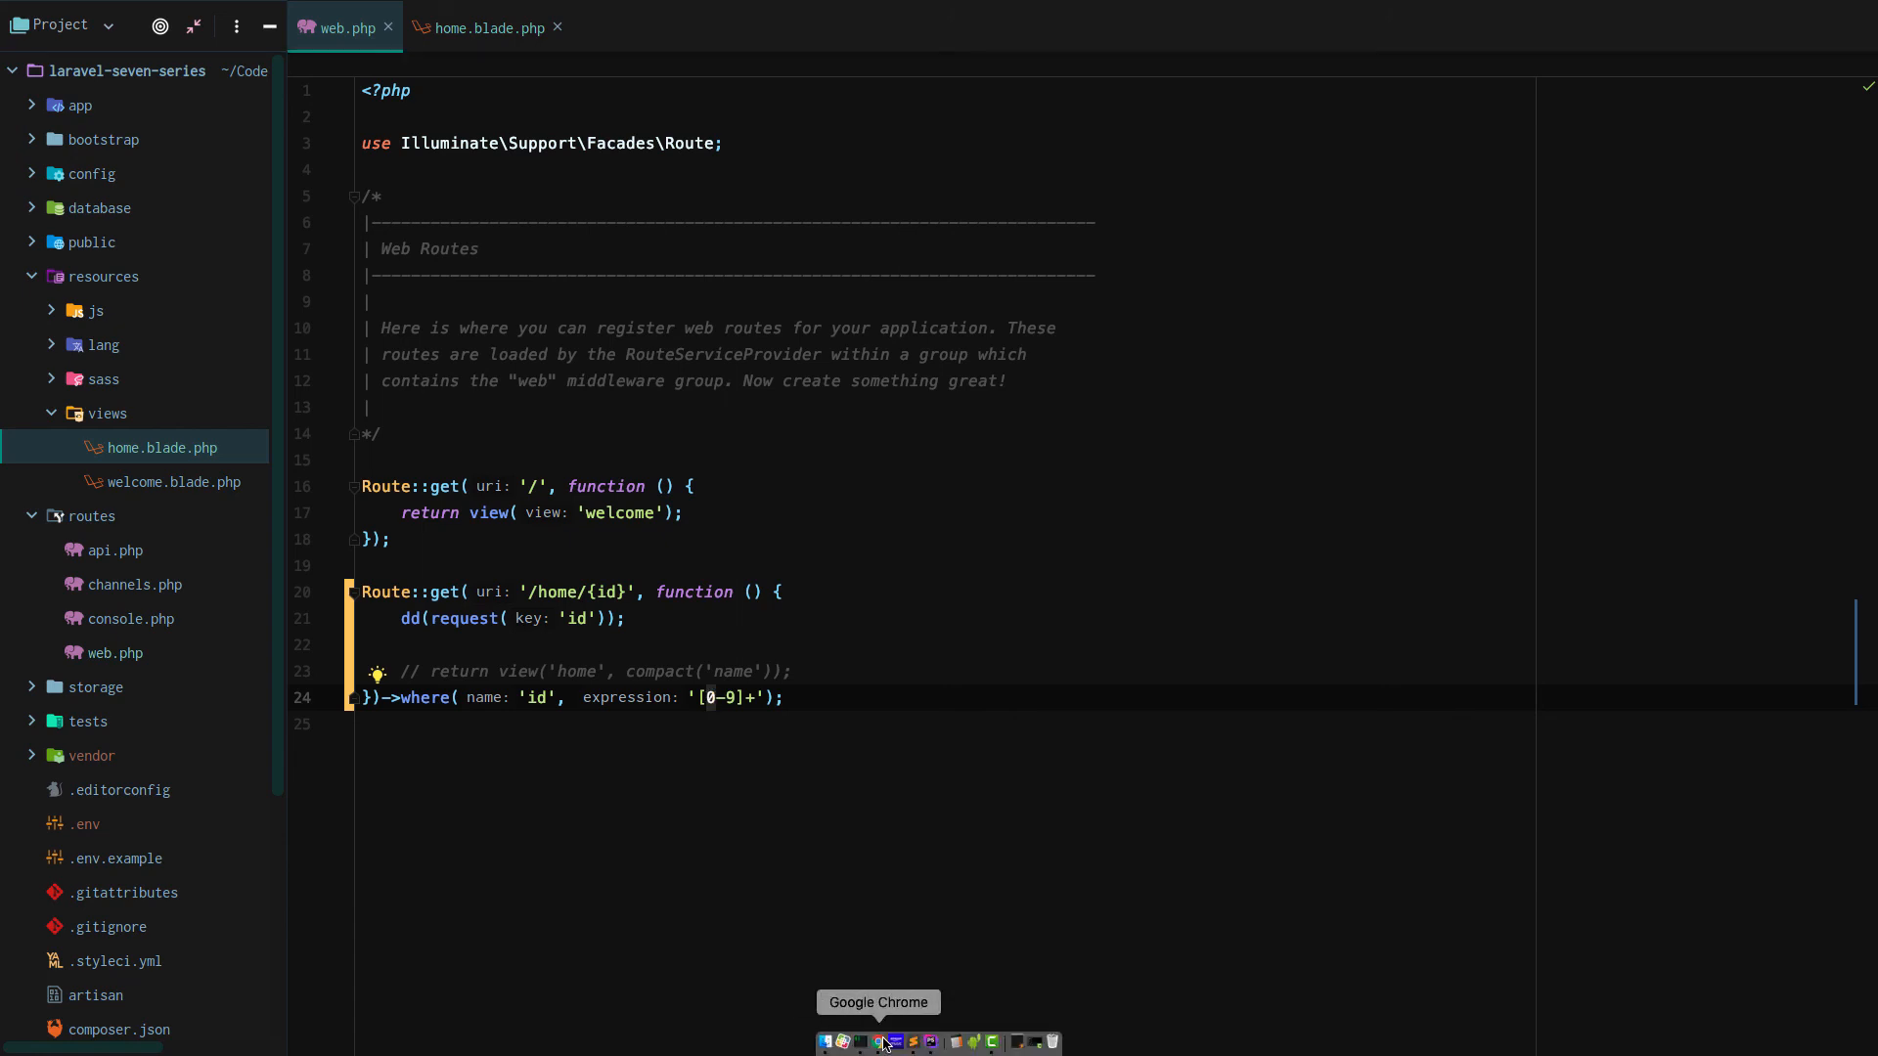
pyautogui.click(881, 1040)
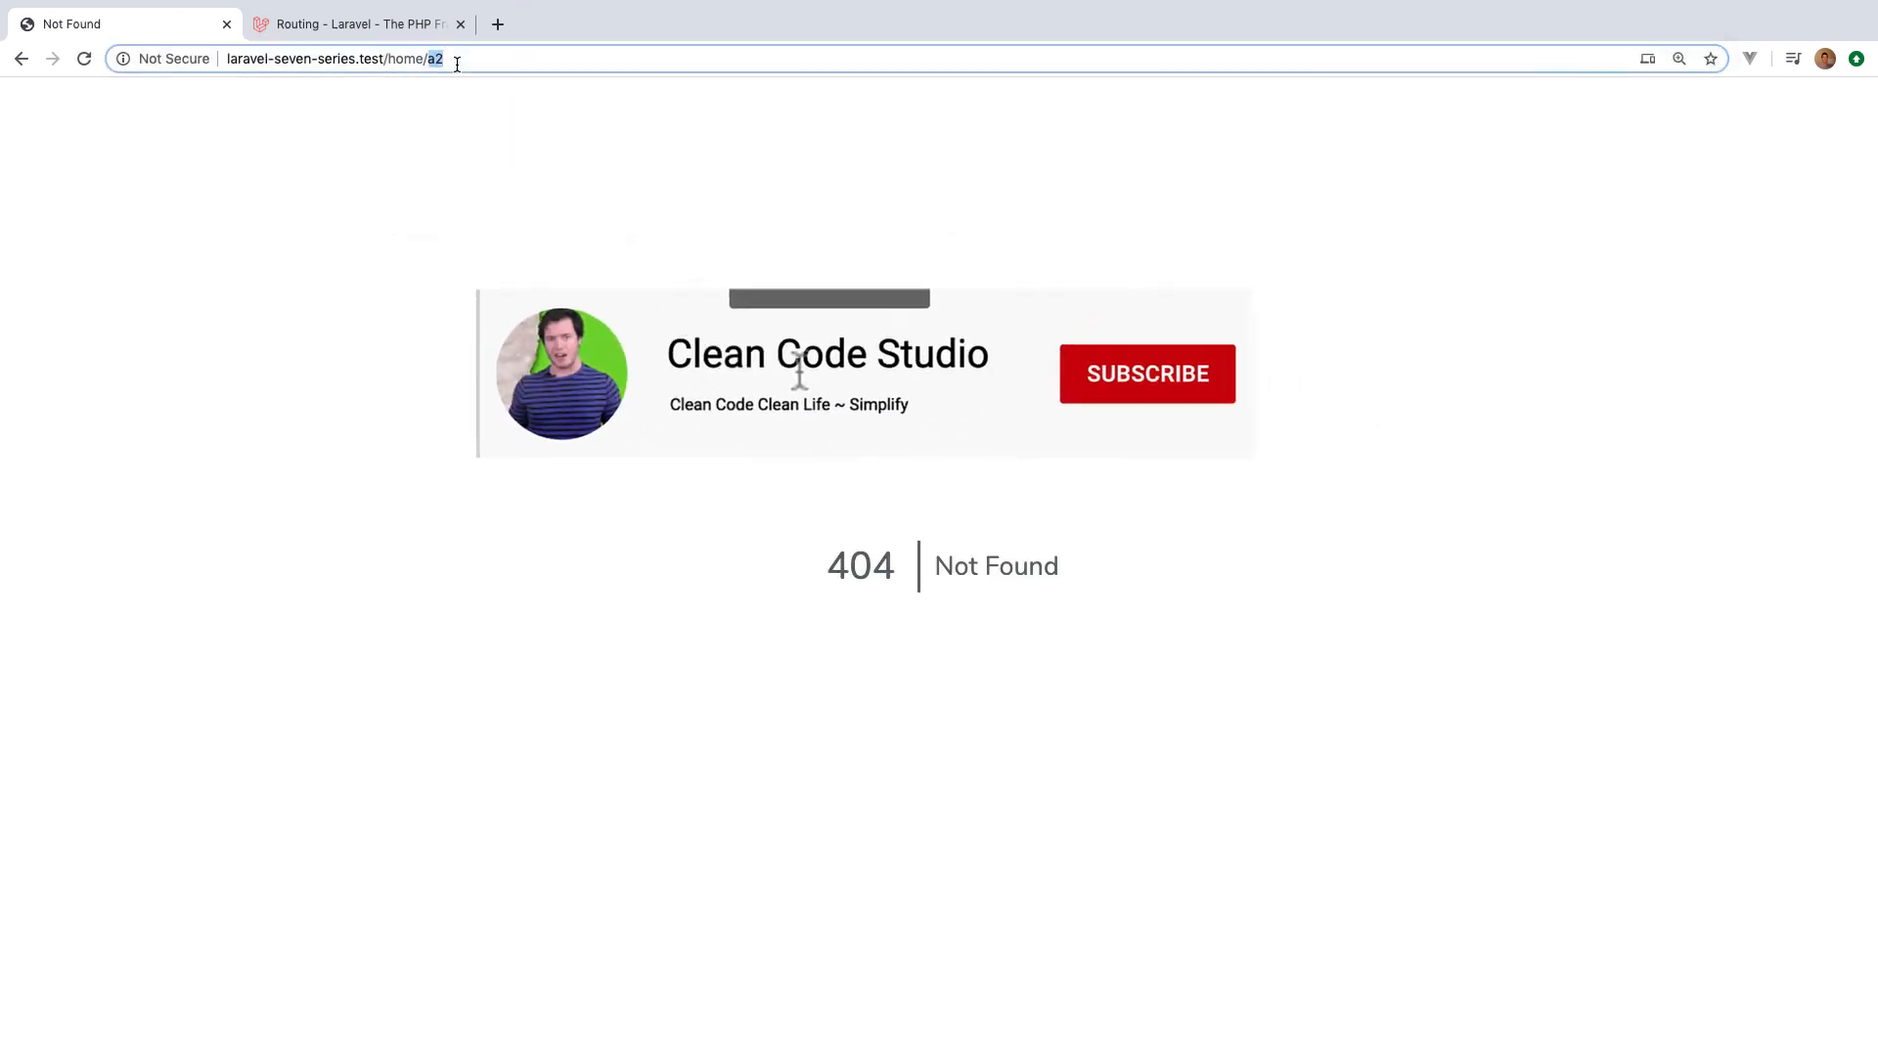
pyautogui.write('sadfsaf')
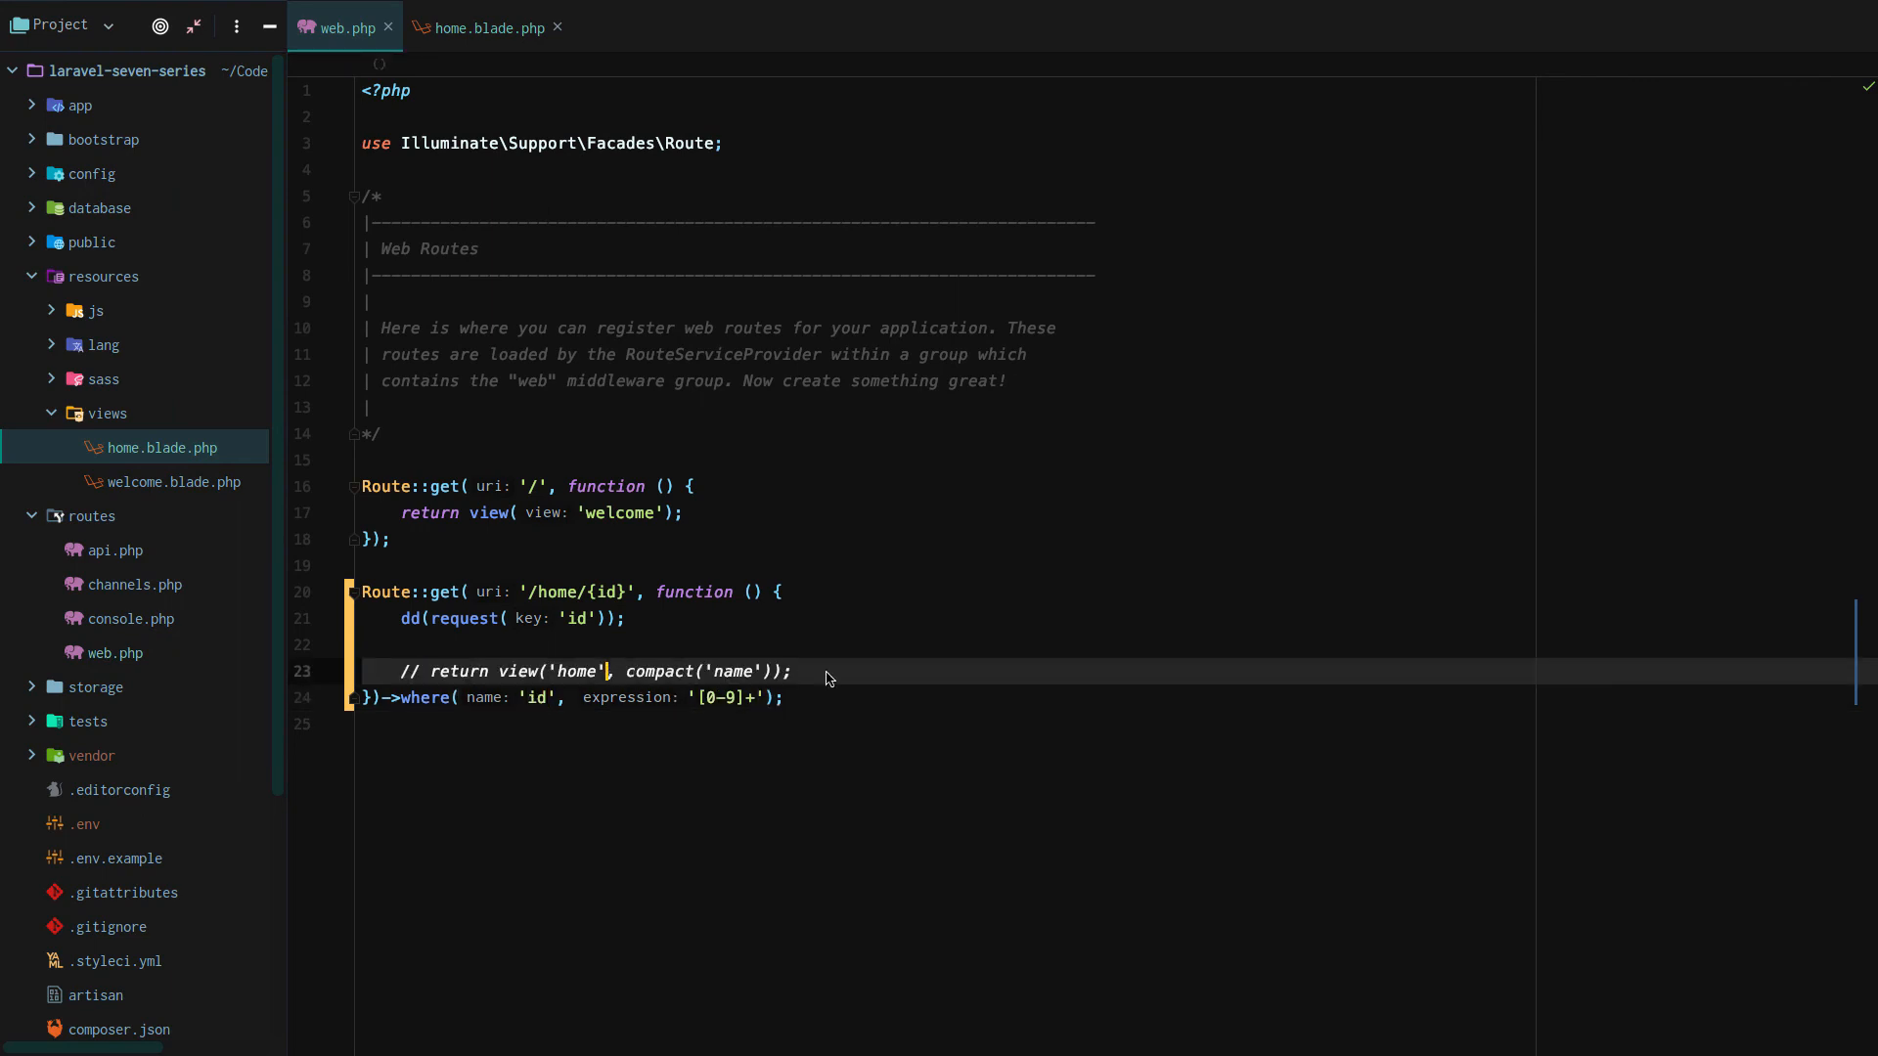
# Step: Delete the commented return line and strip the dd( wrapper from request('id')
pyautogui.press('Delete')
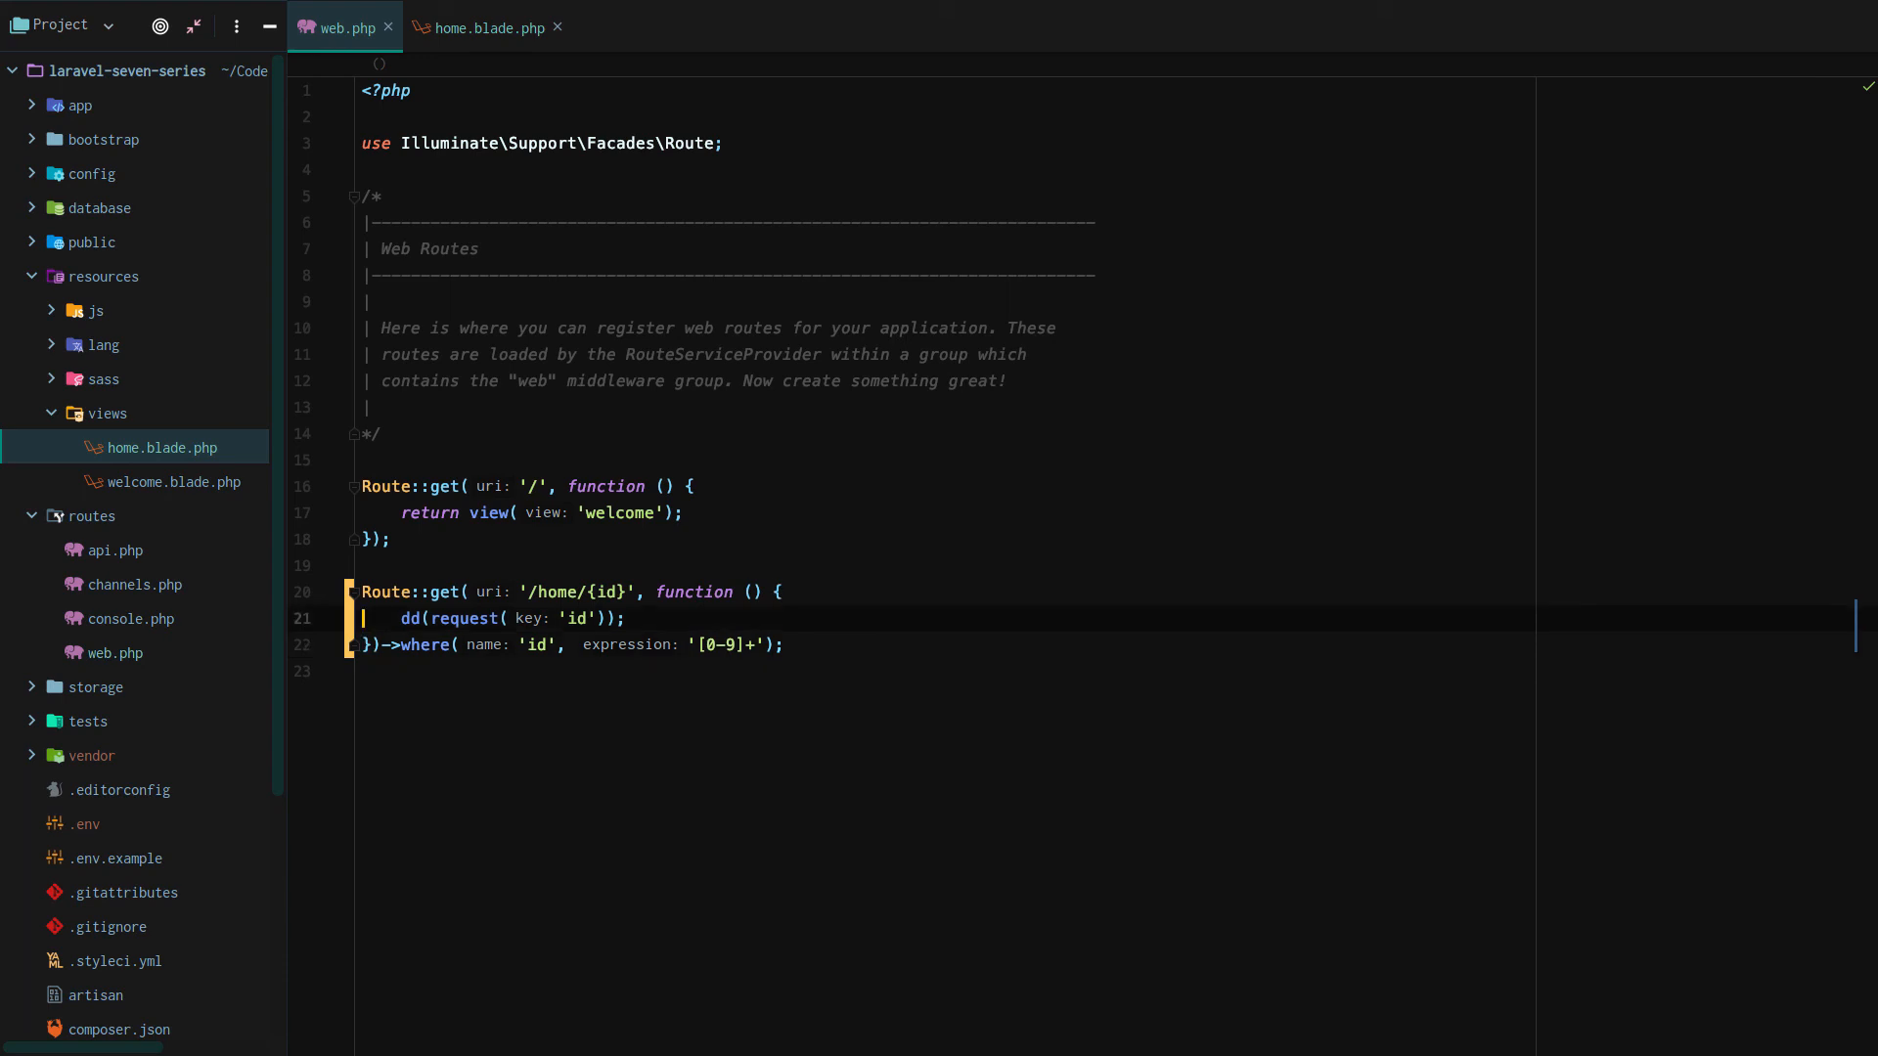
pyautogui.press('BackSpace')
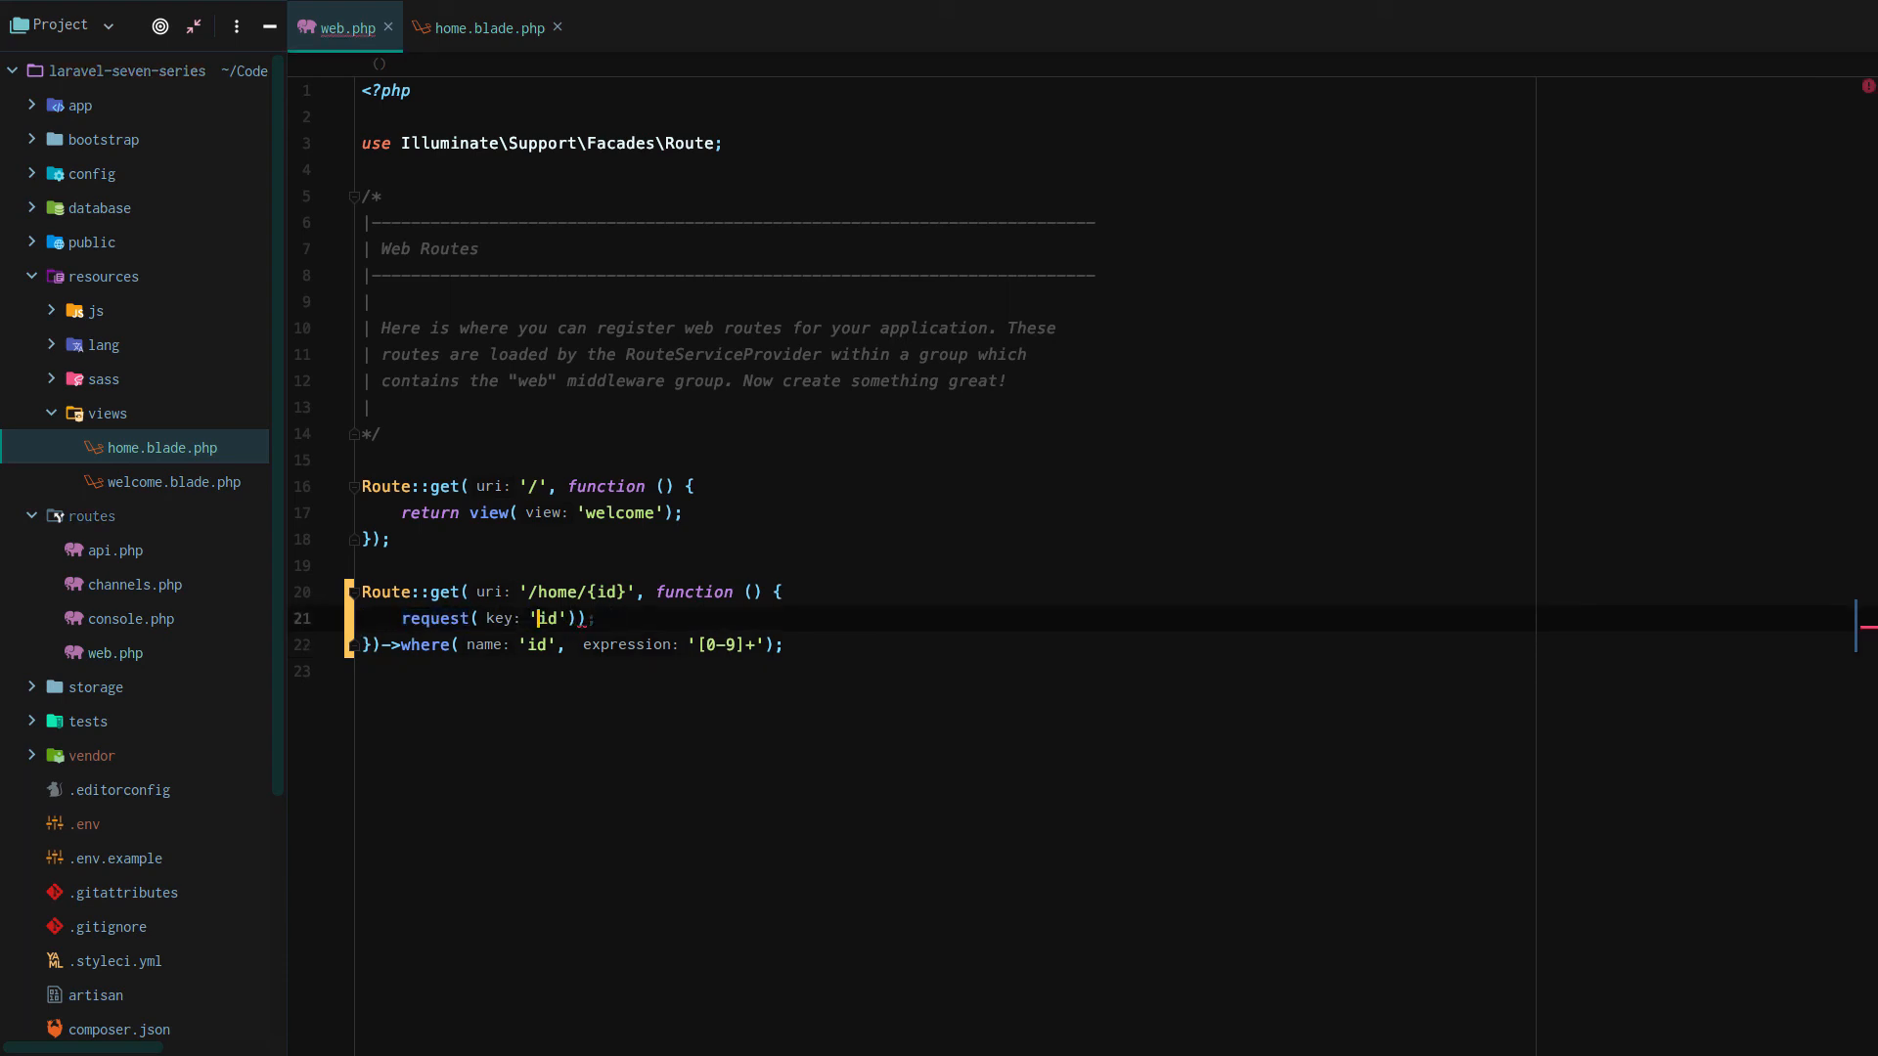